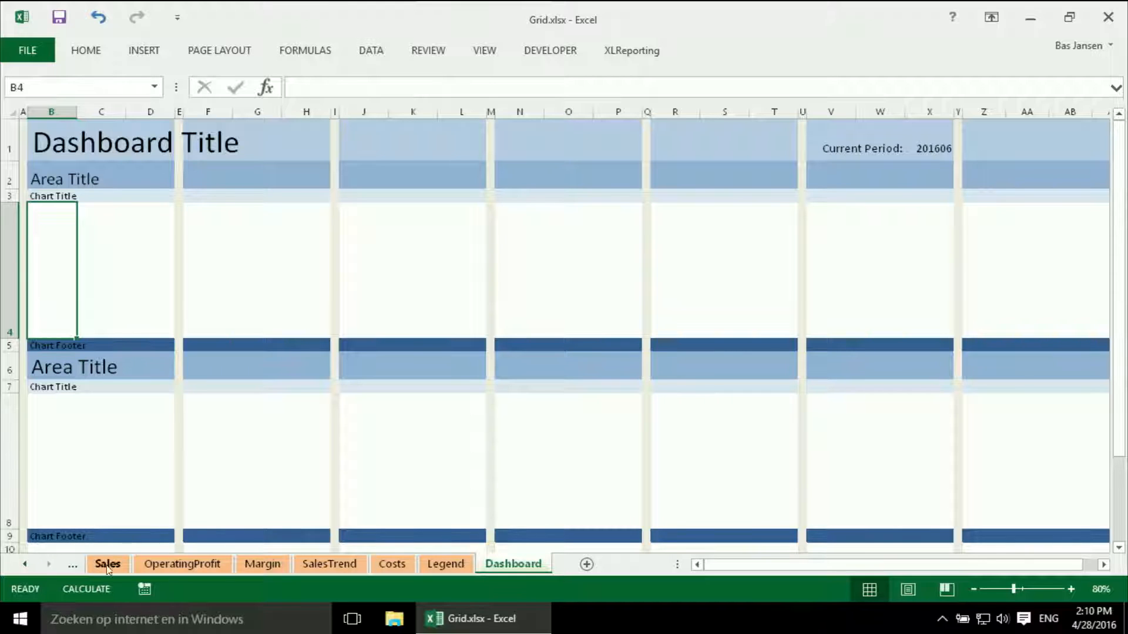
mouse_move(254, 495)
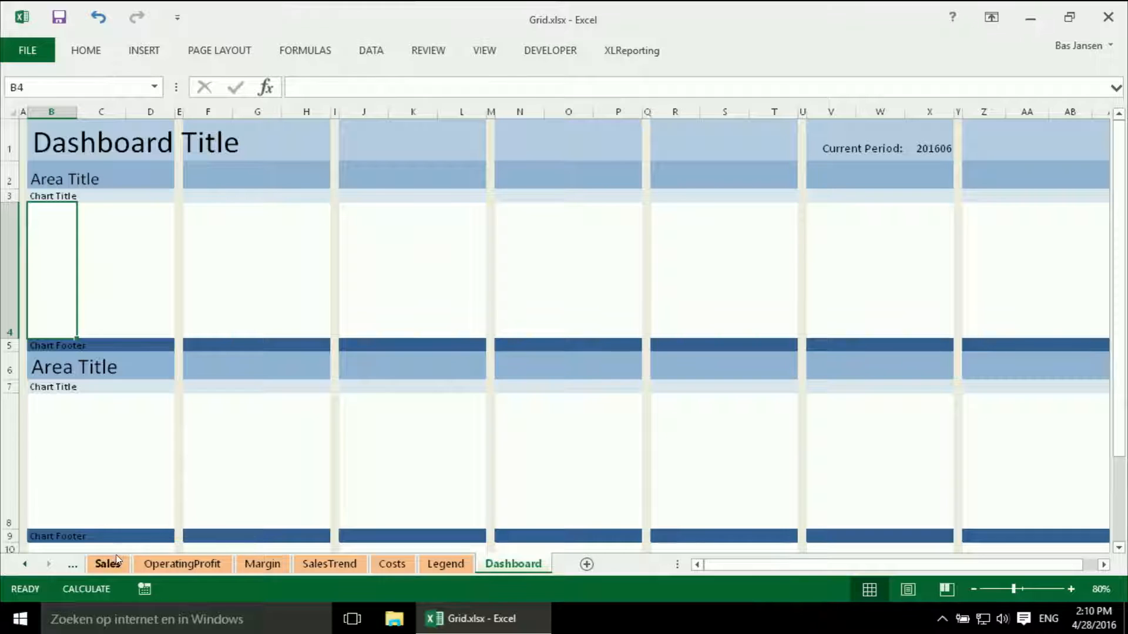
mouse_move(252, 377)
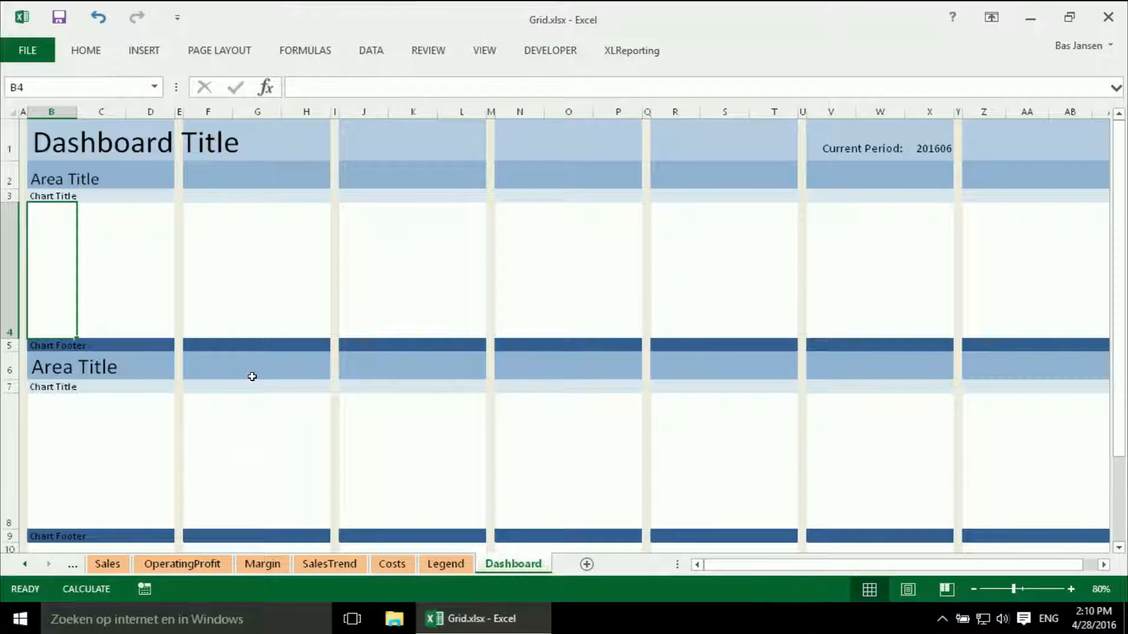
mouse_move(197, 453)
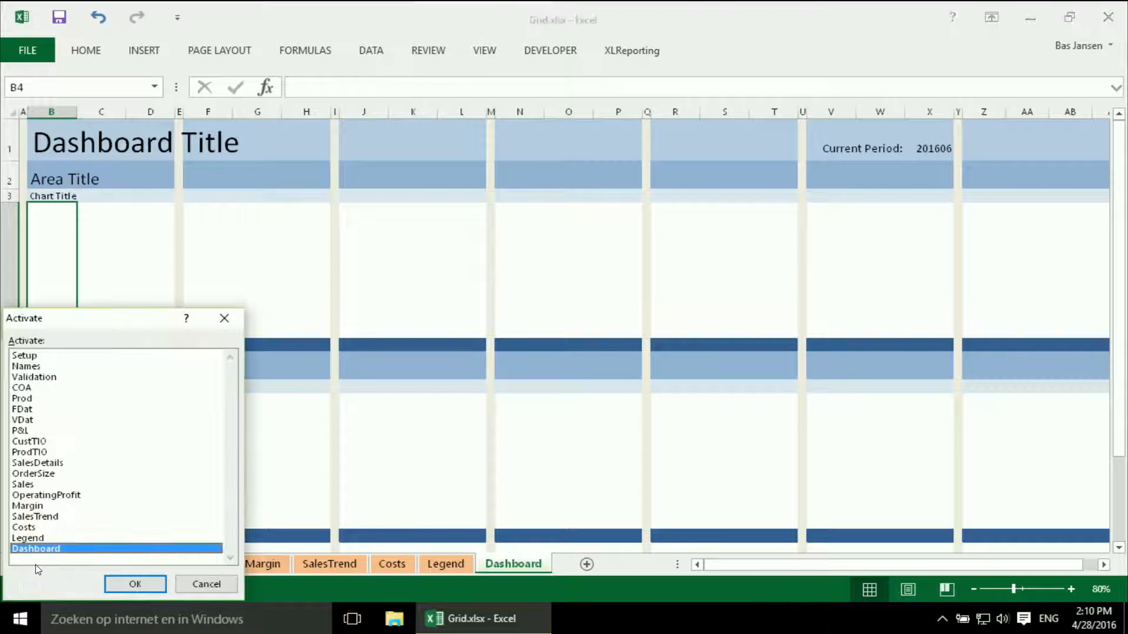
- On SalesDetails, insert a 2-D clustered bar chart of the Meat, Dairy and Vegetable percentages
click(37, 462)
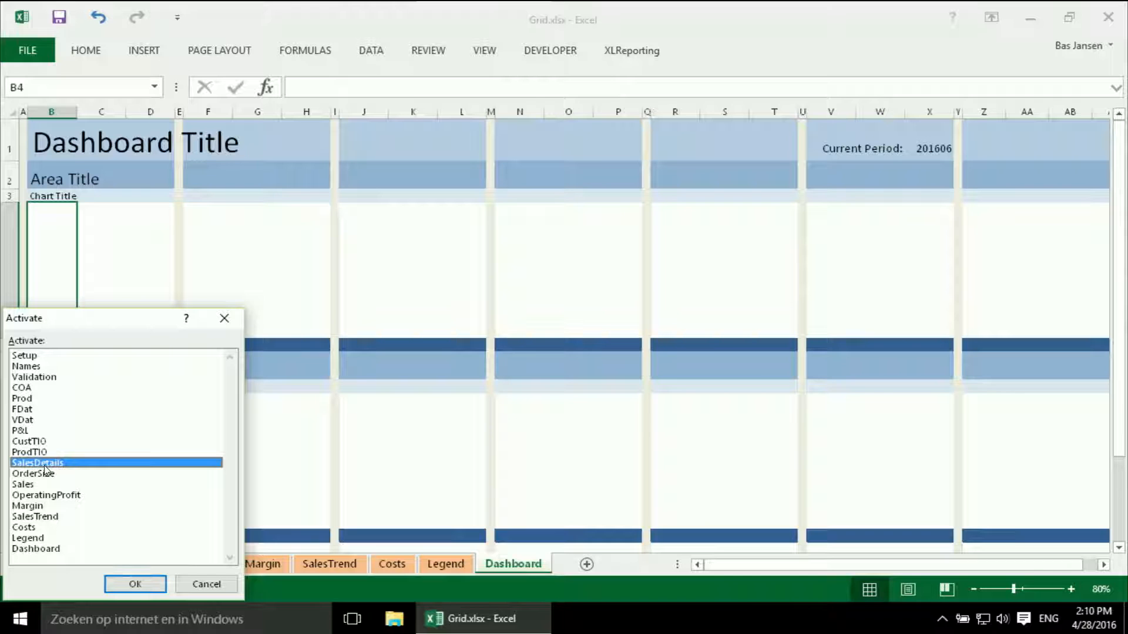
click(135, 583)
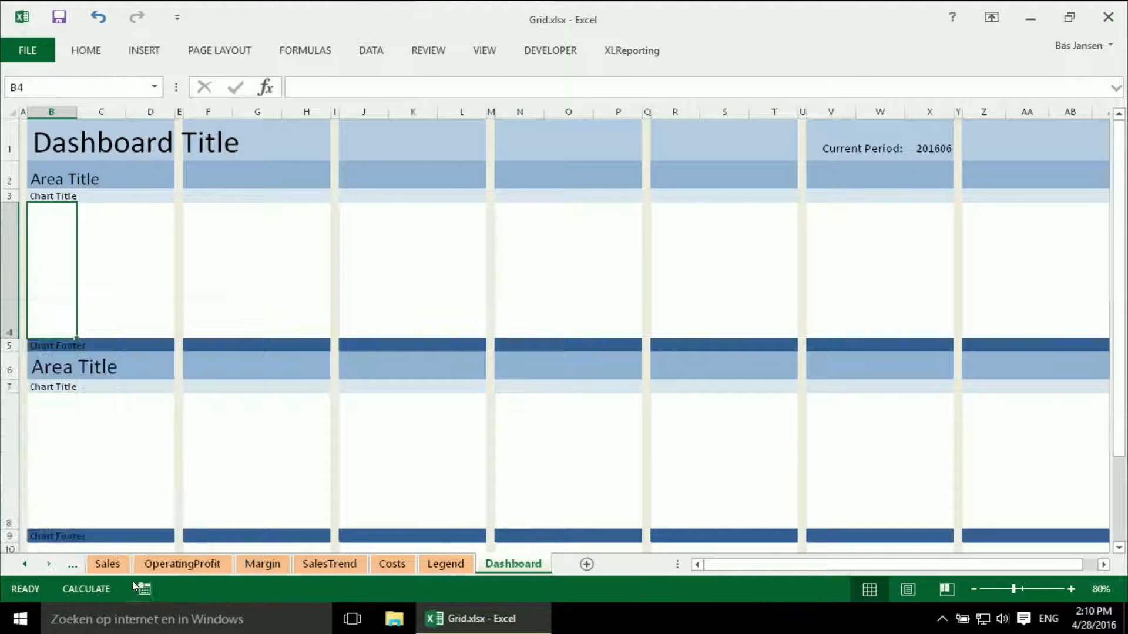
click(125, 564)
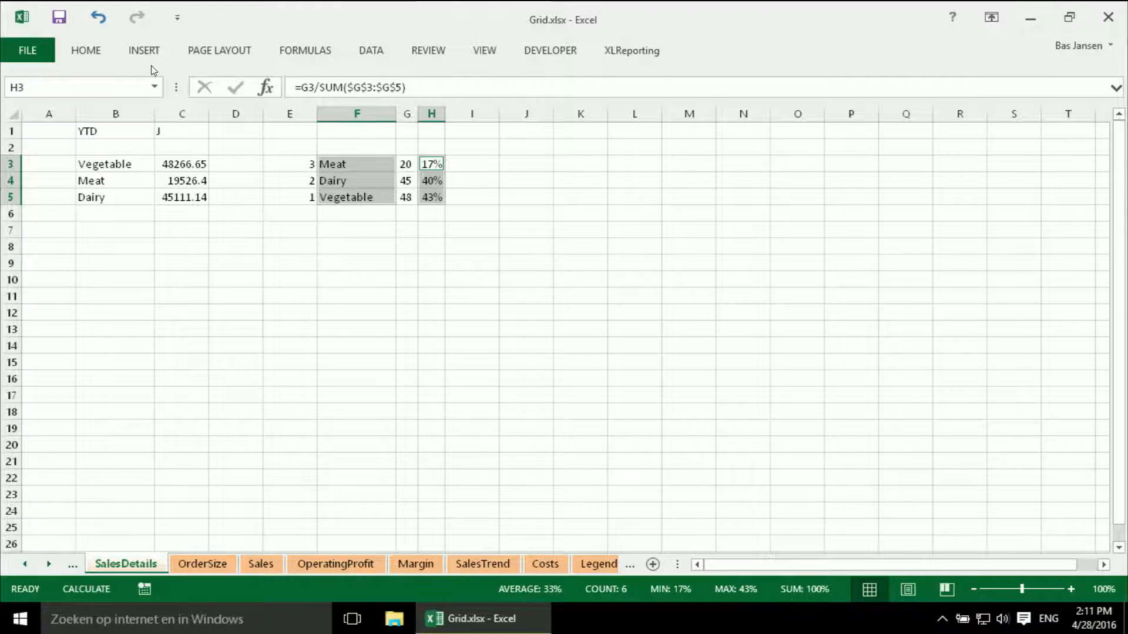
click(143, 50)
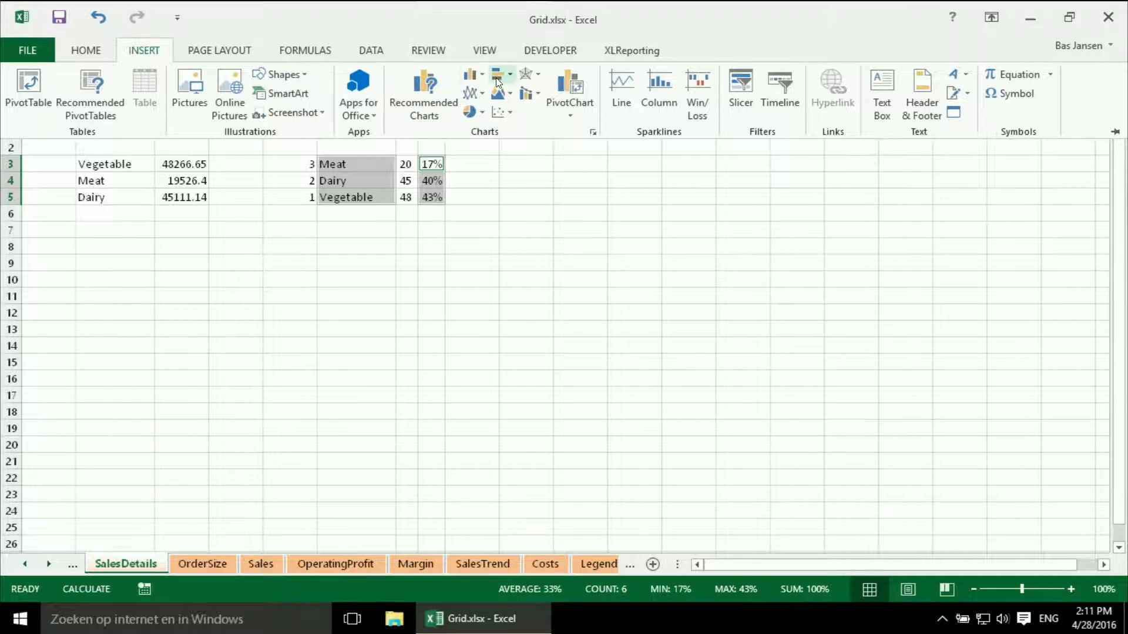
click(497, 74)
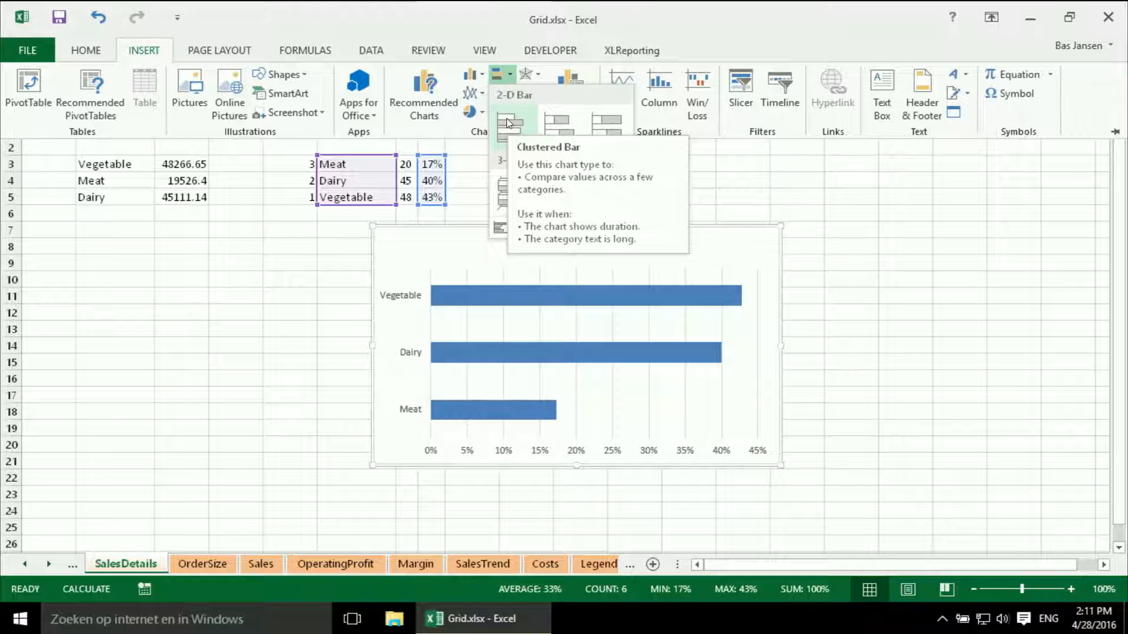
click(512, 120)
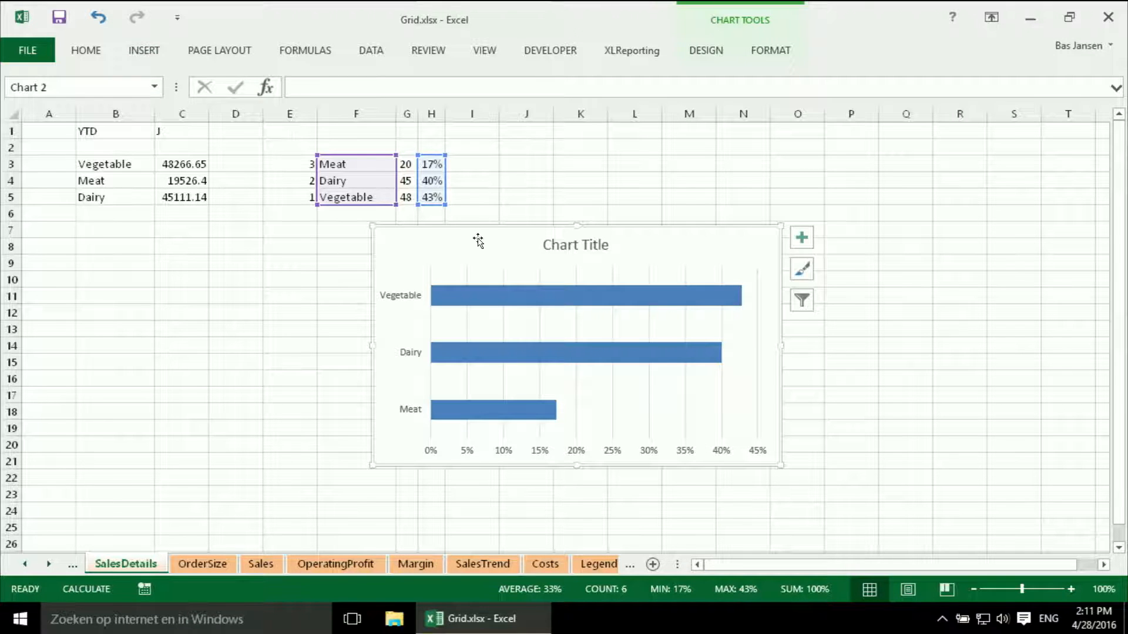
mouse_move(571, 259)
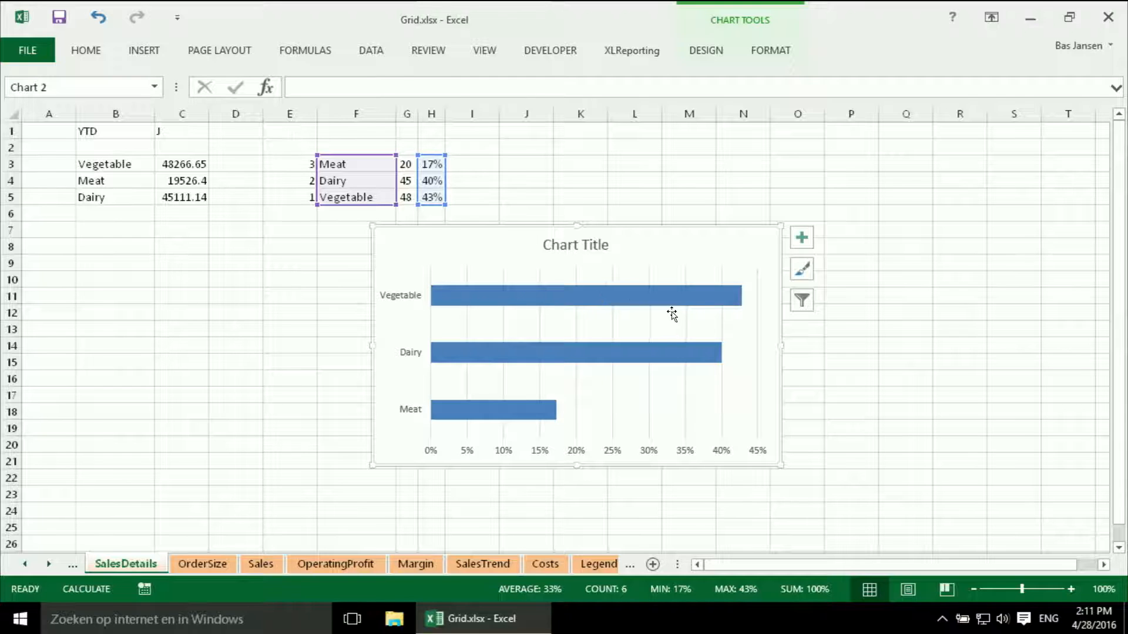
mouse_move(711, 375)
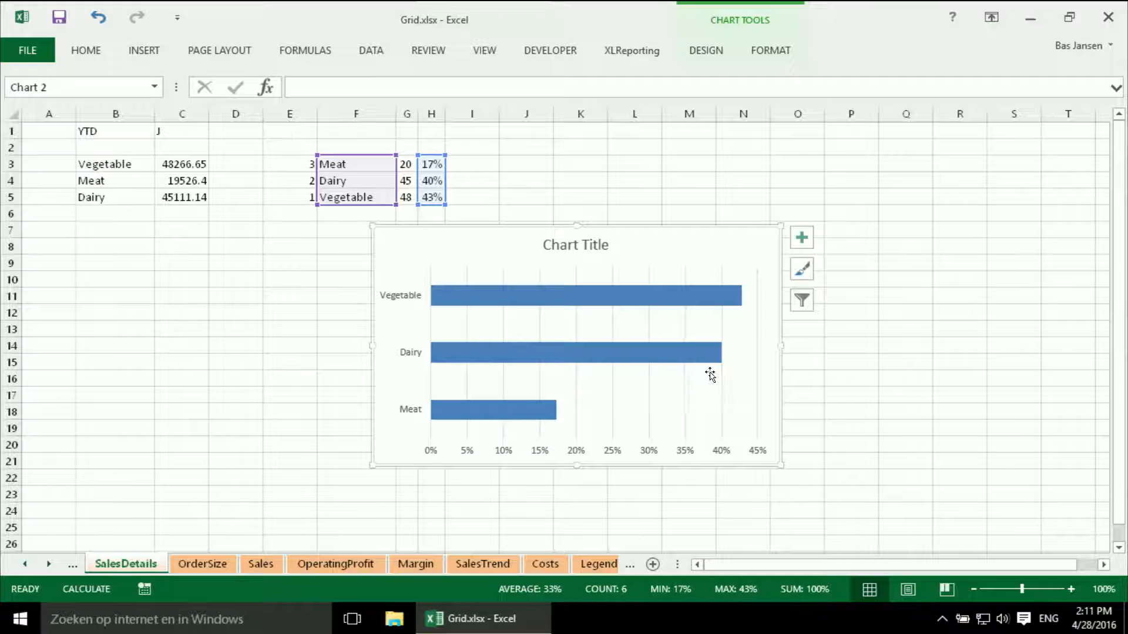
mouse_move(622, 279)
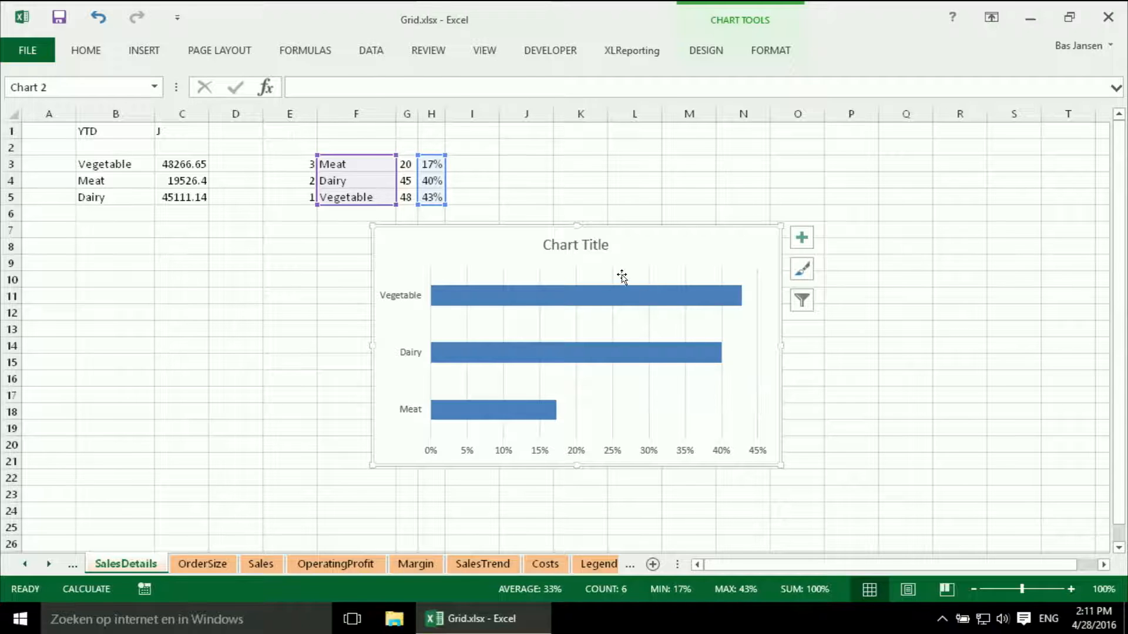
mouse_move(601, 260)
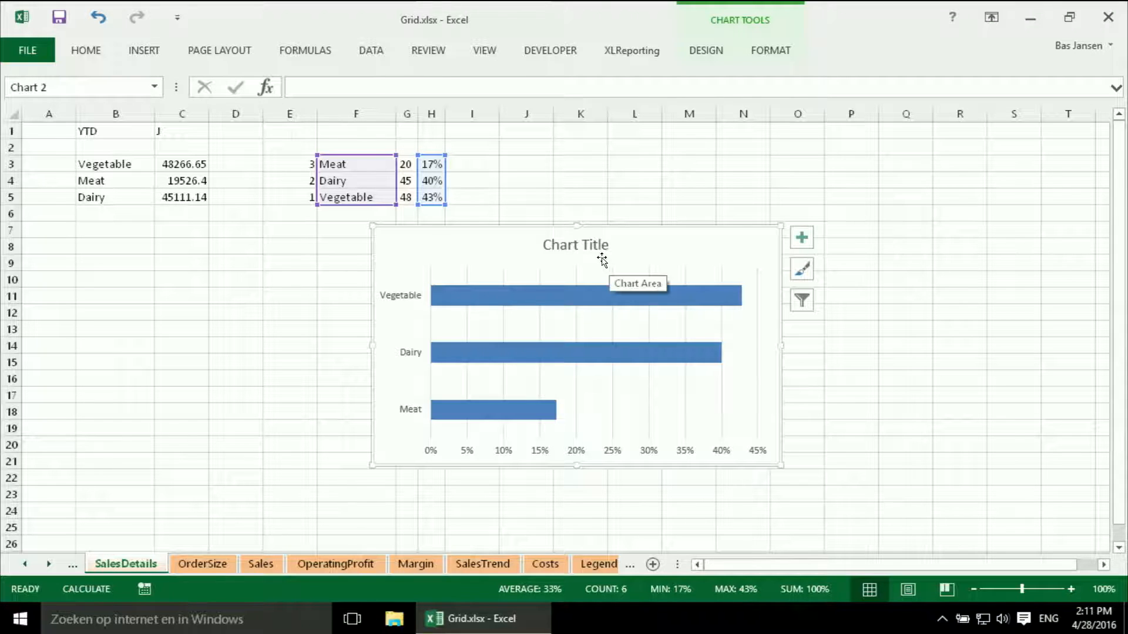
mouse_move(605, 248)
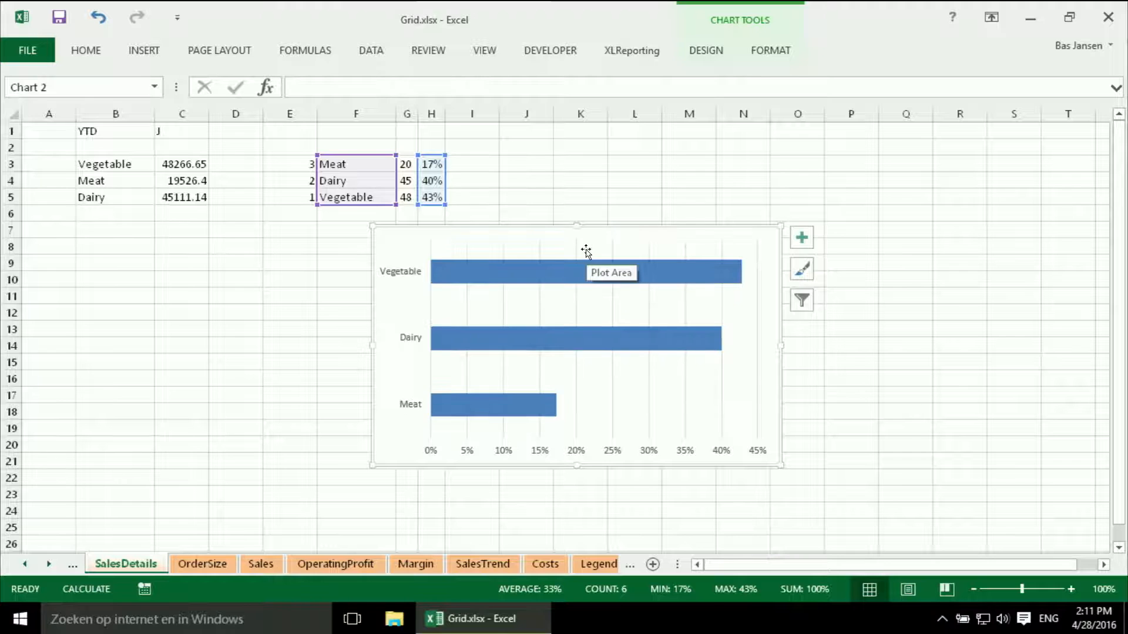
mouse_move(570, 337)
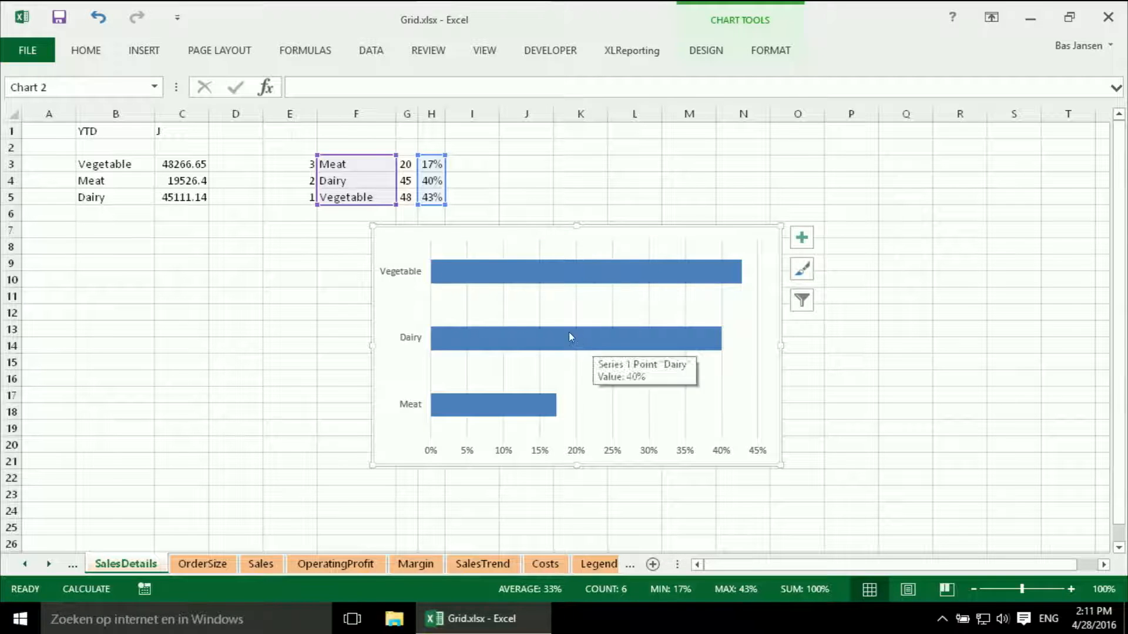
mouse_move(526, 318)
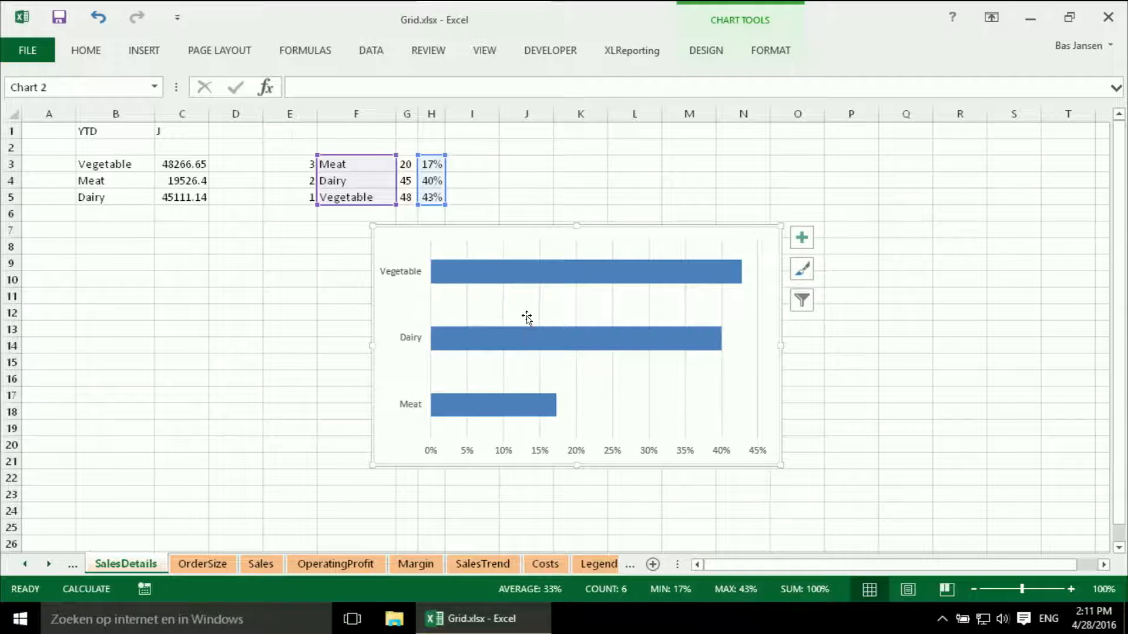
mouse_move(525, 296)
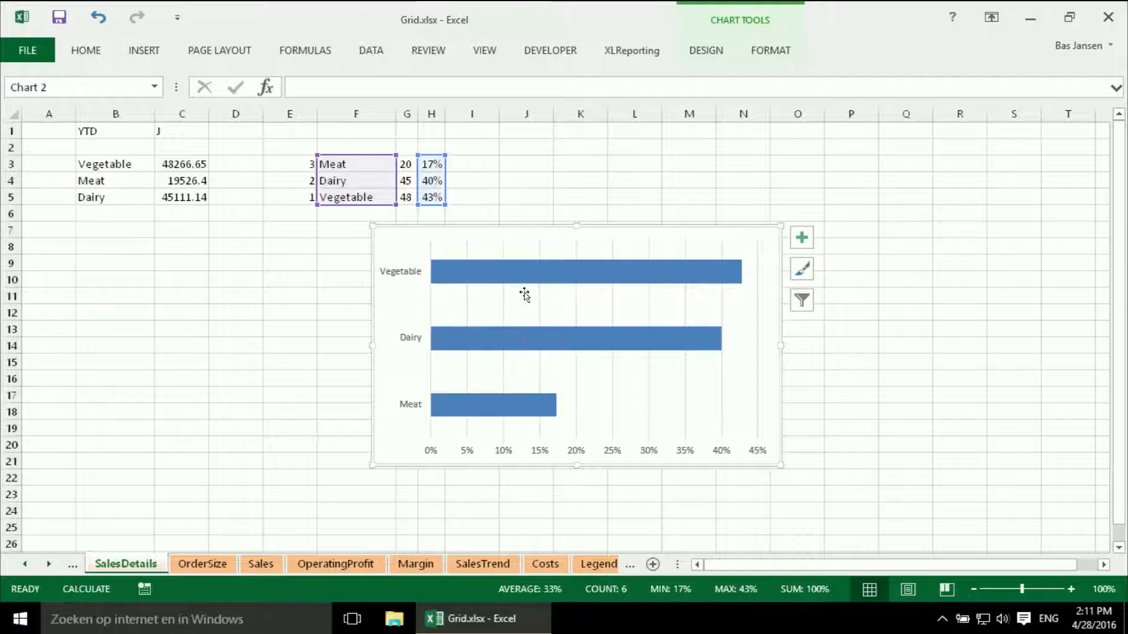
mouse_move(518, 325)
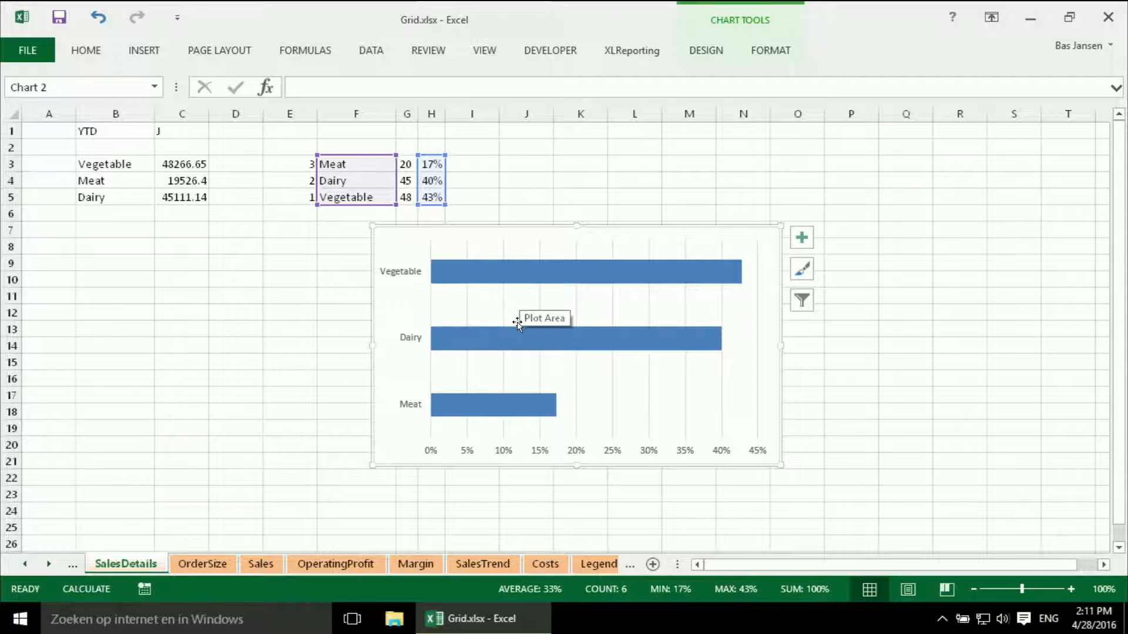
mouse_move(620, 285)
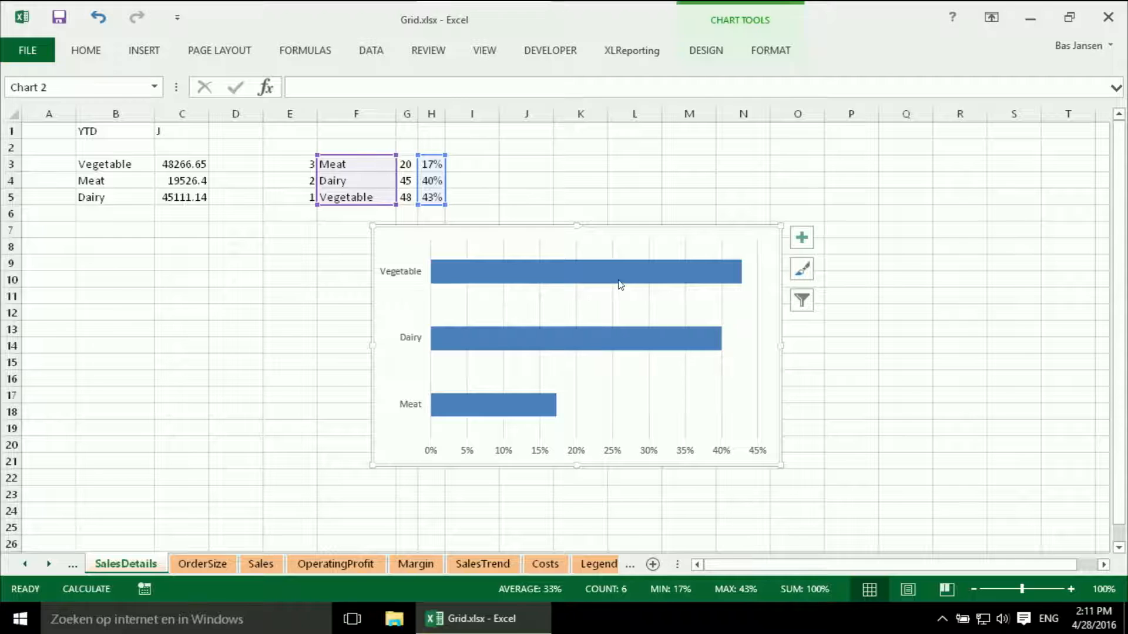
mouse_move(625, 280)
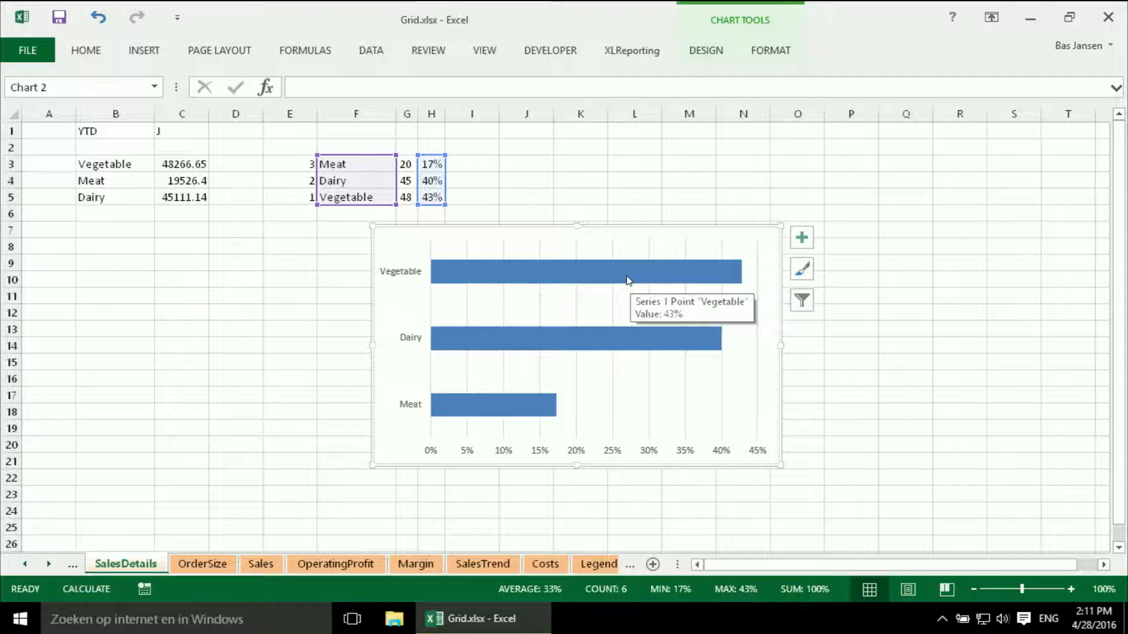
- Select the chart's bar data series
click(626, 281)
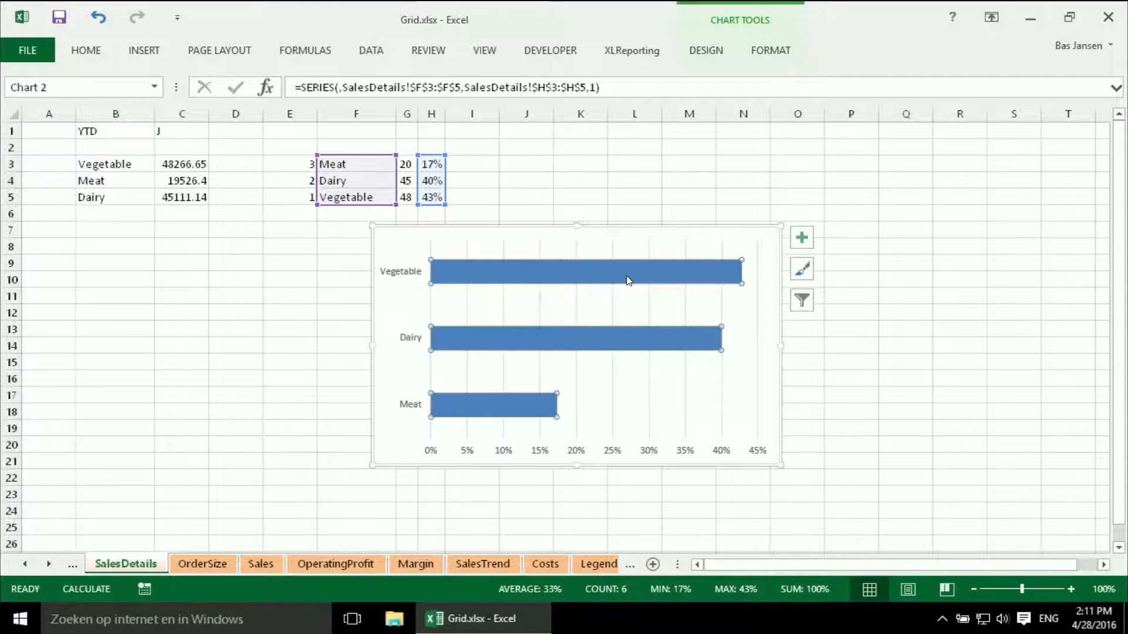
- Set the bar series gap width to 75% in Format Data Series
right_click(625, 271)
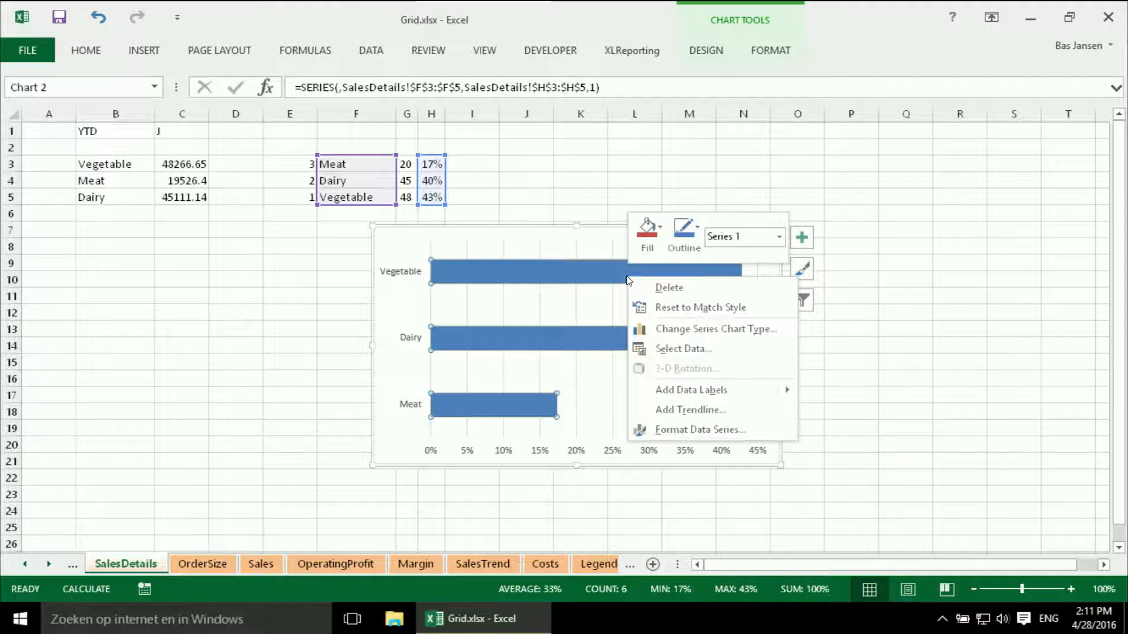
mouse_move(699, 430)
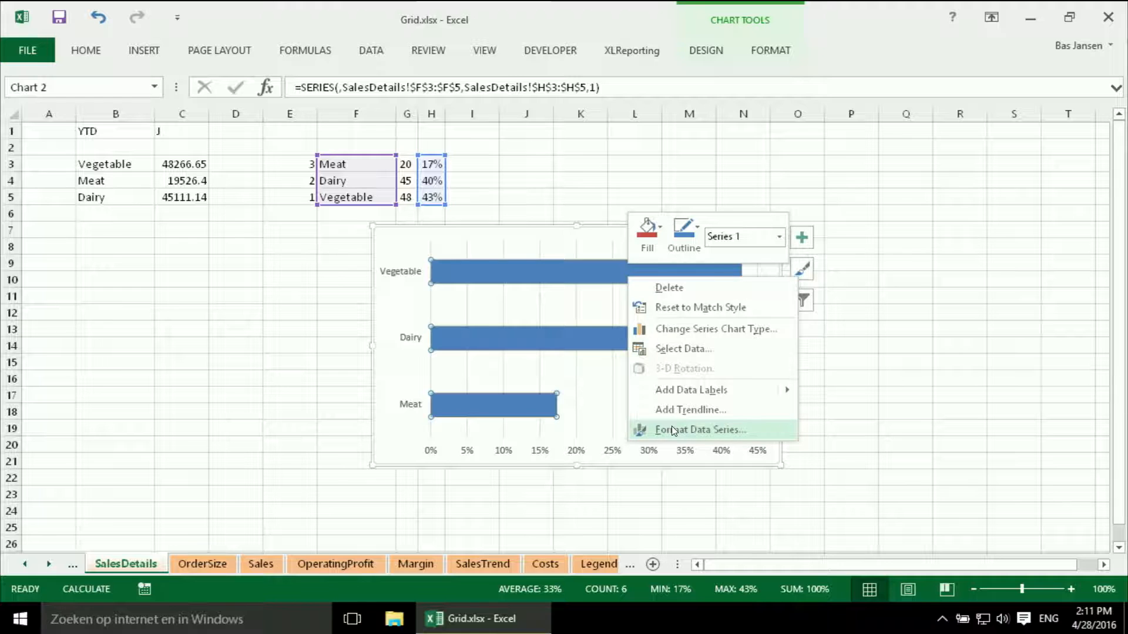
click(700, 429)
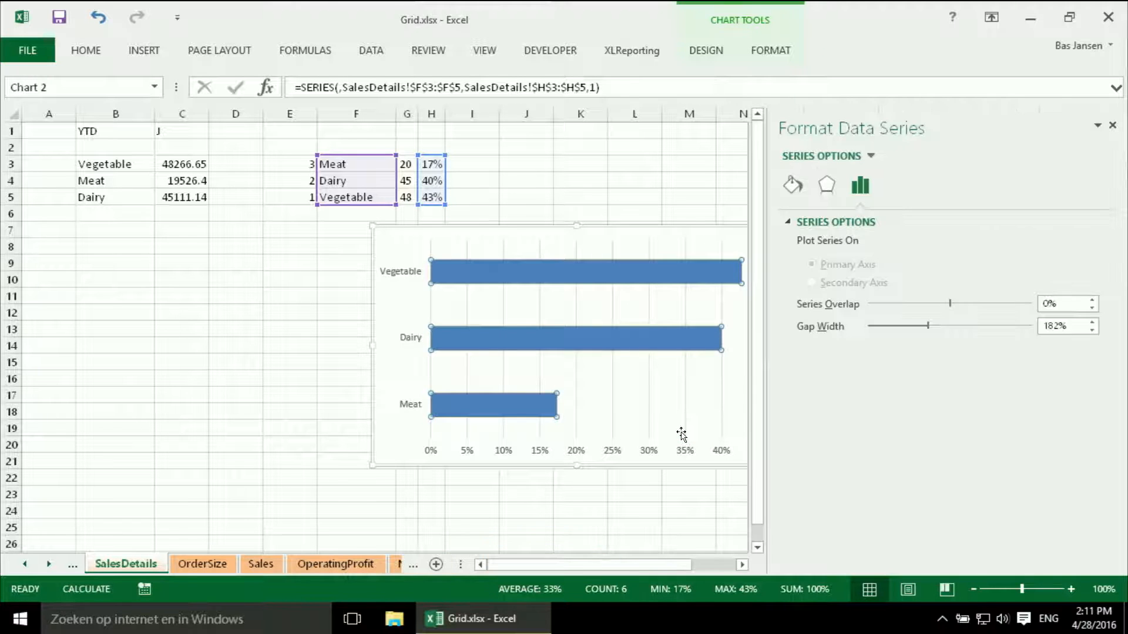
mouse_move(975, 312)
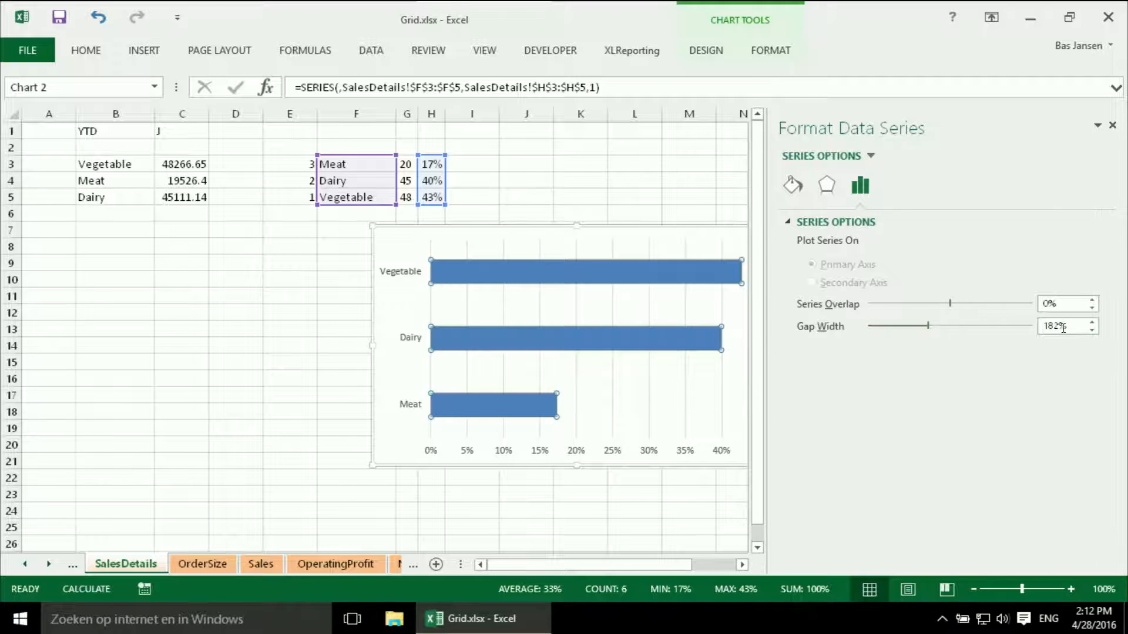
click(1063, 326)
text(75)
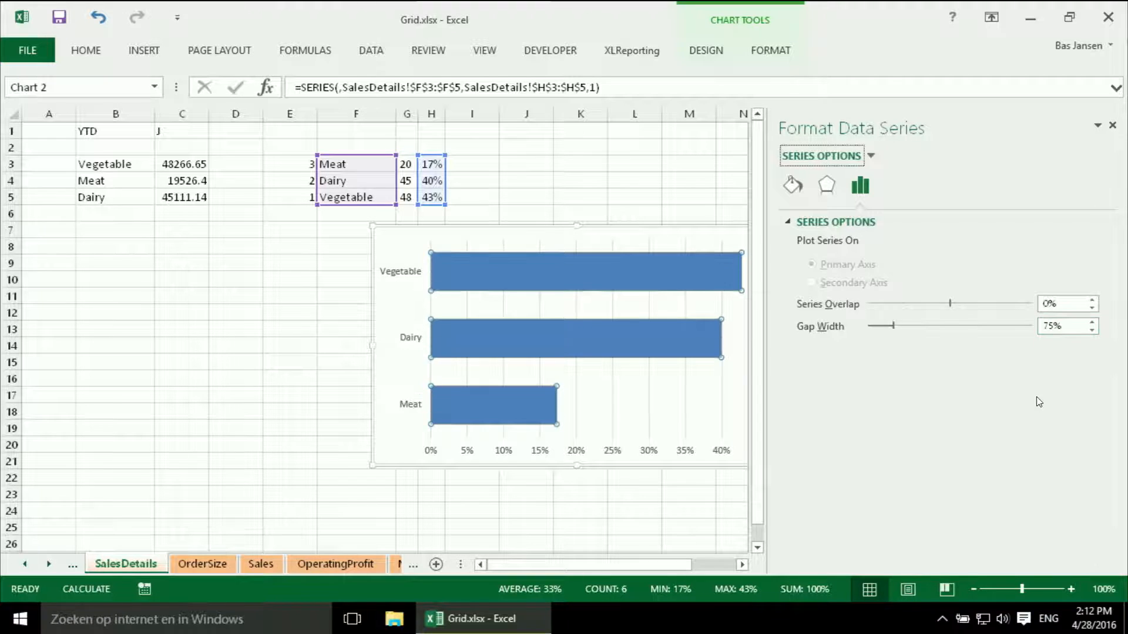
mouse_move(359, 394)
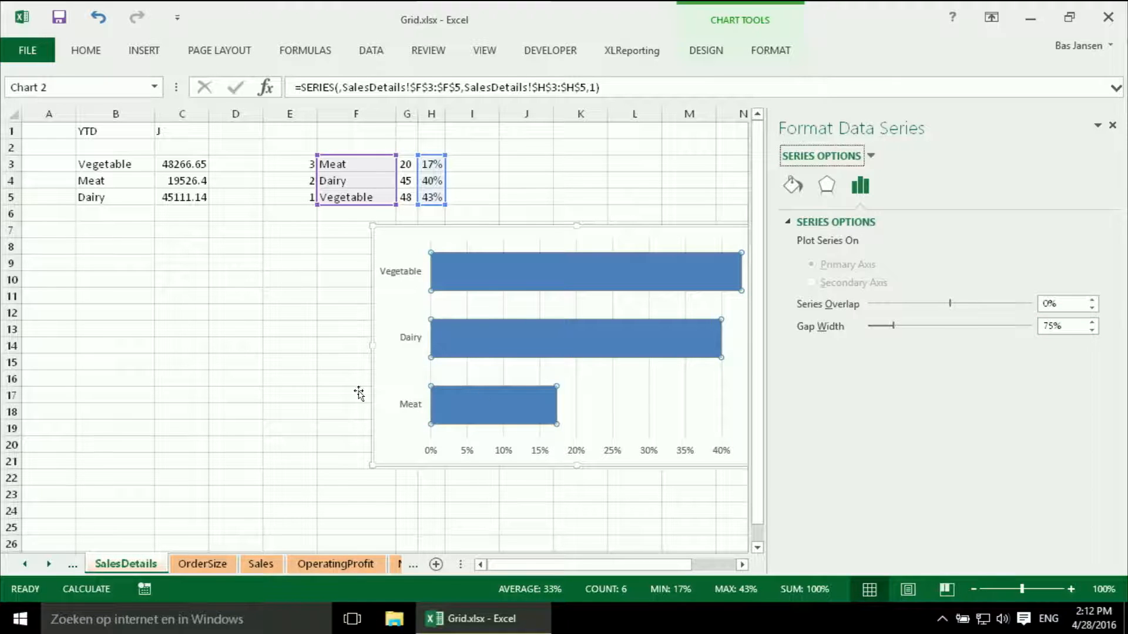
mouse_move(368, 331)
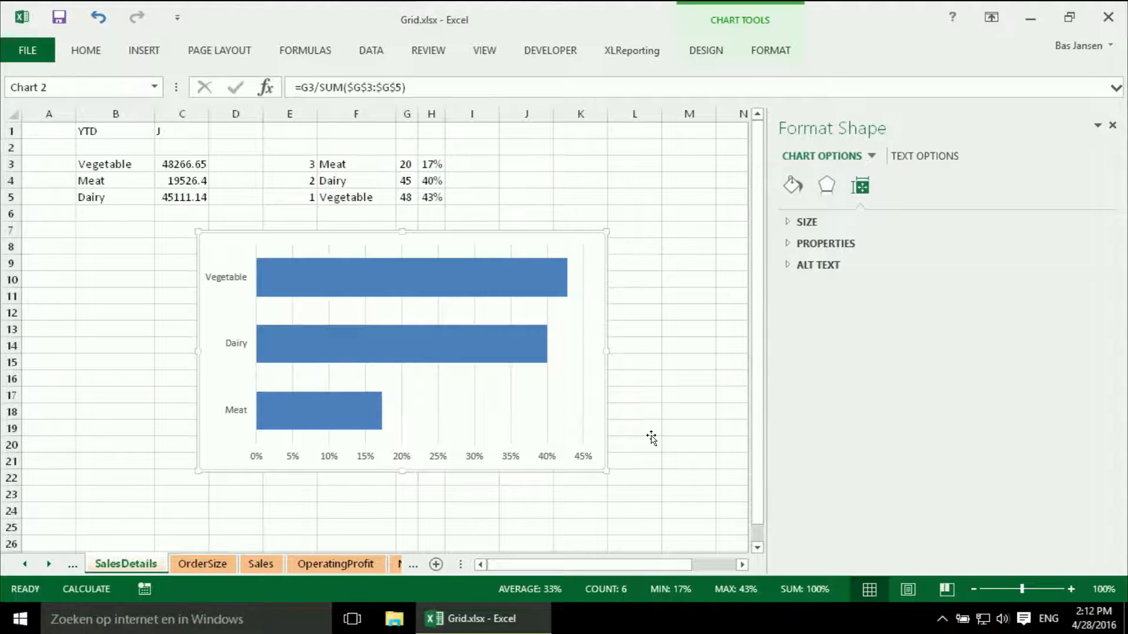
- Deselect the chart, open the Dashboard sheet and close the Format Shape pane
click(635, 429)
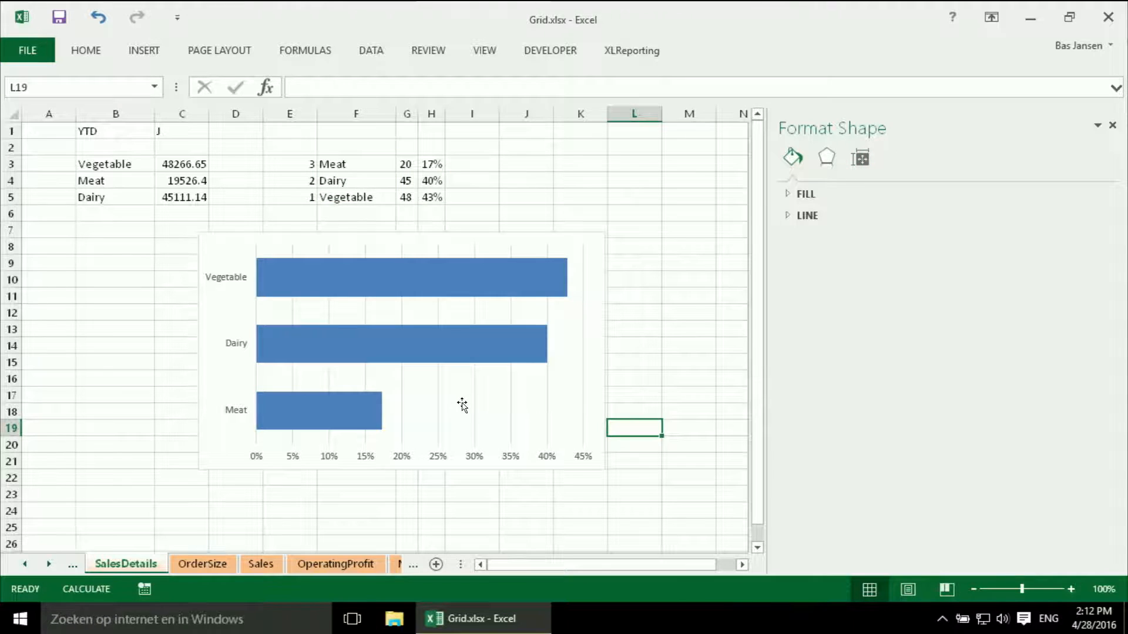
mouse_move(64, 551)
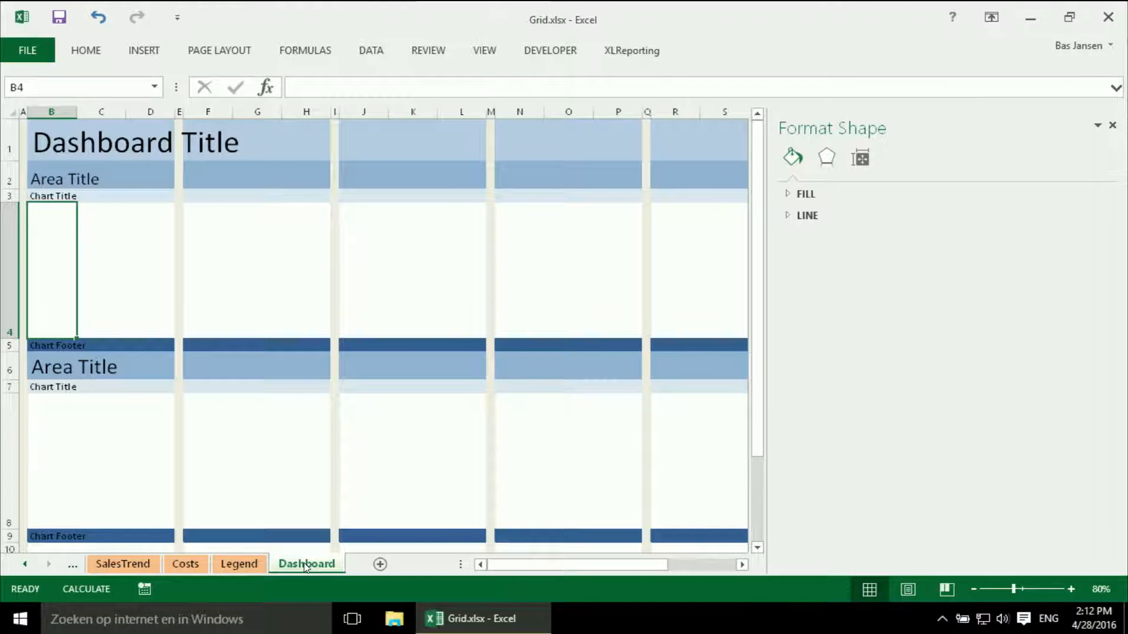
mouse_move(257, 112)
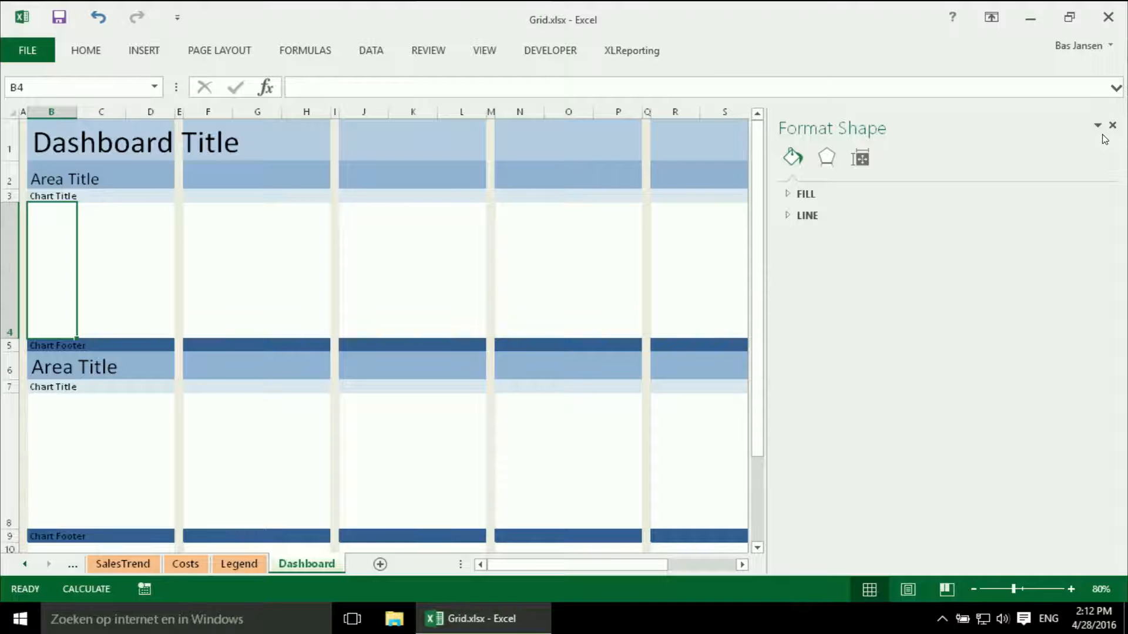
click(1112, 125)
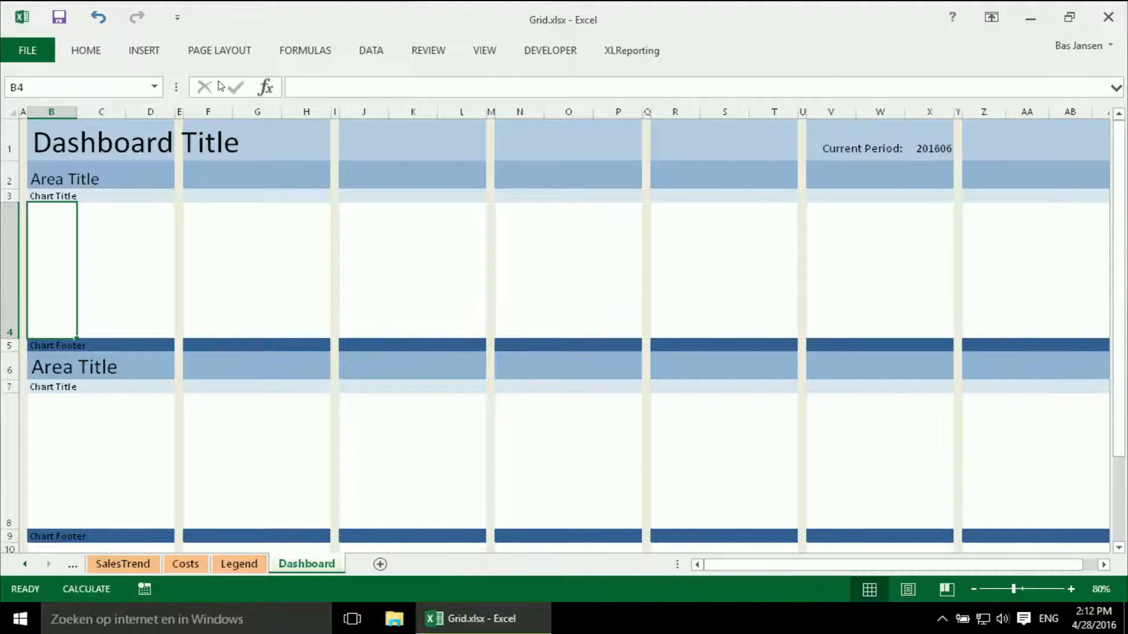
click(144, 50)
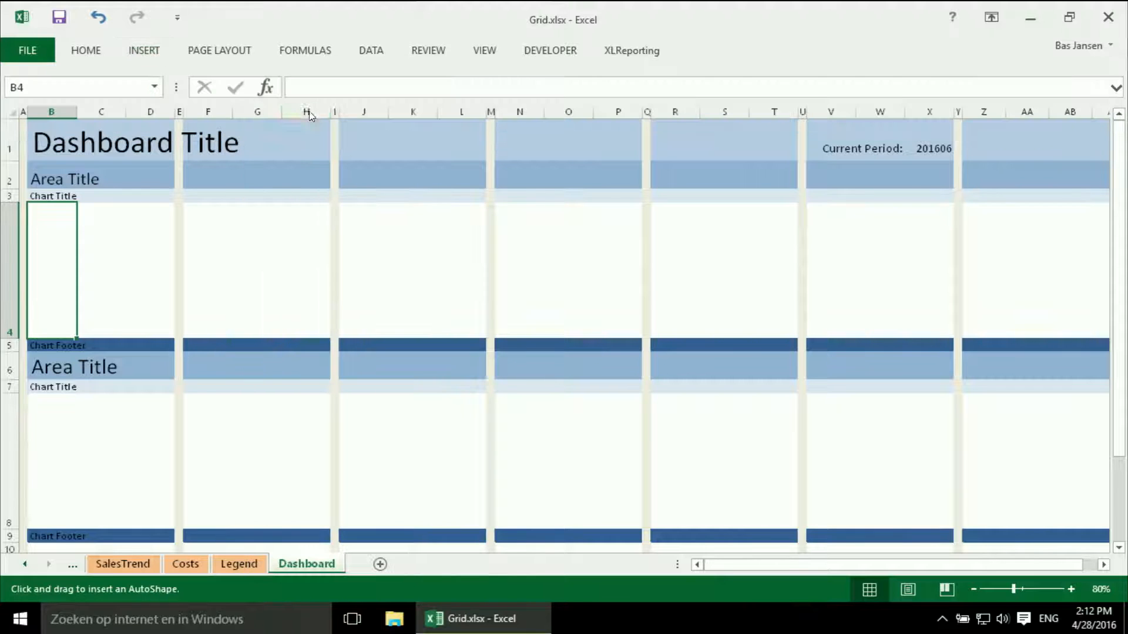
- Draw a rectangle and position it in the lower chart placeholder under columns N–P
drag(263, 229, 331, 291)
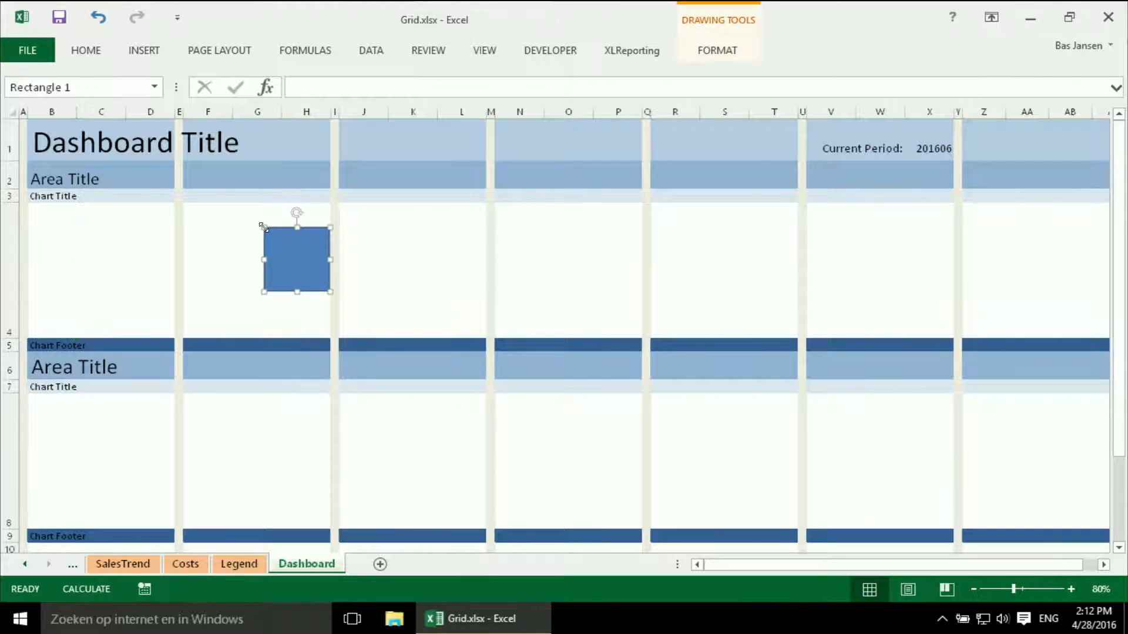
mouse_move(302, 316)
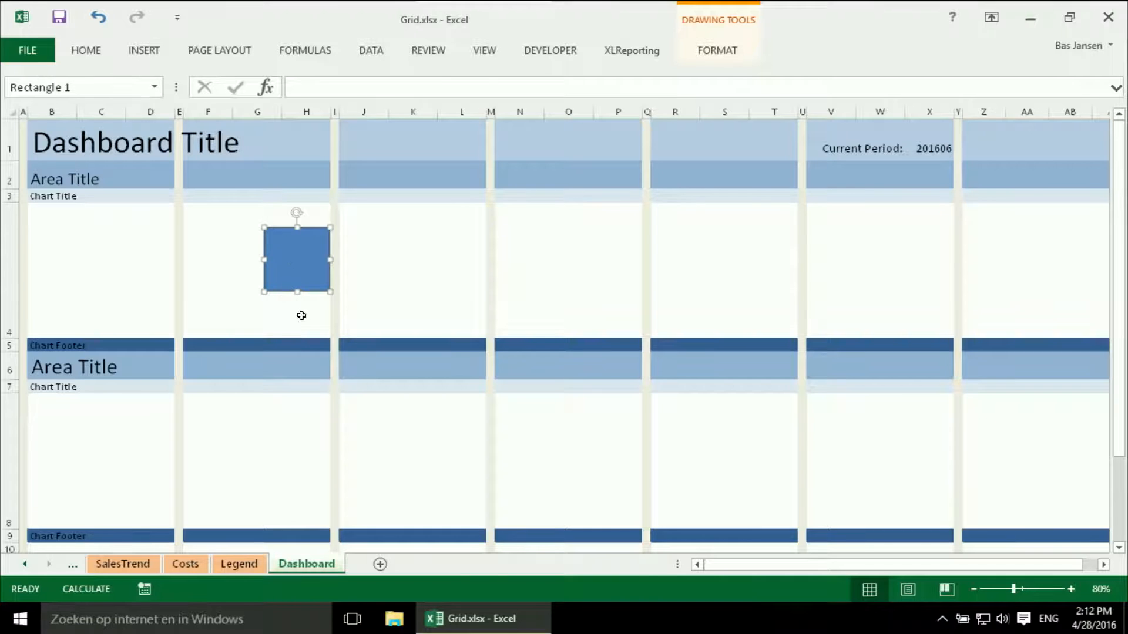
mouse_move(266, 272)
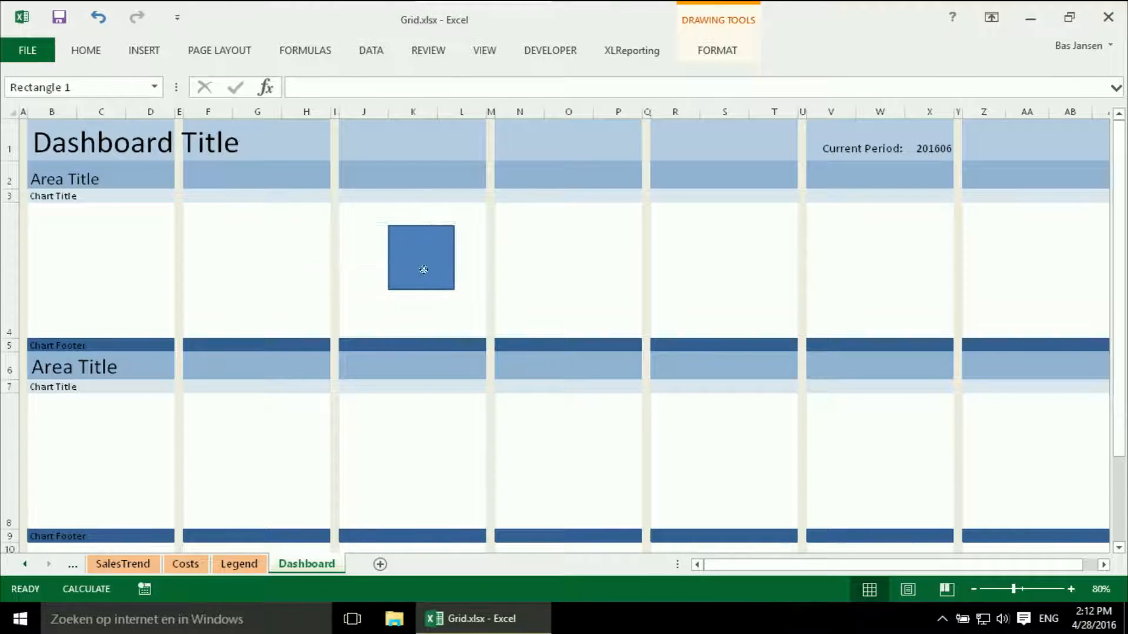
drag(420, 257, 554, 335)
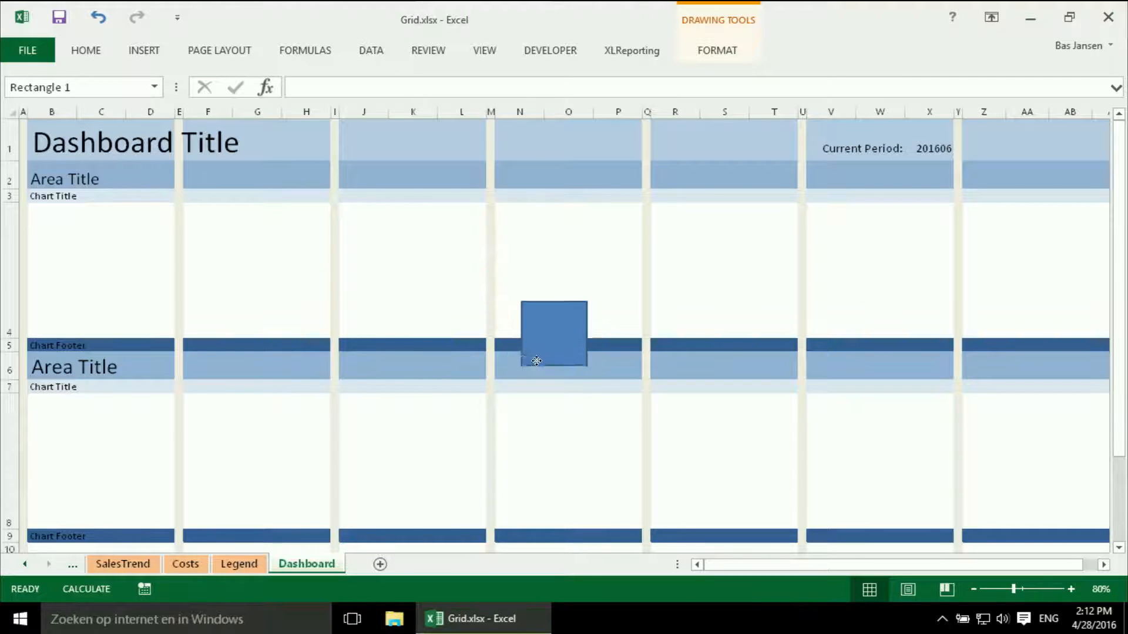
drag(553, 335, 539, 424)
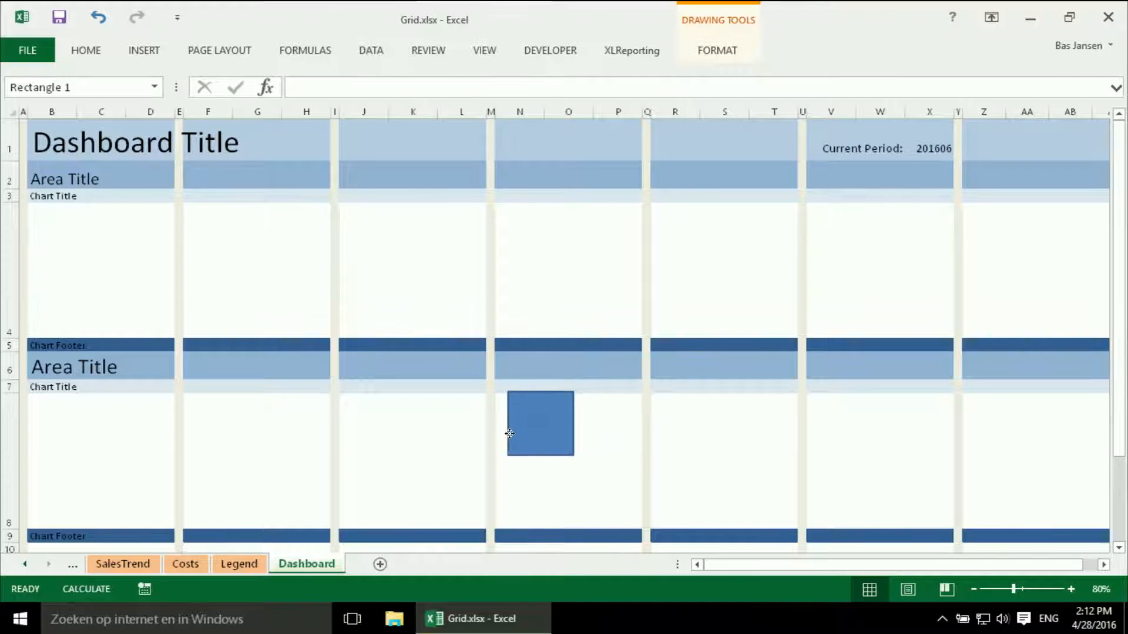
drag(539, 423, 547, 437)
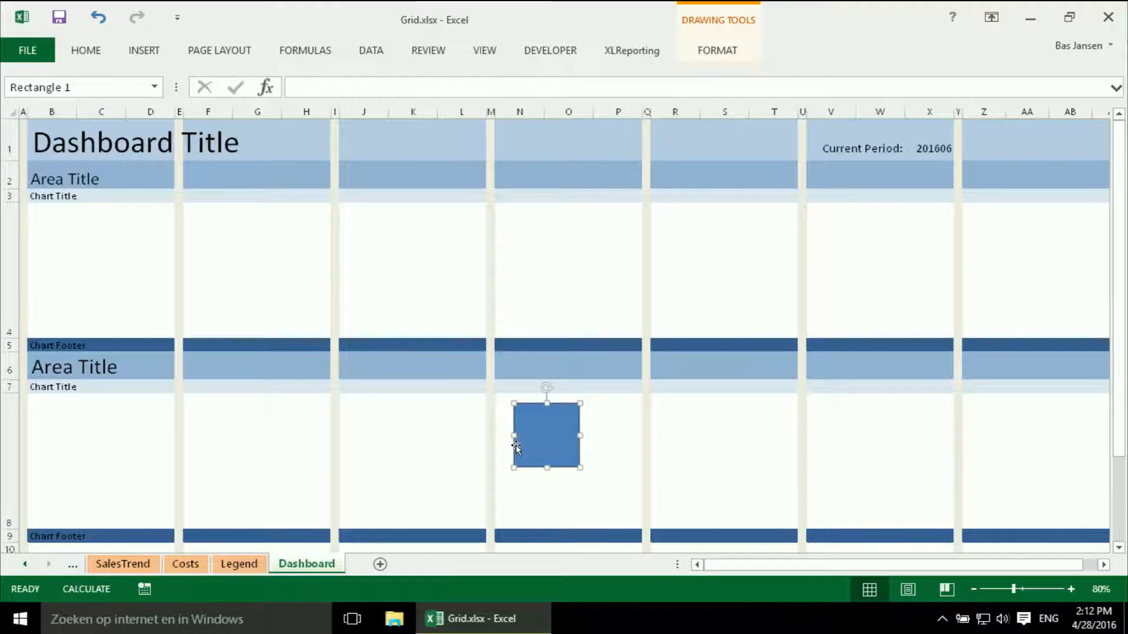
mouse_move(520, 458)
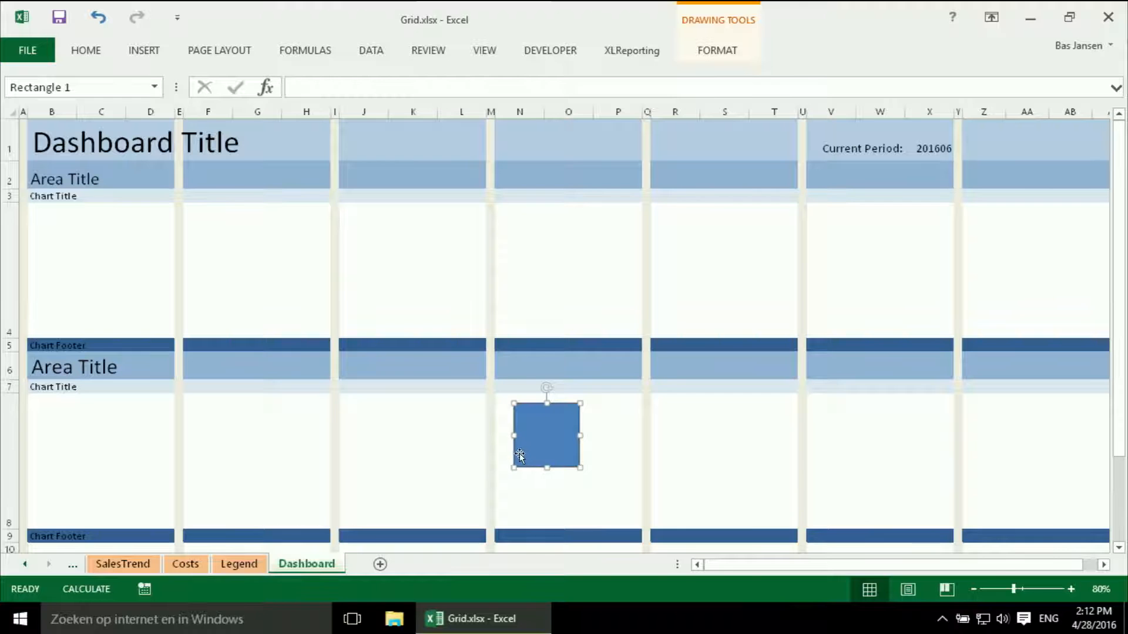
mouse_move(535, 457)
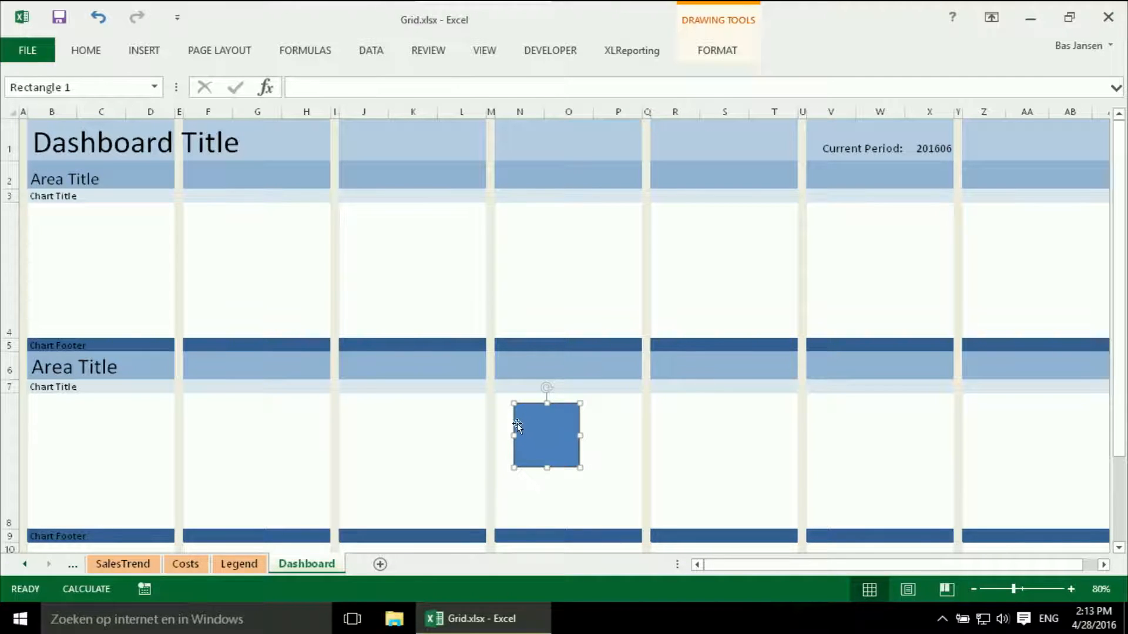
drag(547, 436, 526, 424)
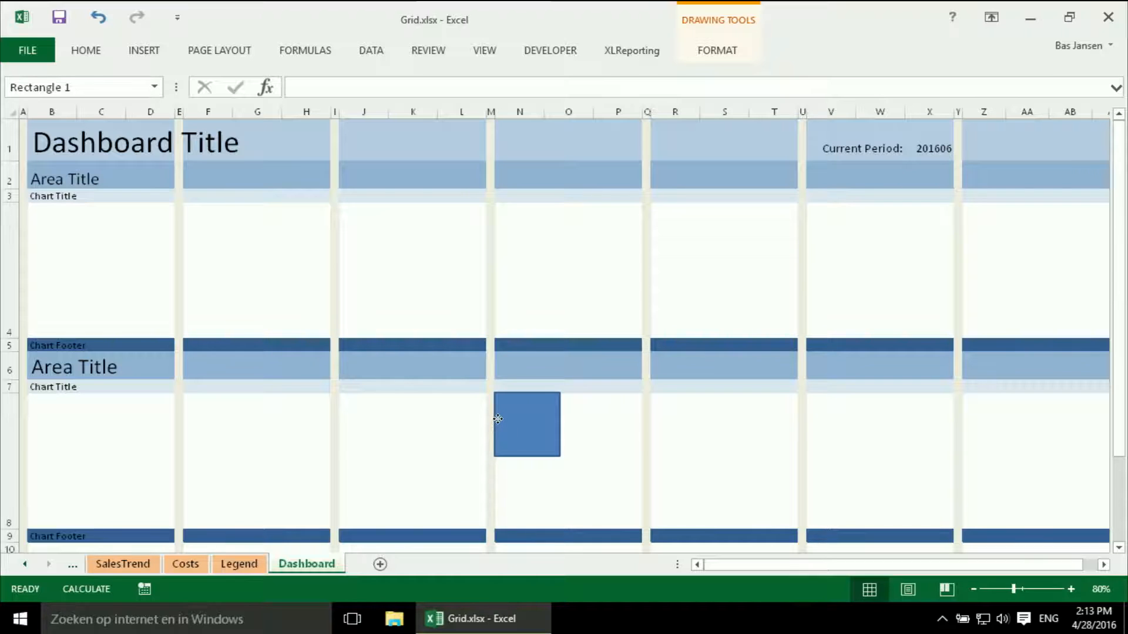
drag(526, 425, 537, 382)
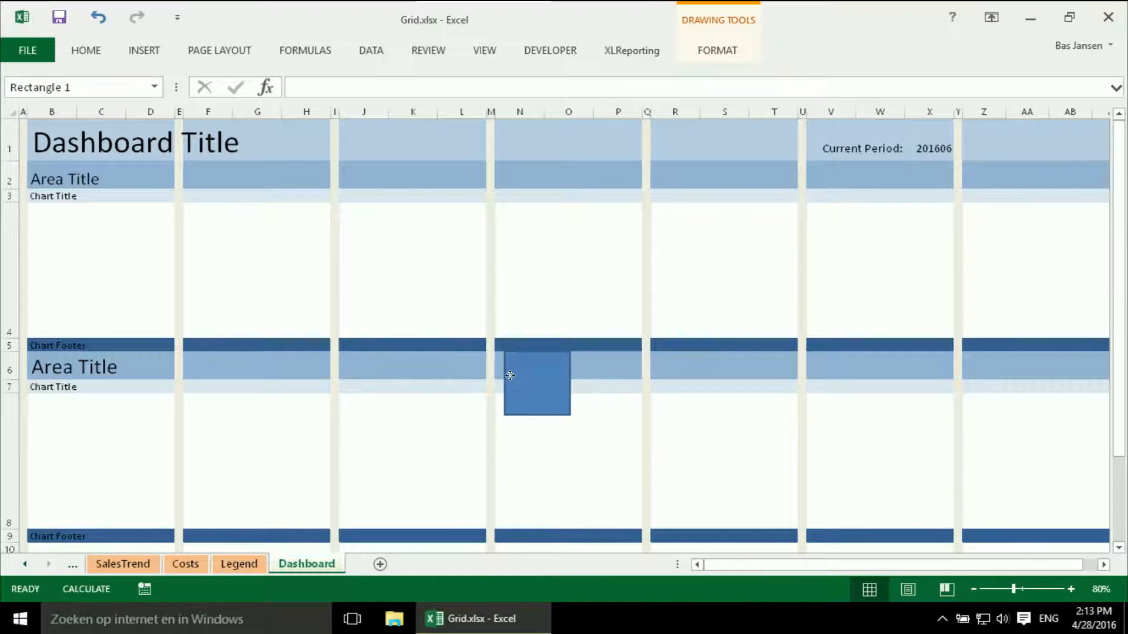
drag(537, 384, 525, 413)
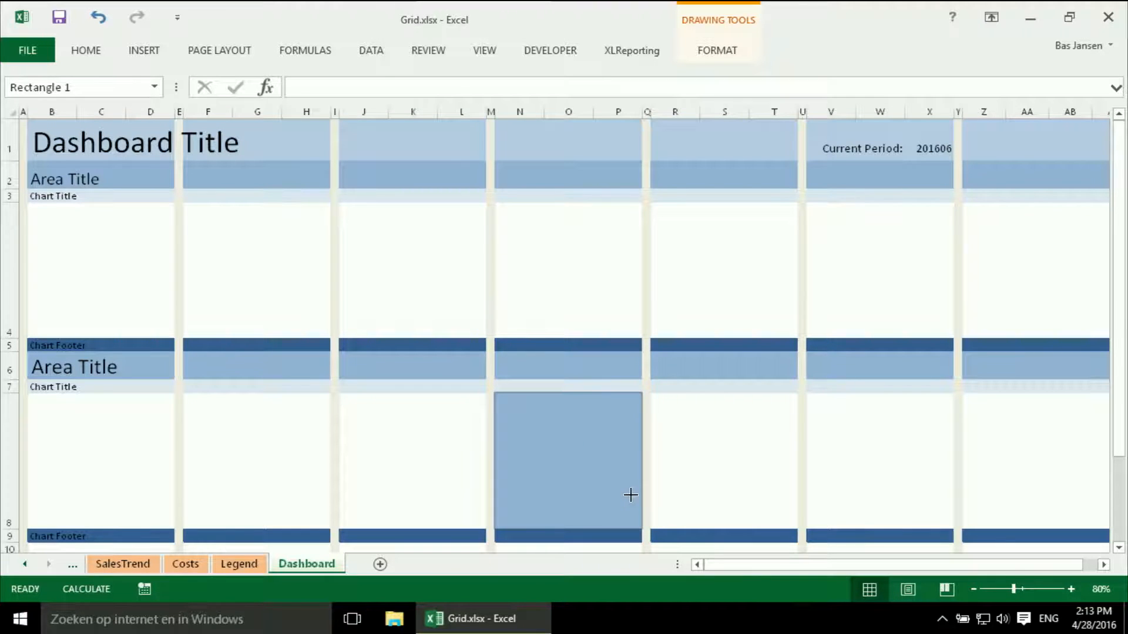
- Fit the rectangle to the placeholder, check its 2.15 × 2.27 inch size, and return to SalesDetails
click(568, 461)
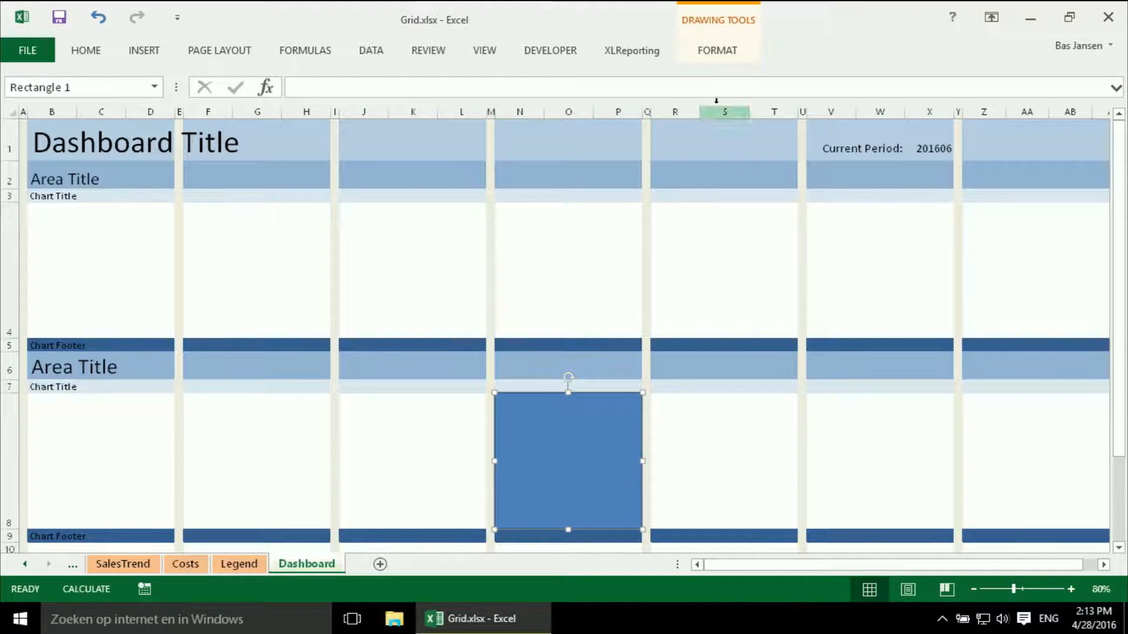
click(716, 51)
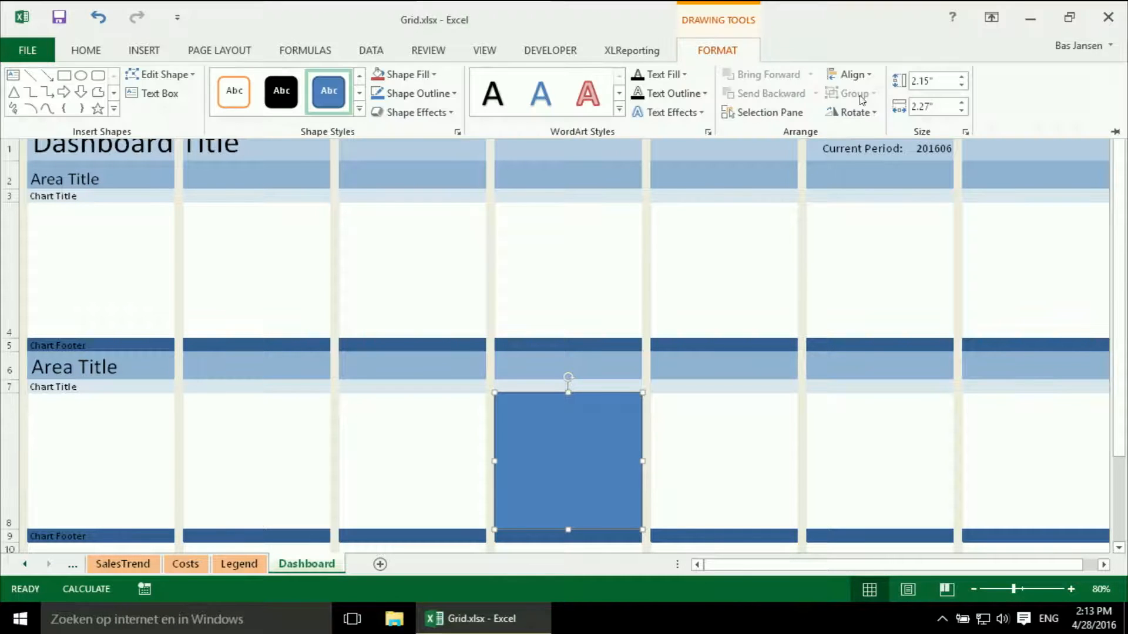
mouse_move(932, 80)
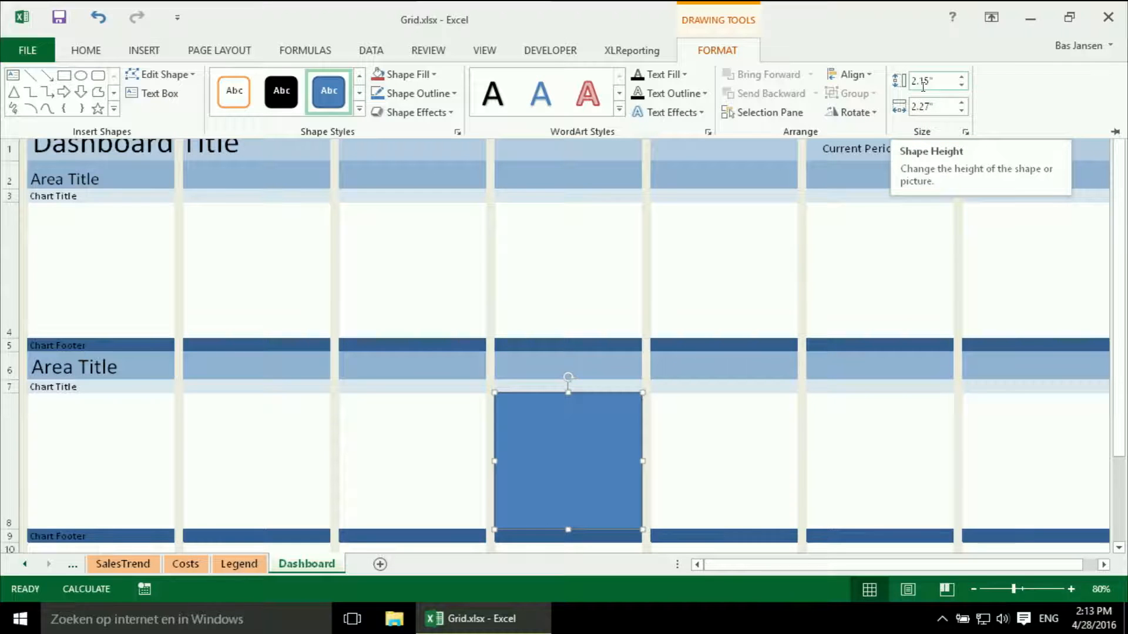
mouse_move(934, 106)
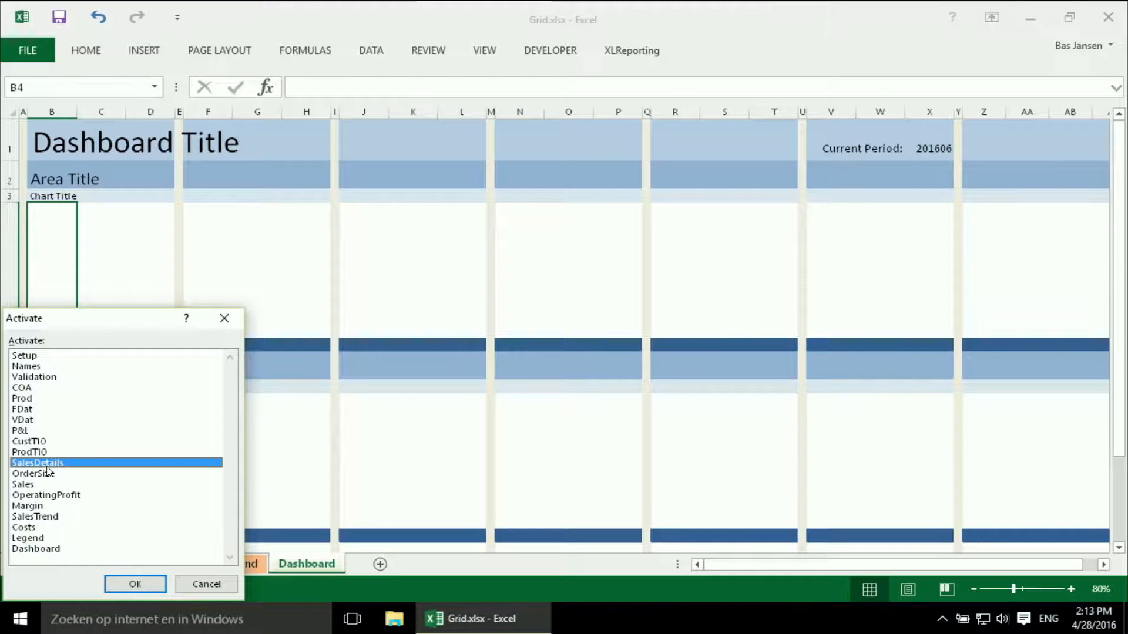
click(135, 584)
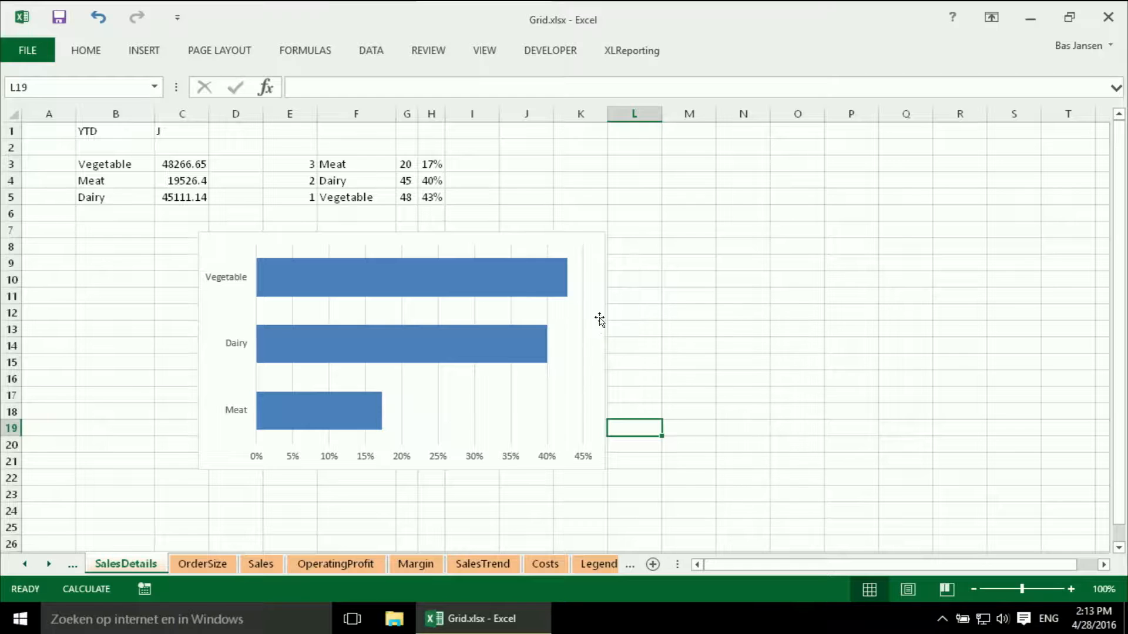
- Resize the bar chart to 2.15 inches high by 2.27 inches wide
click(403, 346)
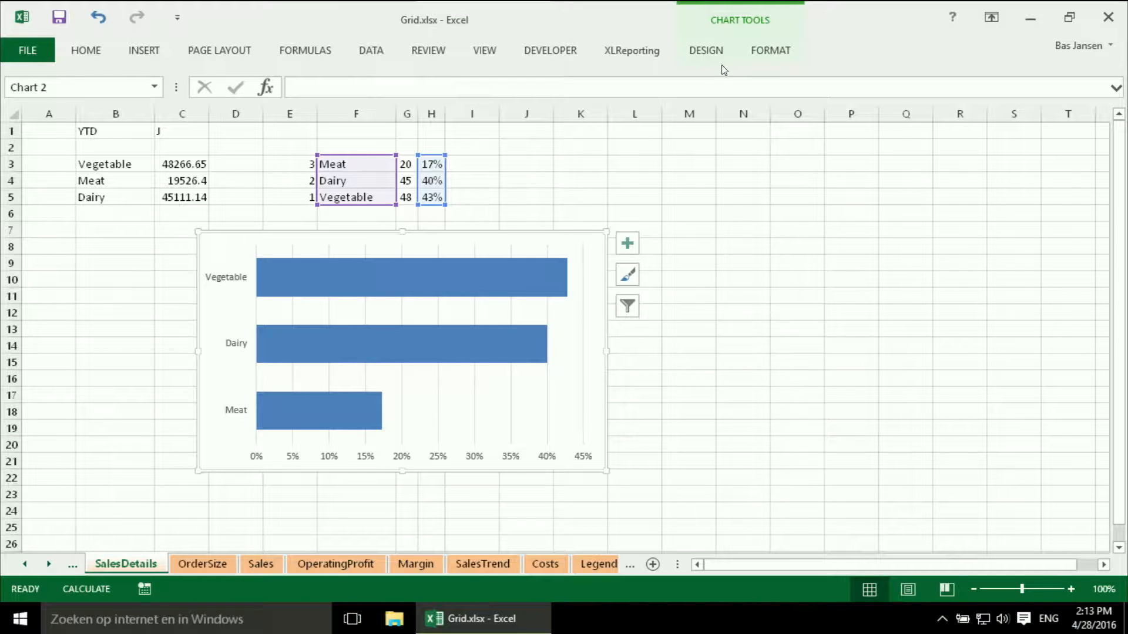
click(706, 50)
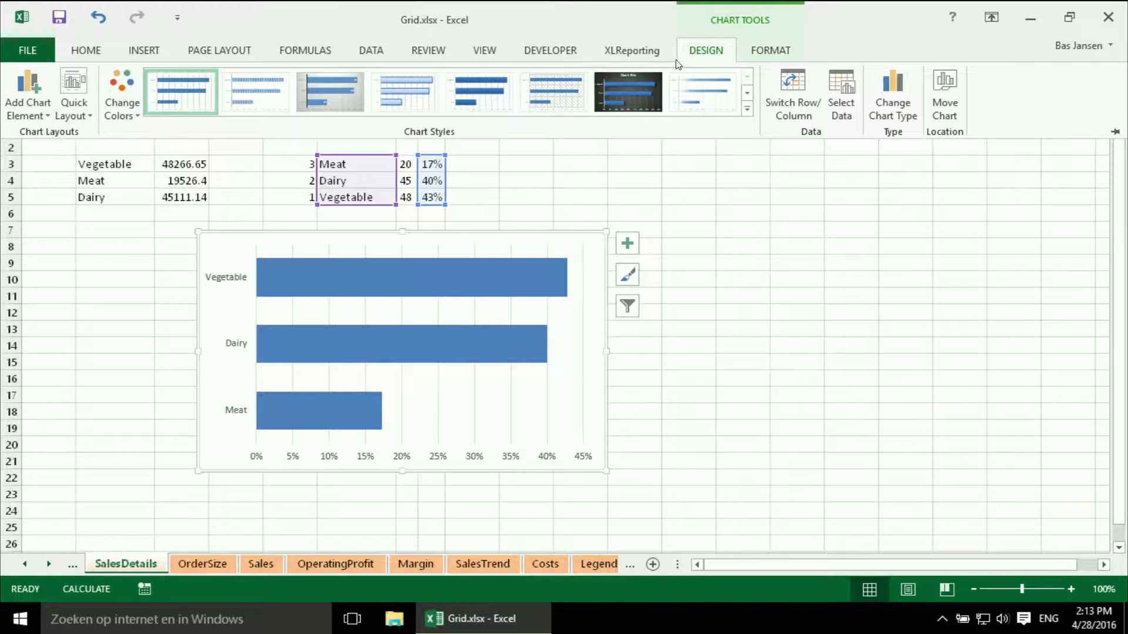
click(769, 51)
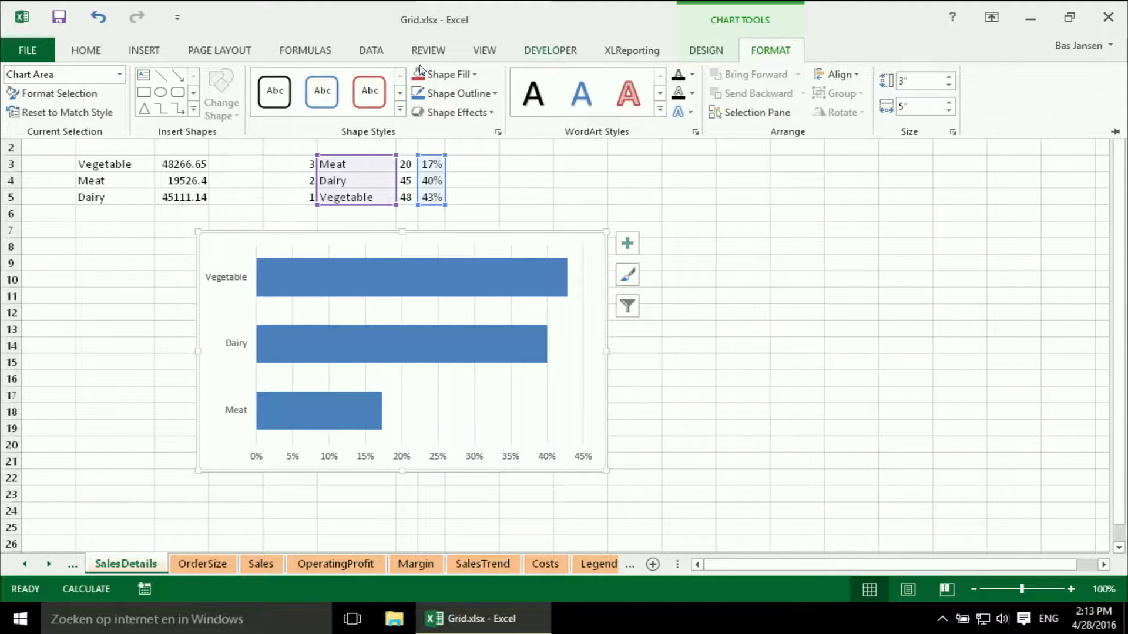
mouse_move(65, 74)
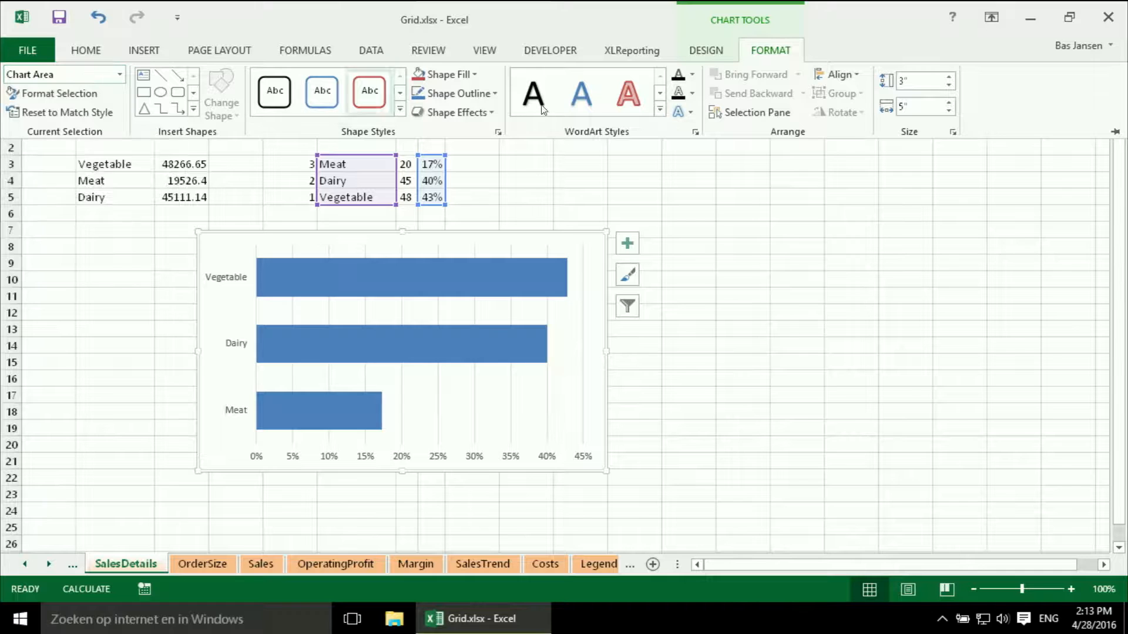
click(922, 80)
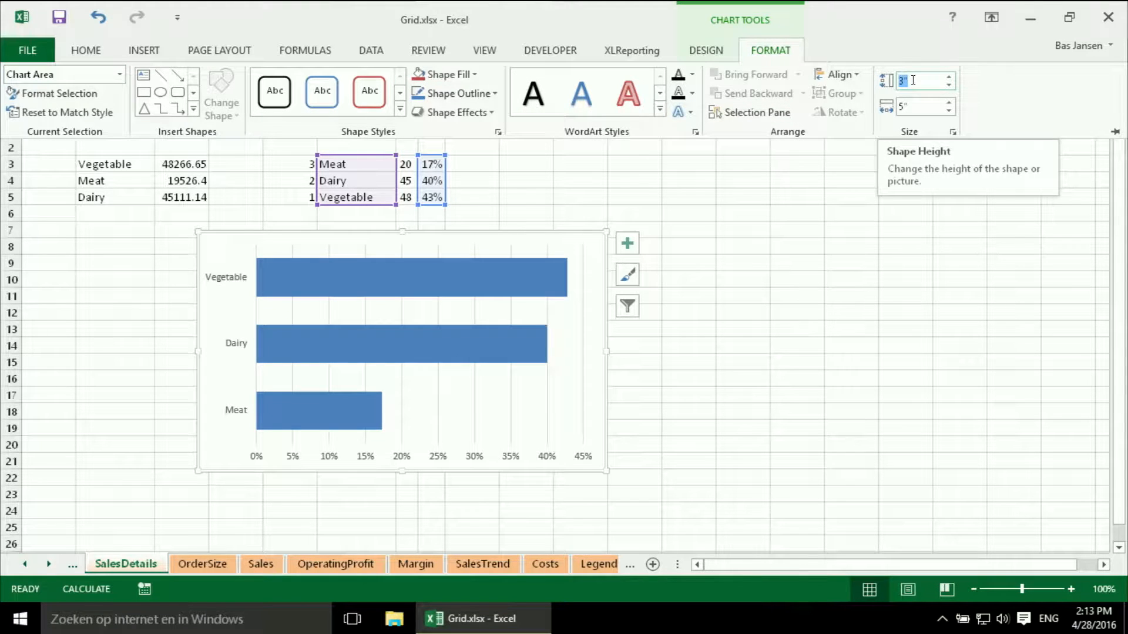
text(2.15)
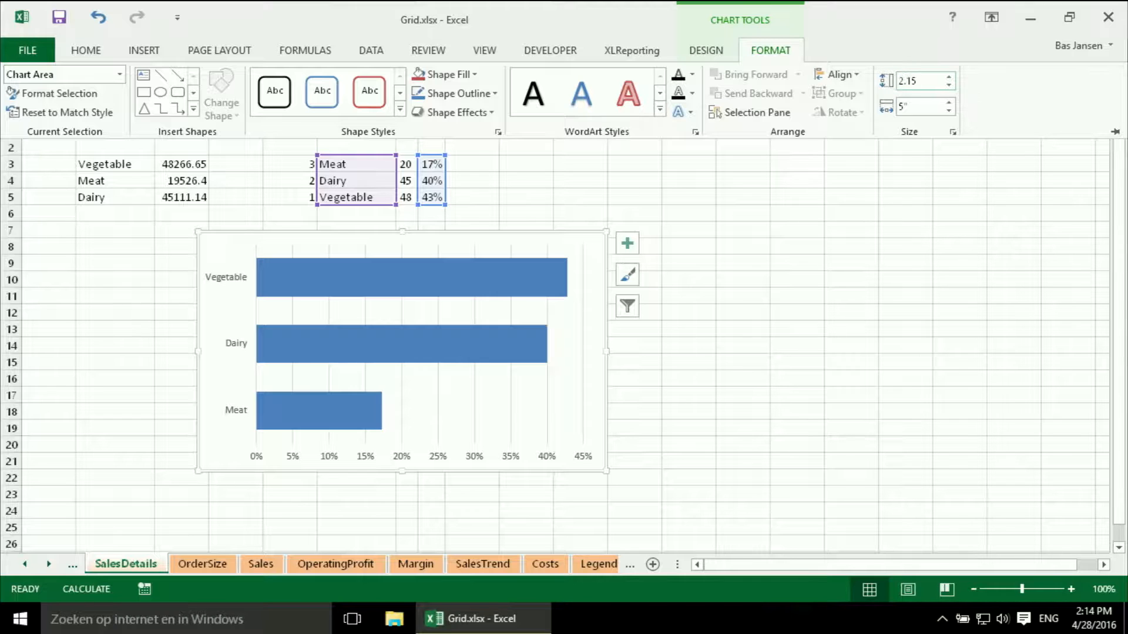
click(921, 106)
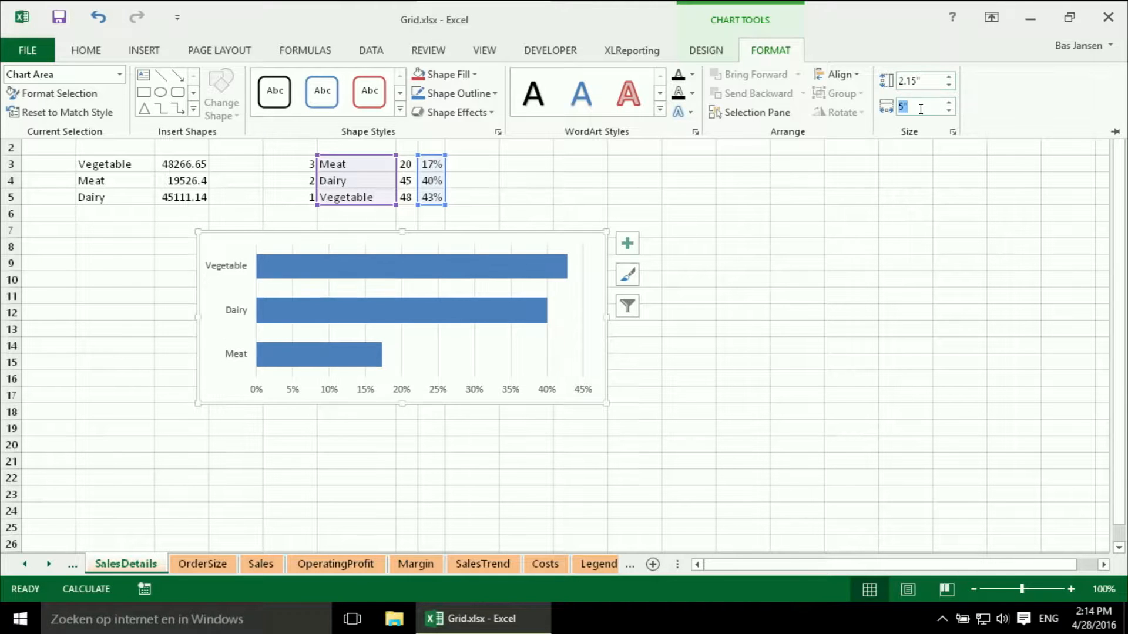
text(2)
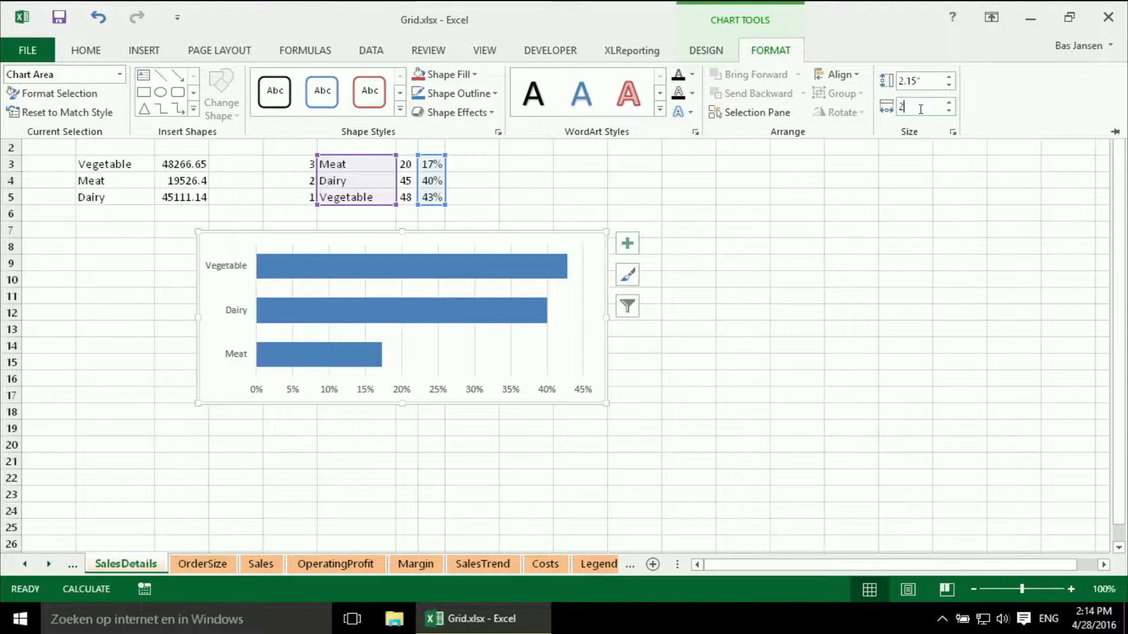
text(2.27)
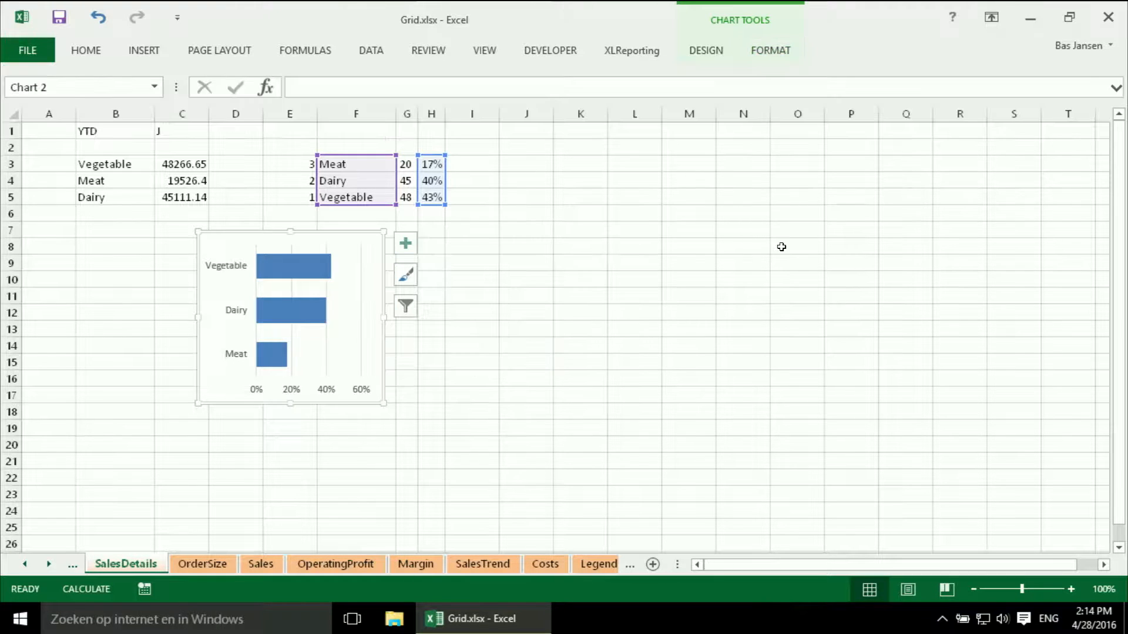
mouse_move(423, 358)
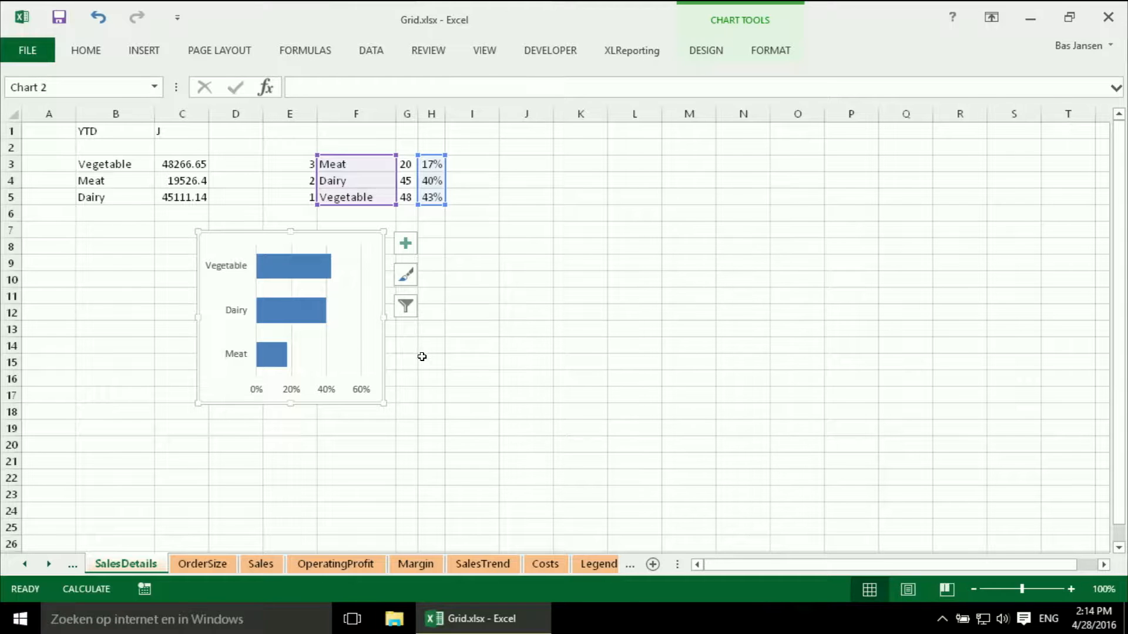
mouse_move(352, 365)
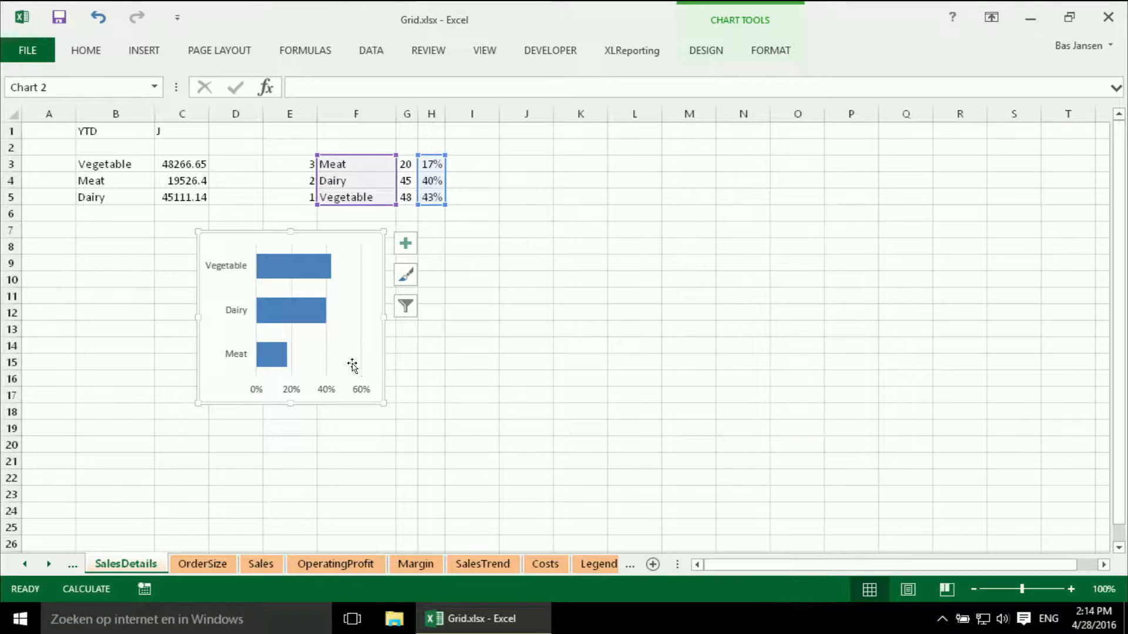
mouse_move(377, 352)
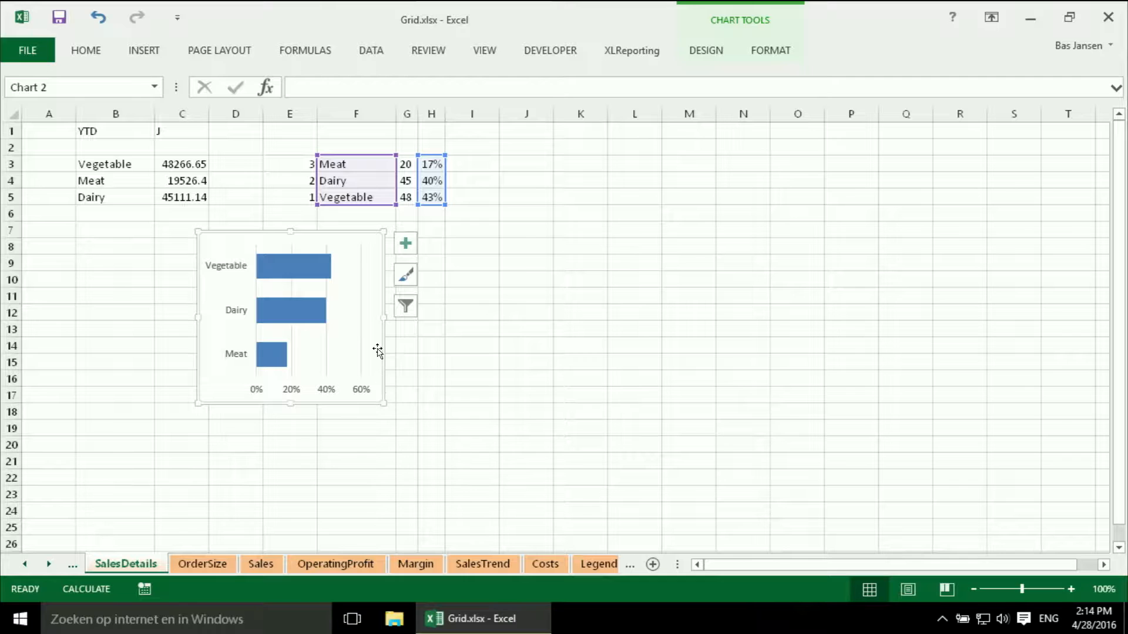
mouse_move(380, 361)
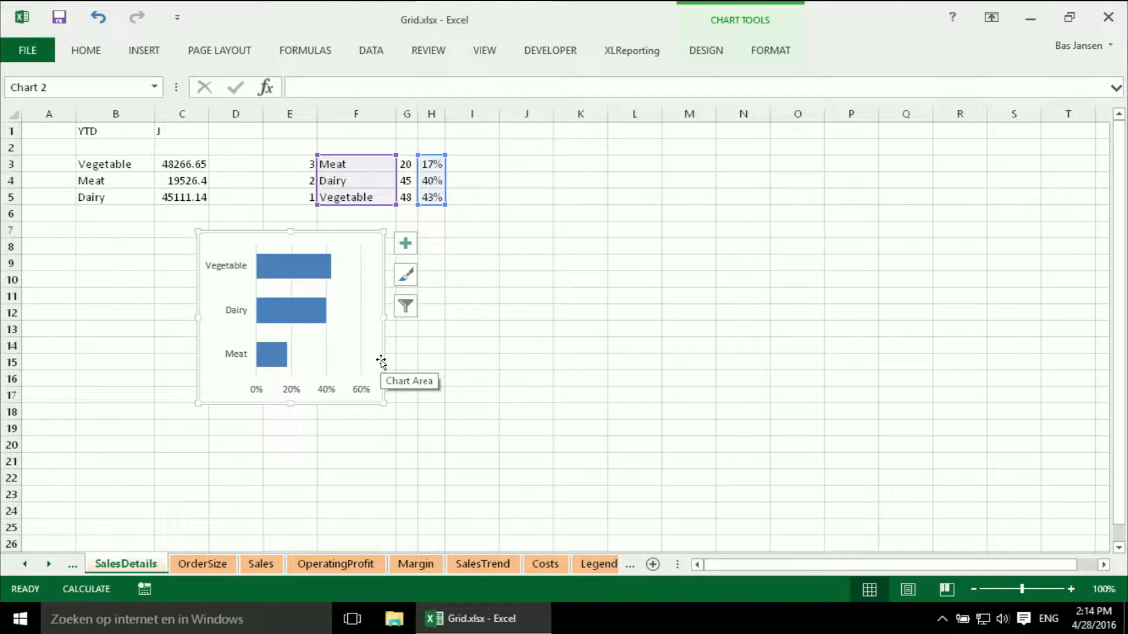
- Give the chart area no fill and no border line
right_click(380, 362)
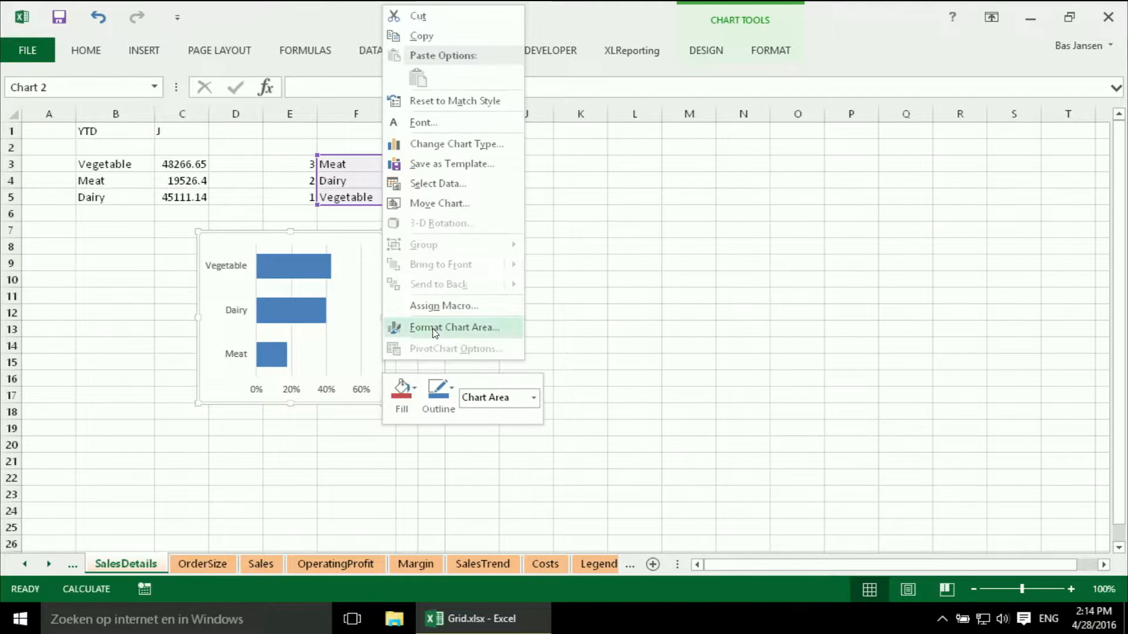
click(455, 327)
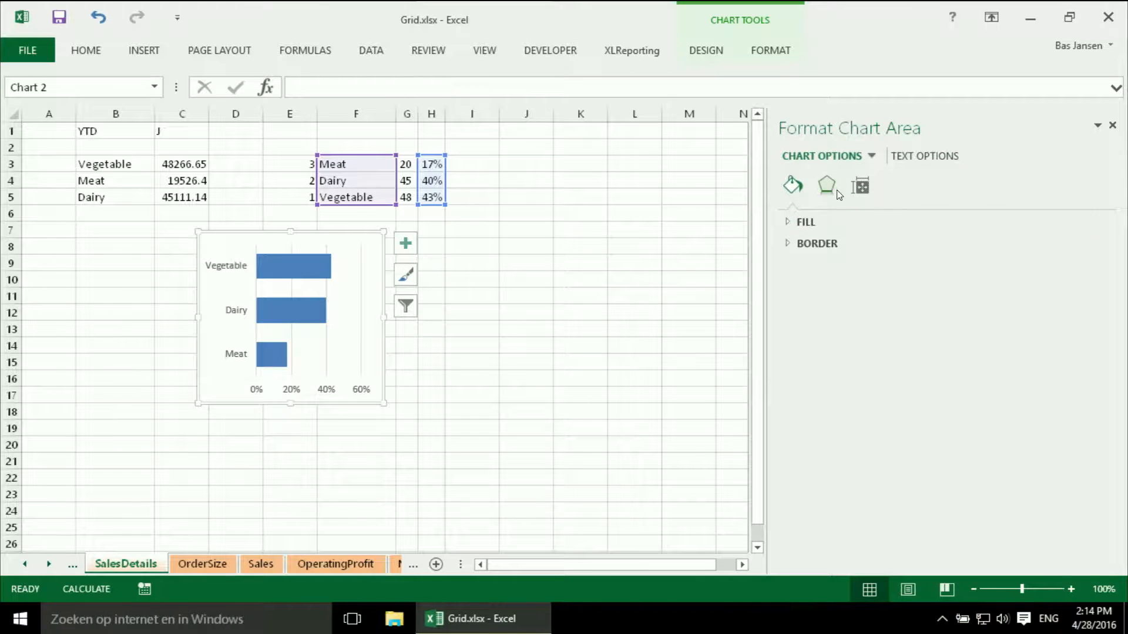
click(805, 221)
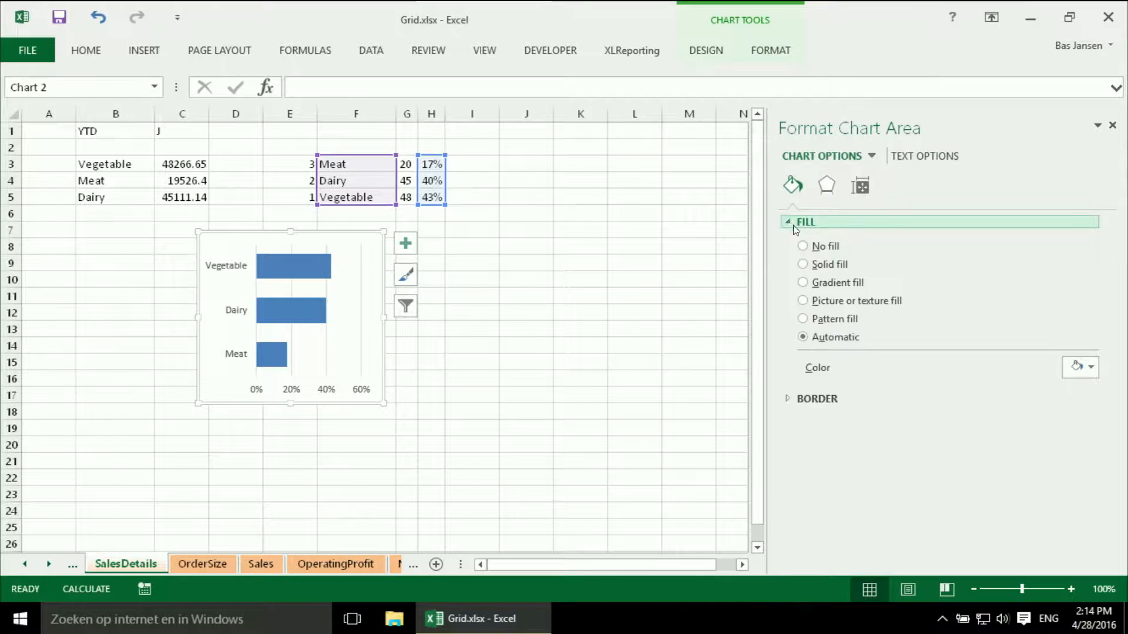
click(803, 246)
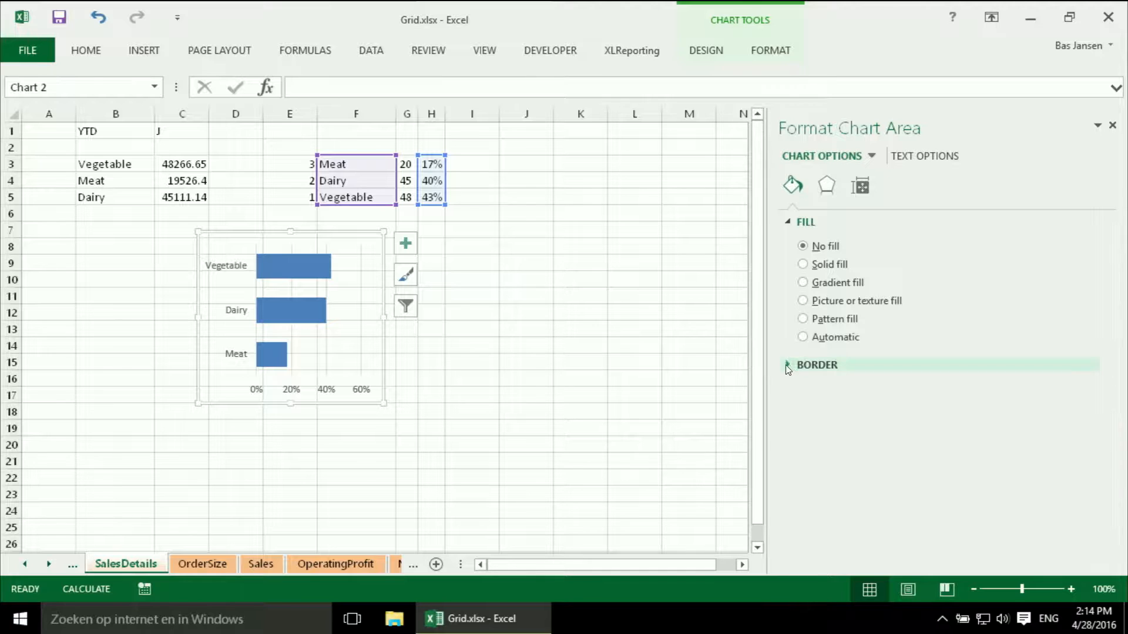
click(816, 365)
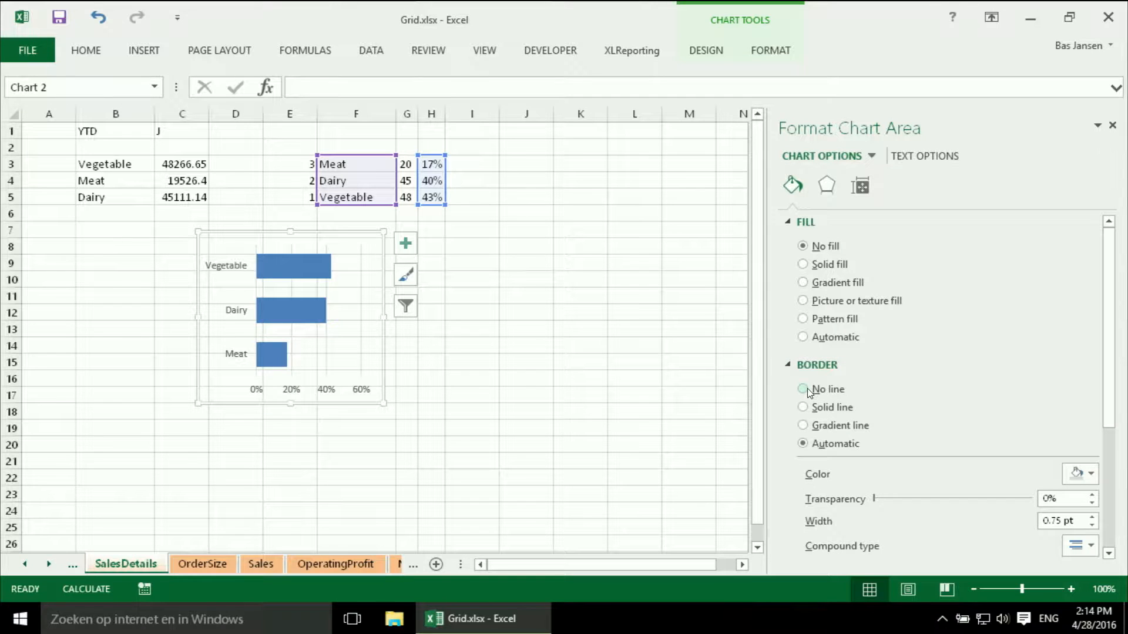
click(803, 389)
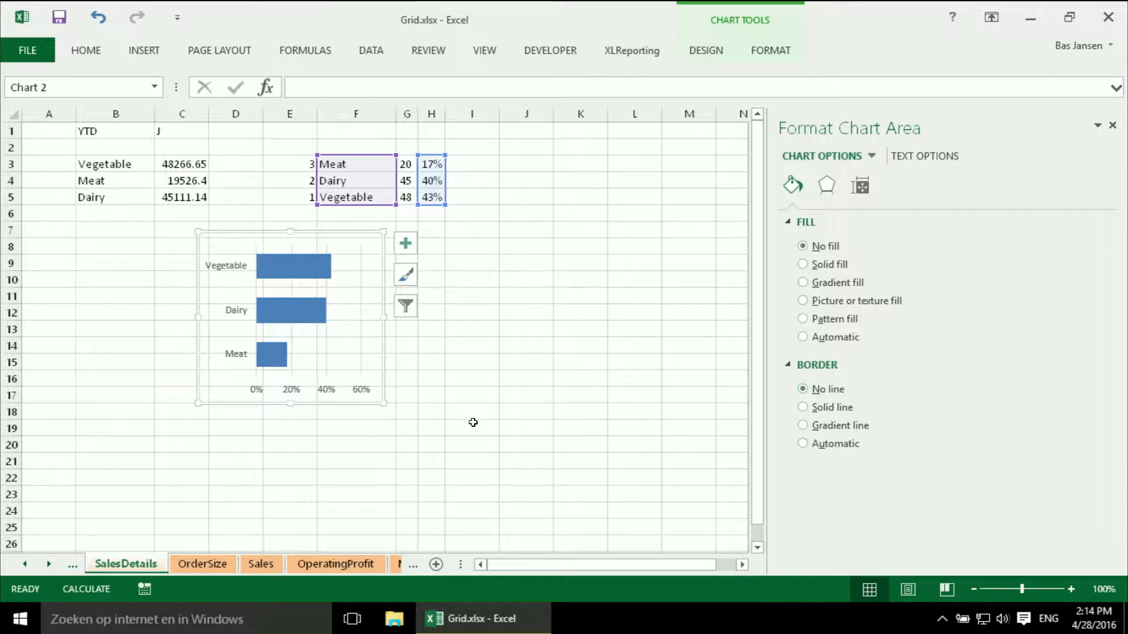
mouse_move(328, 365)
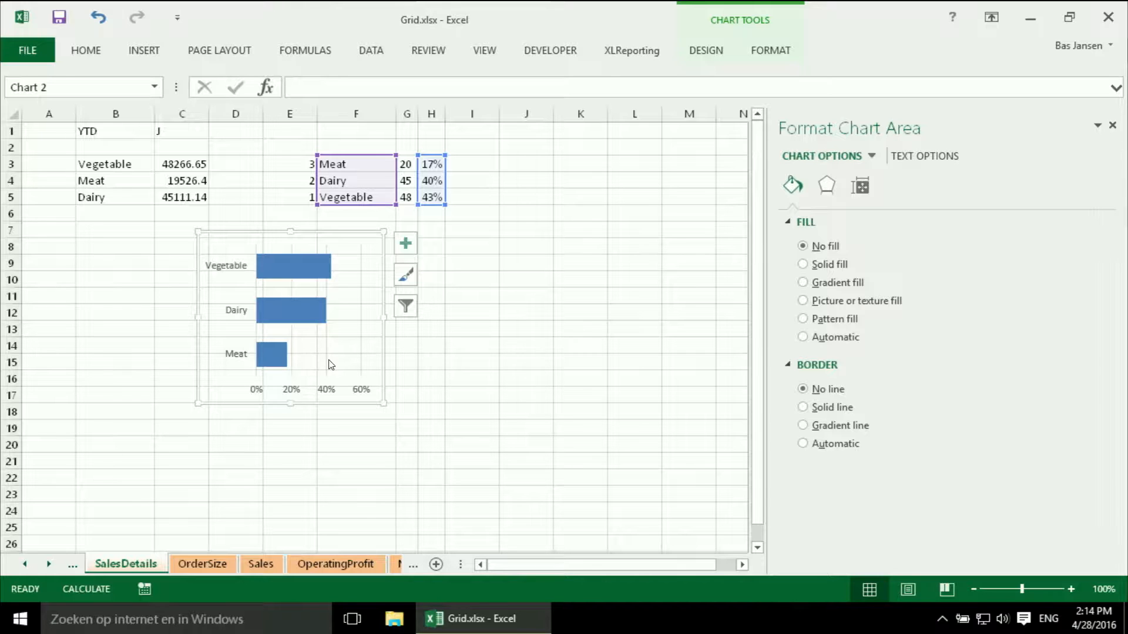
- Select the bars and browse the Format Data Series spacing, fill and outline options
click(324, 310)
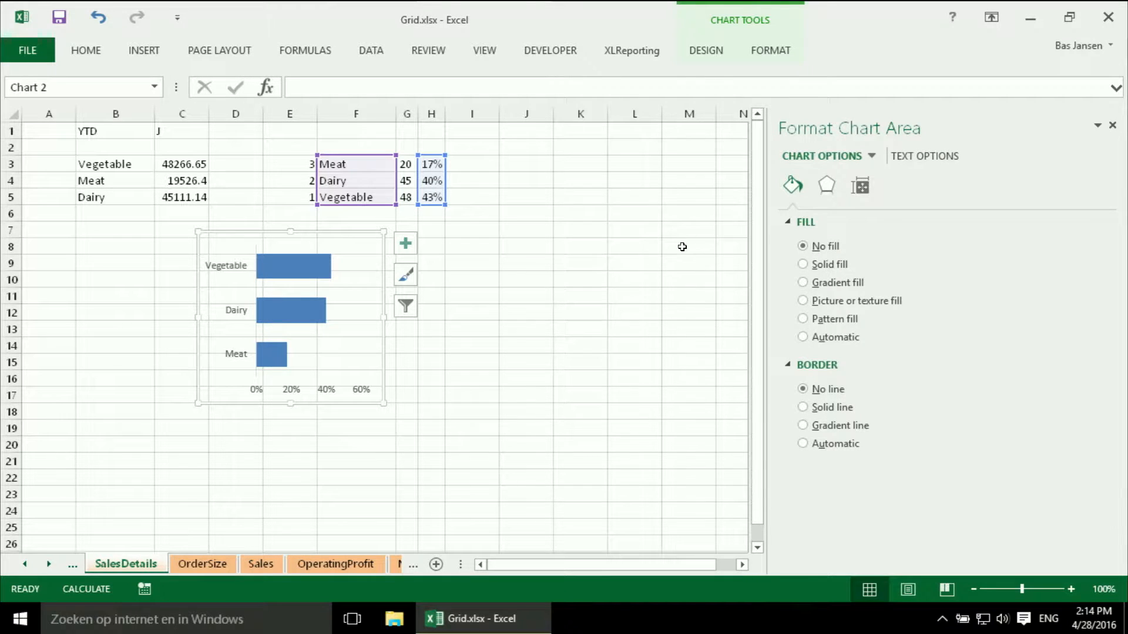
click(291, 265)
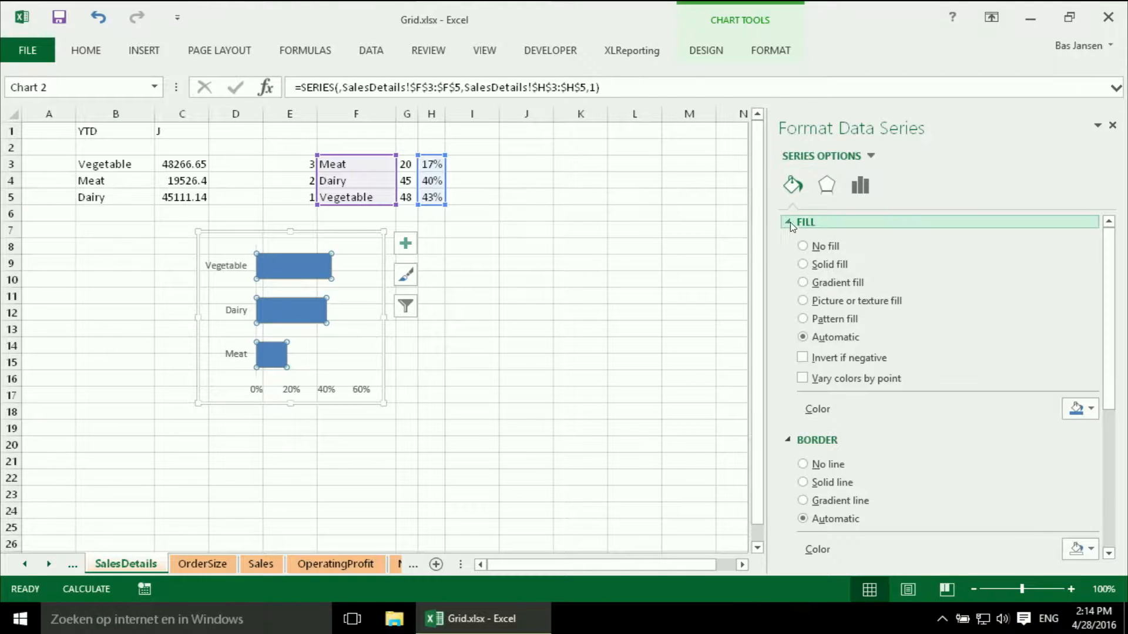
click(860, 185)
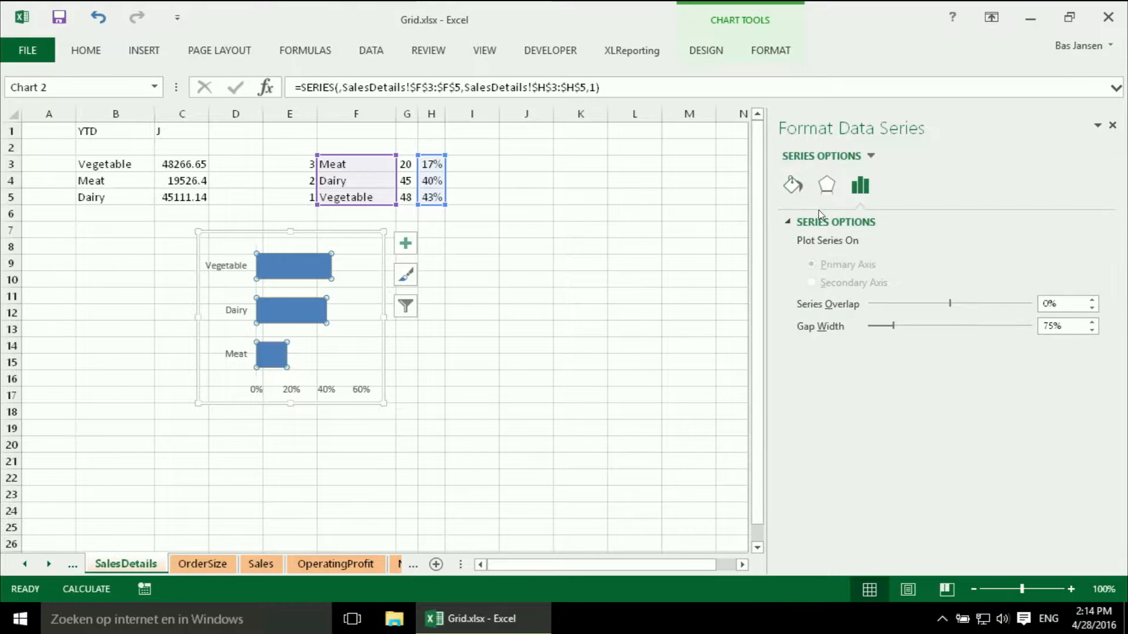
click(791, 186)
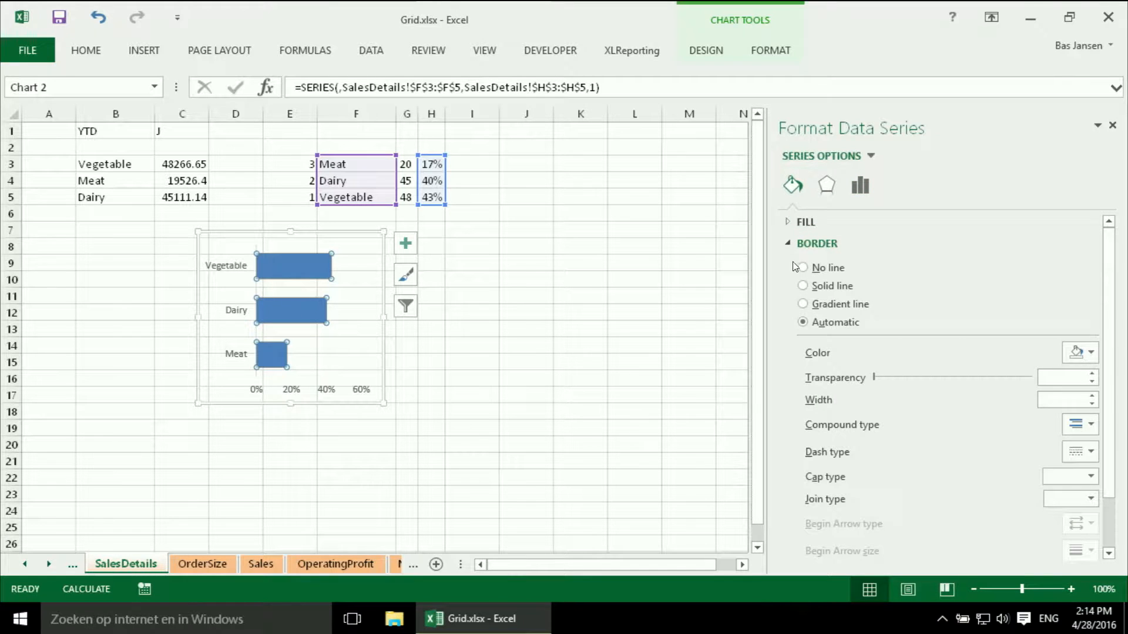
click(817, 243)
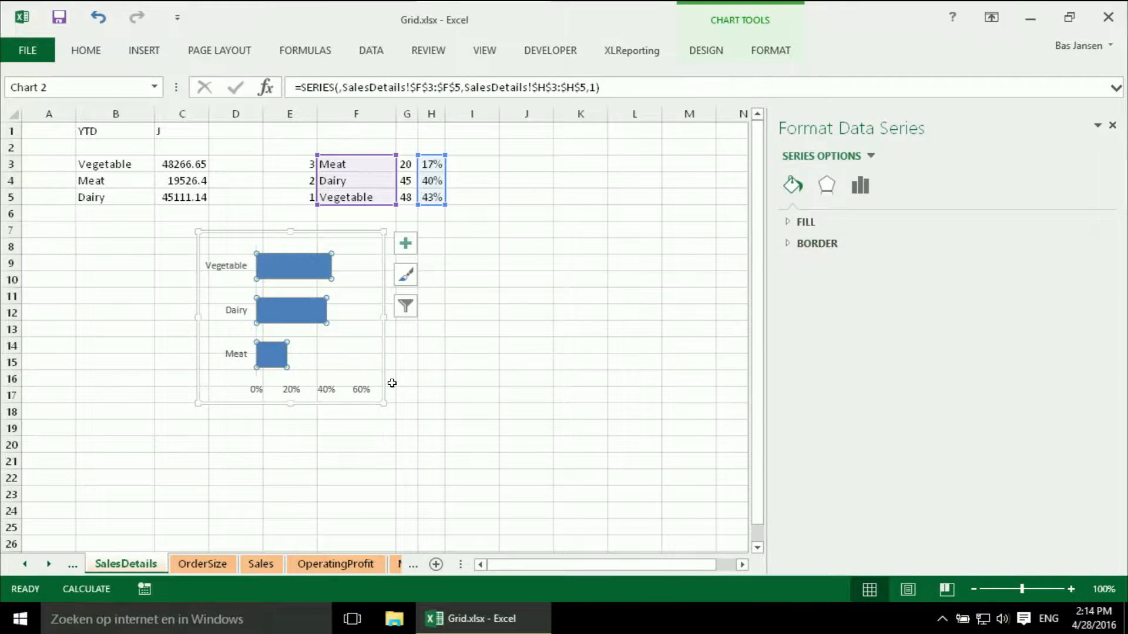
mouse_move(367, 189)
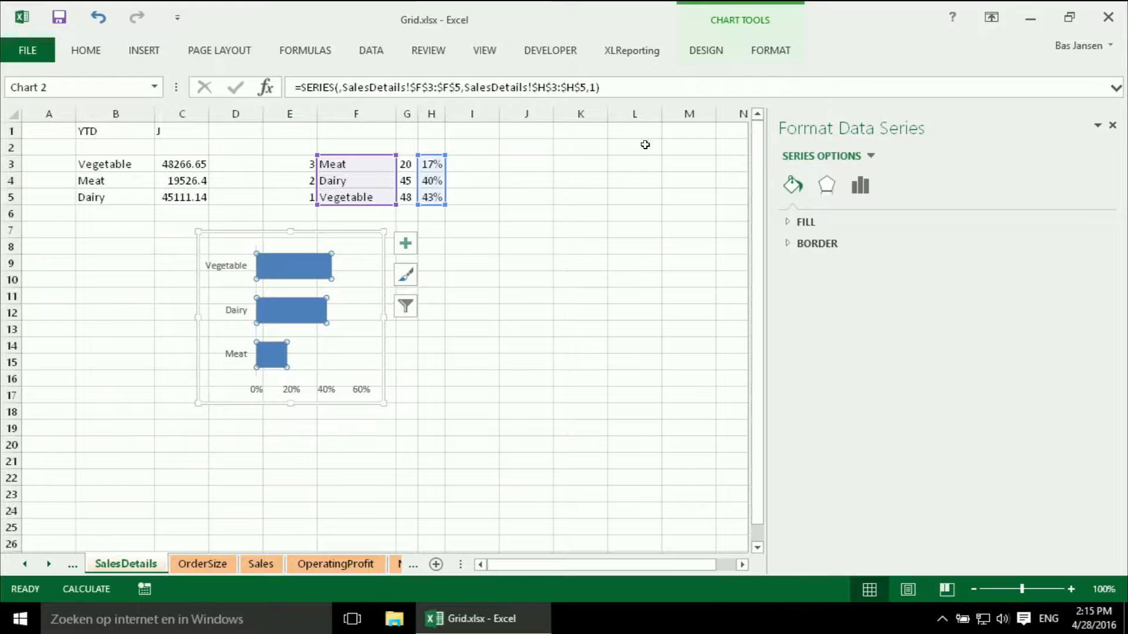
click(770, 51)
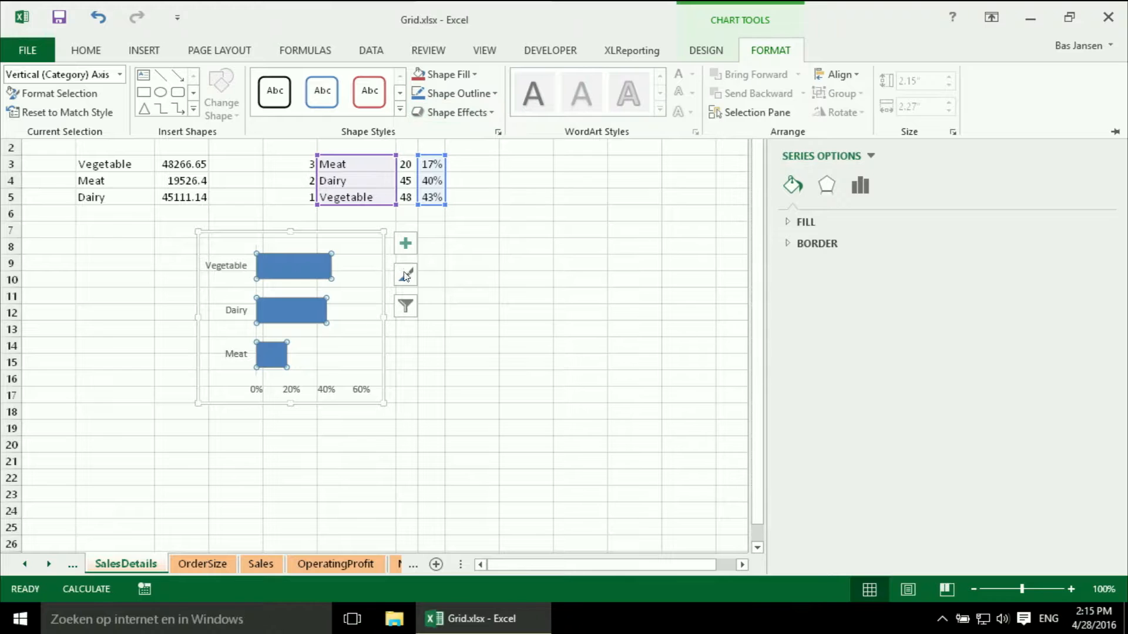
- Add data labels to the chart and set their position to Inside Base
click(404, 243)
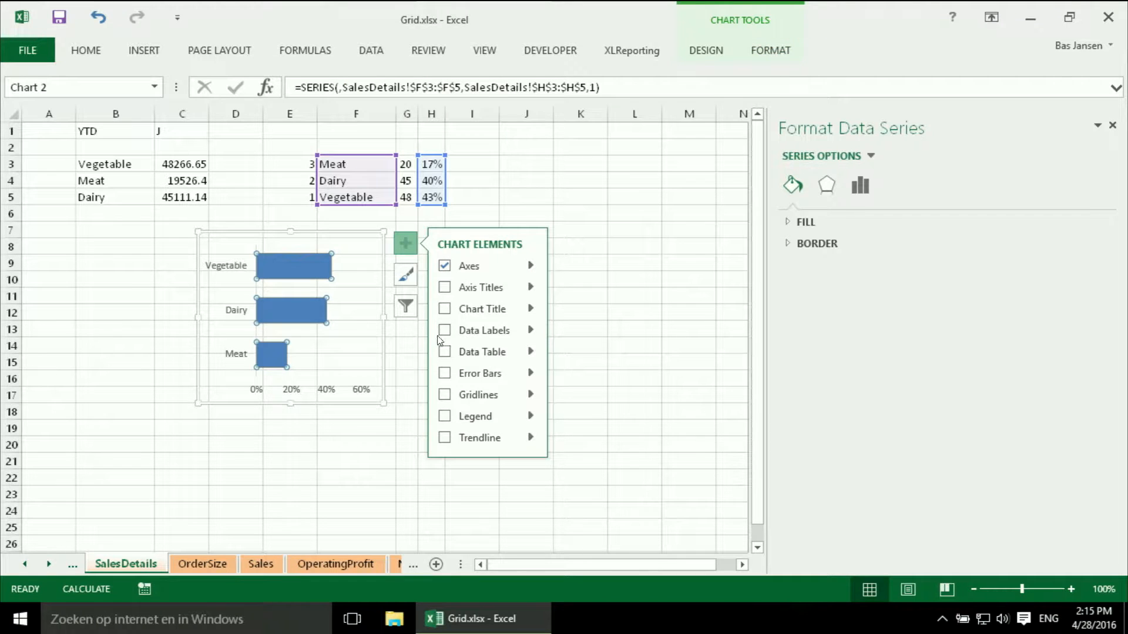
click(444, 330)
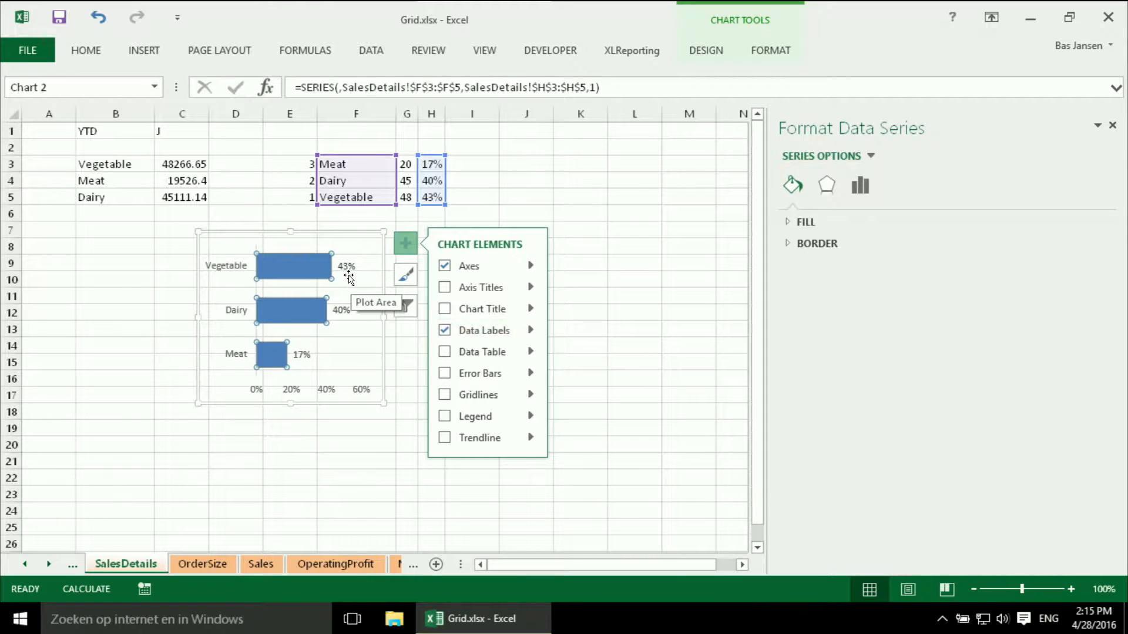
click(346, 266)
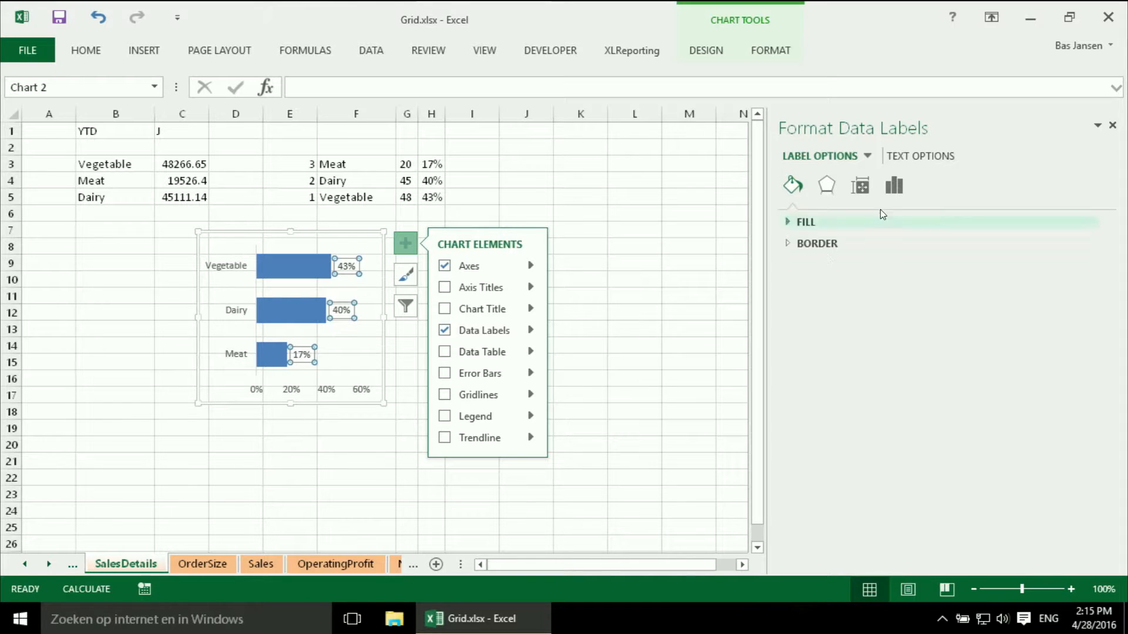
mouse_move(624, 257)
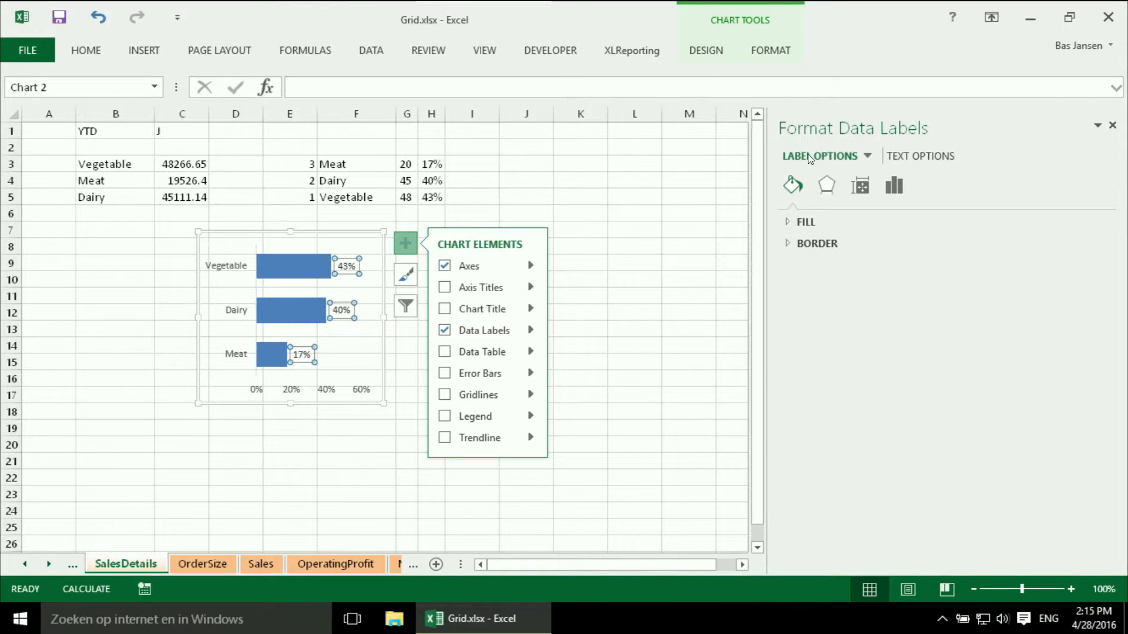
click(894, 185)
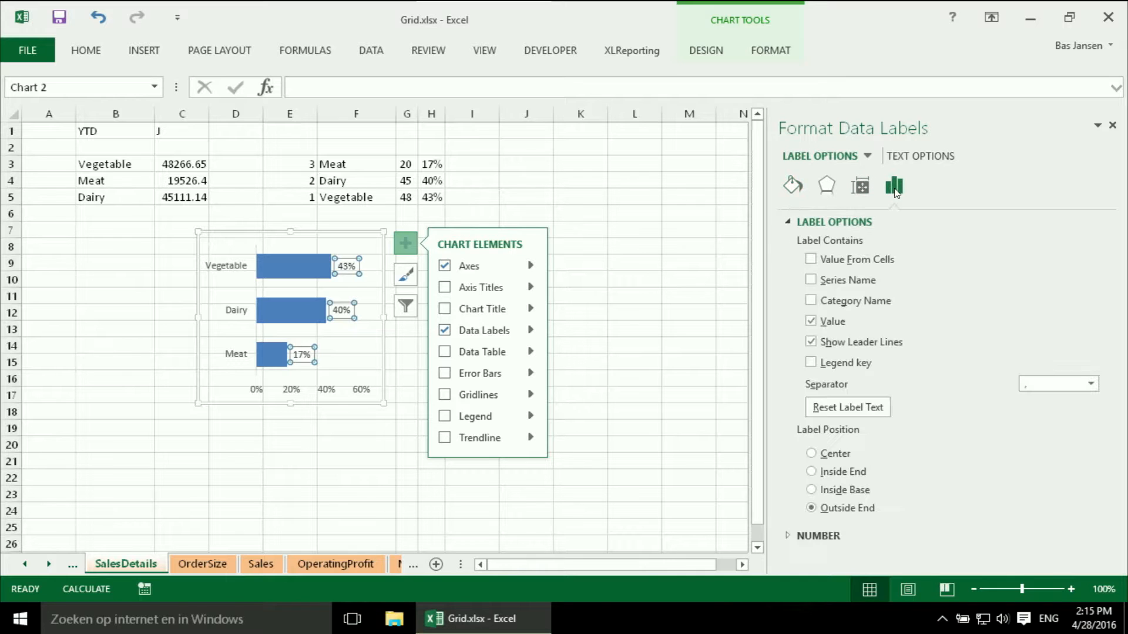
mouse_move(846, 455)
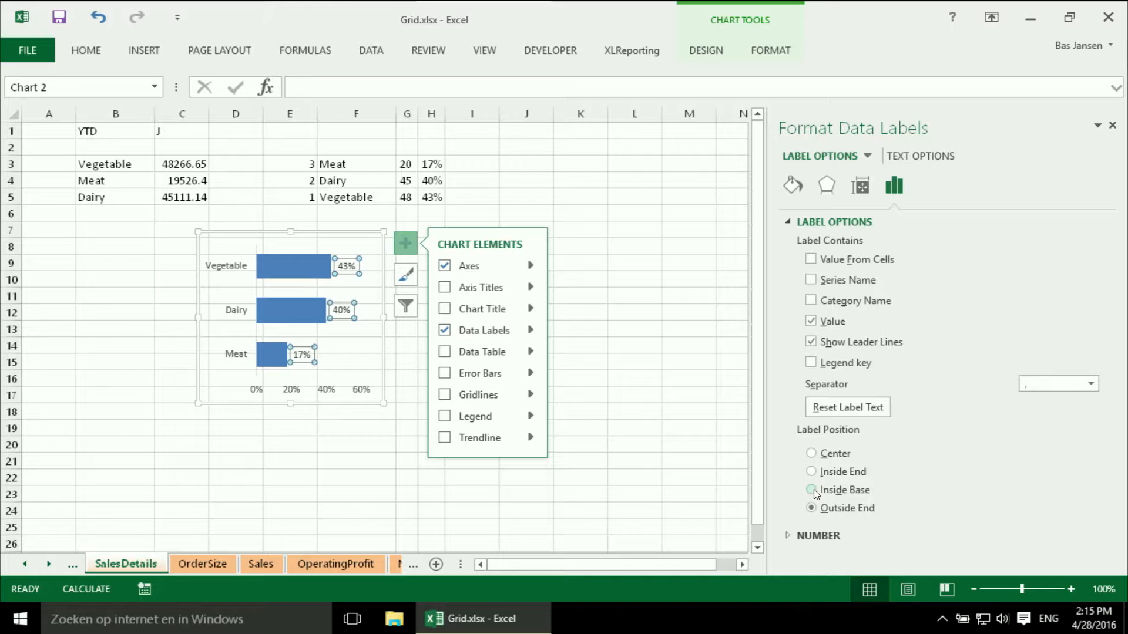
click(812, 490)
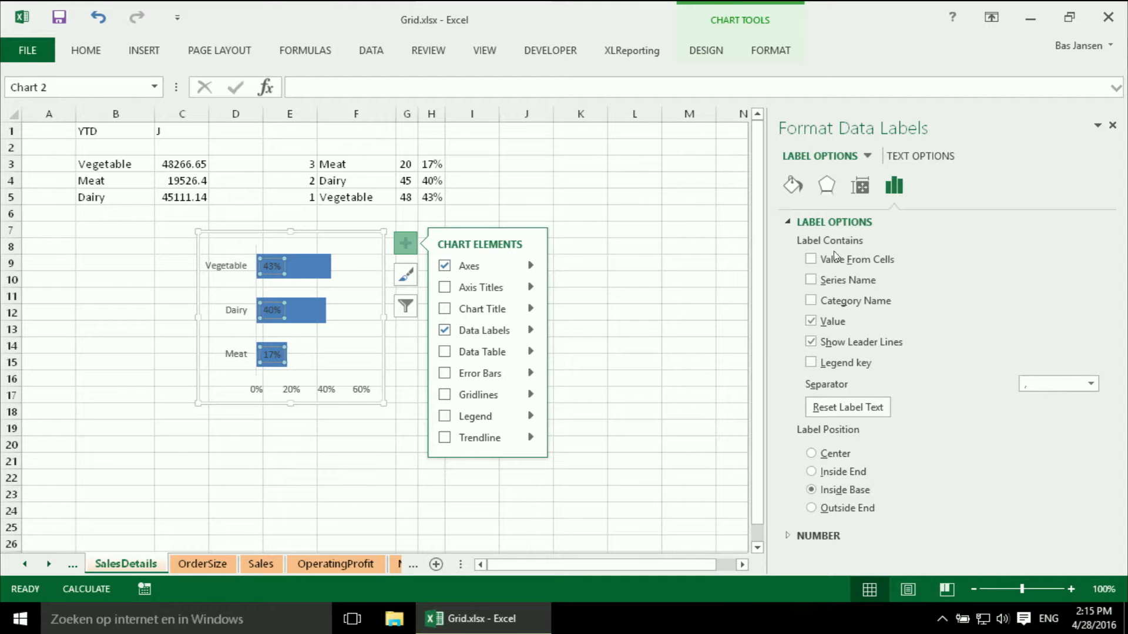
mouse_move(827, 158)
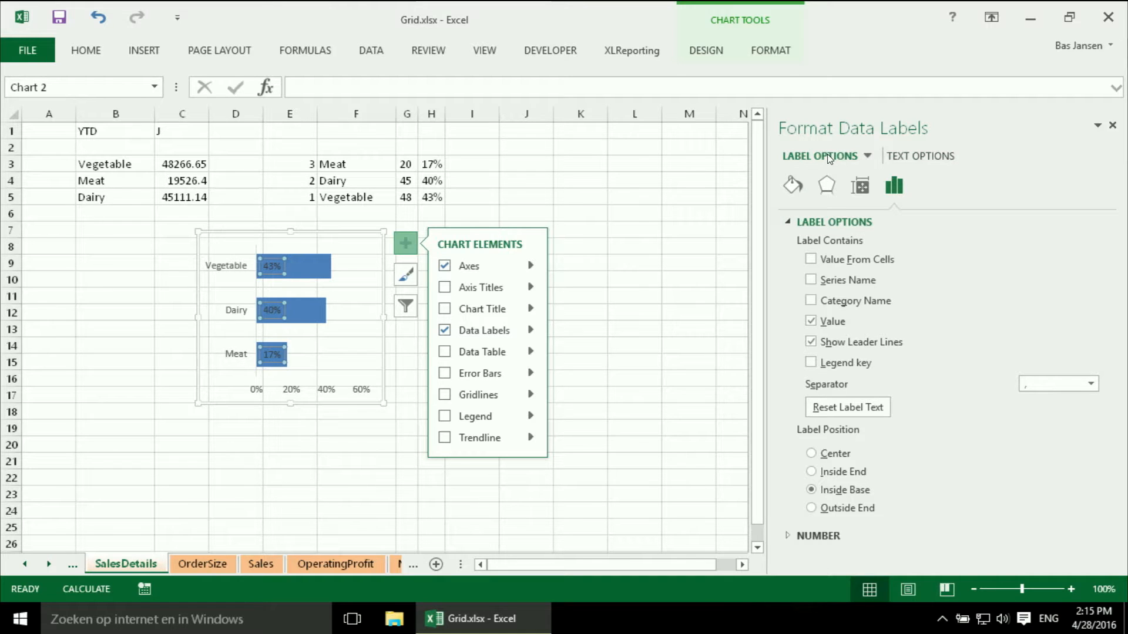
- Set the data label text fill to white, then deselect the chart
click(920, 155)
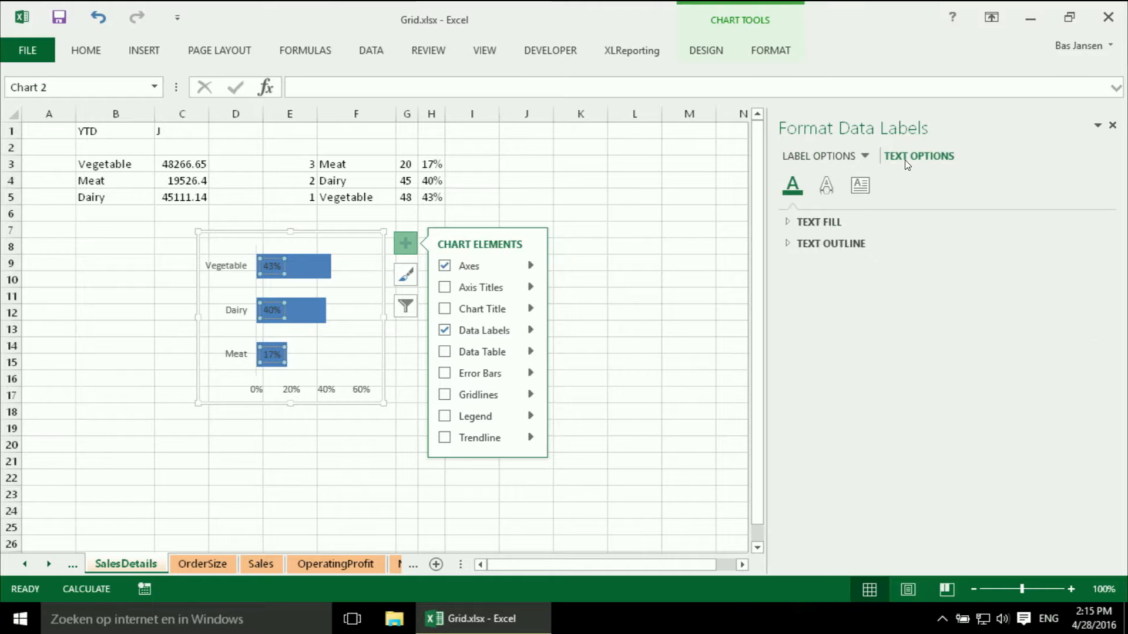
click(818, 221)
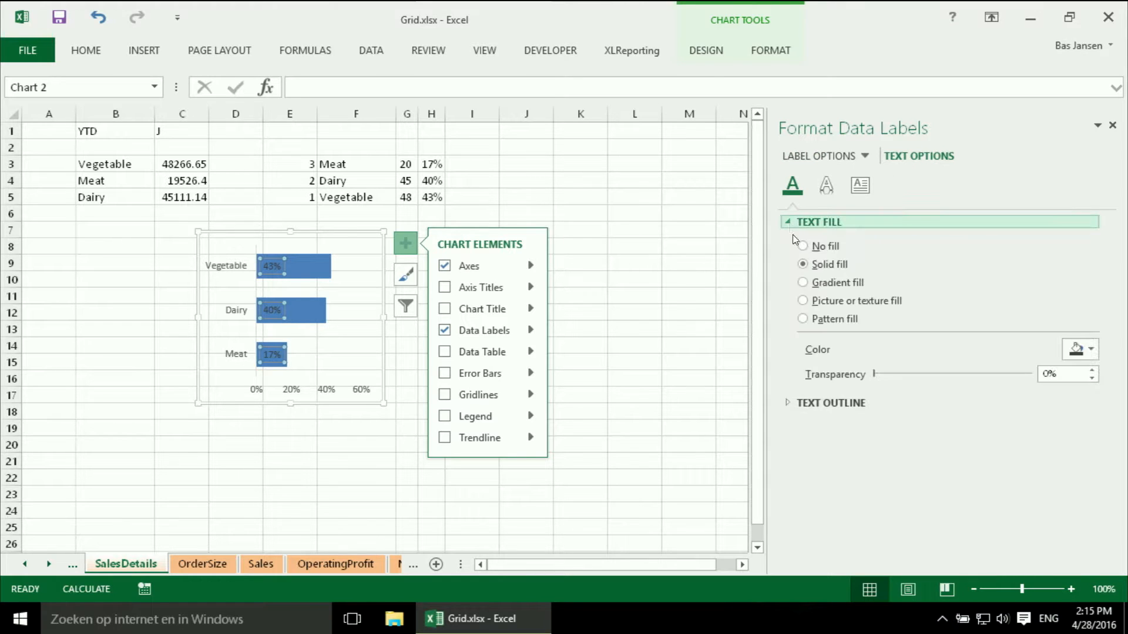
click(1089, 351)
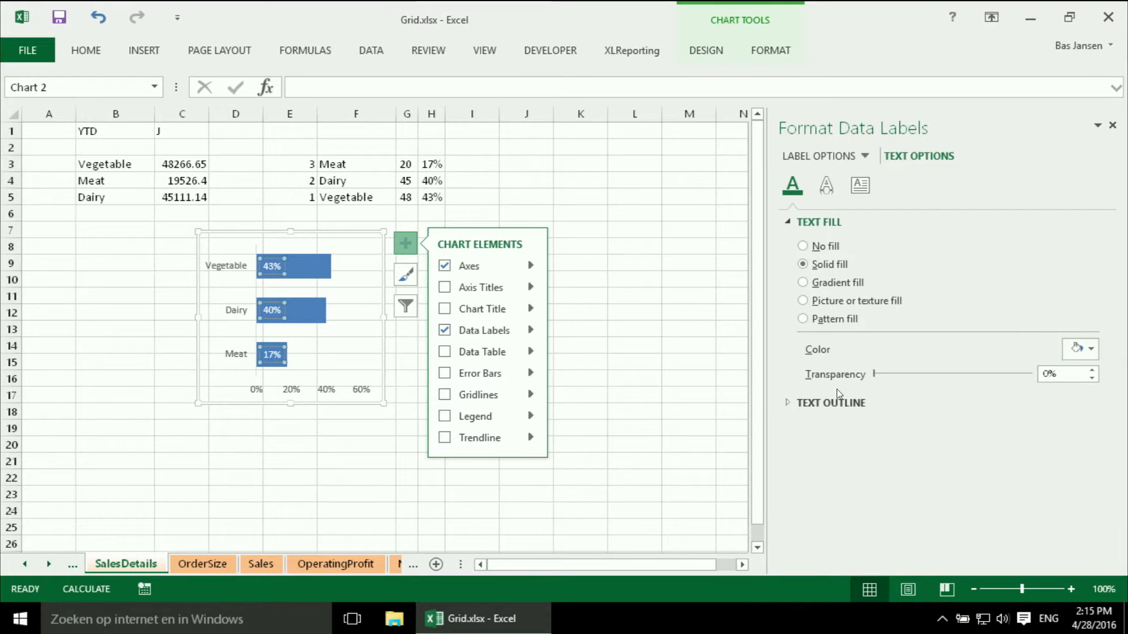
click(688, 395)
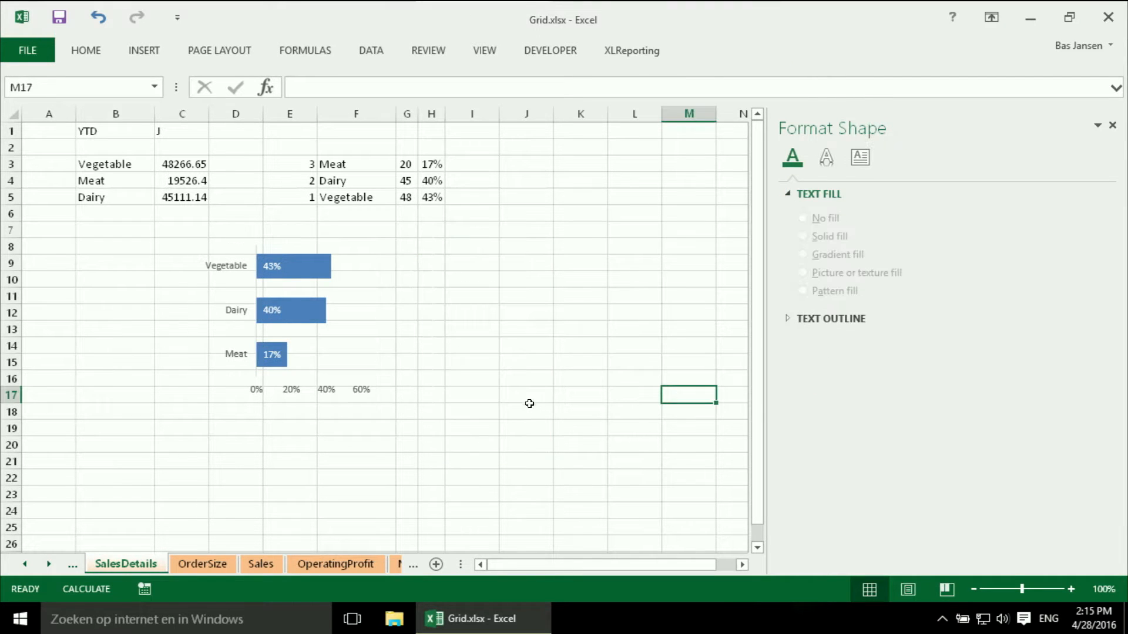
- Activate the Dashboard sheet from the list of all sheets
click(288, 317)
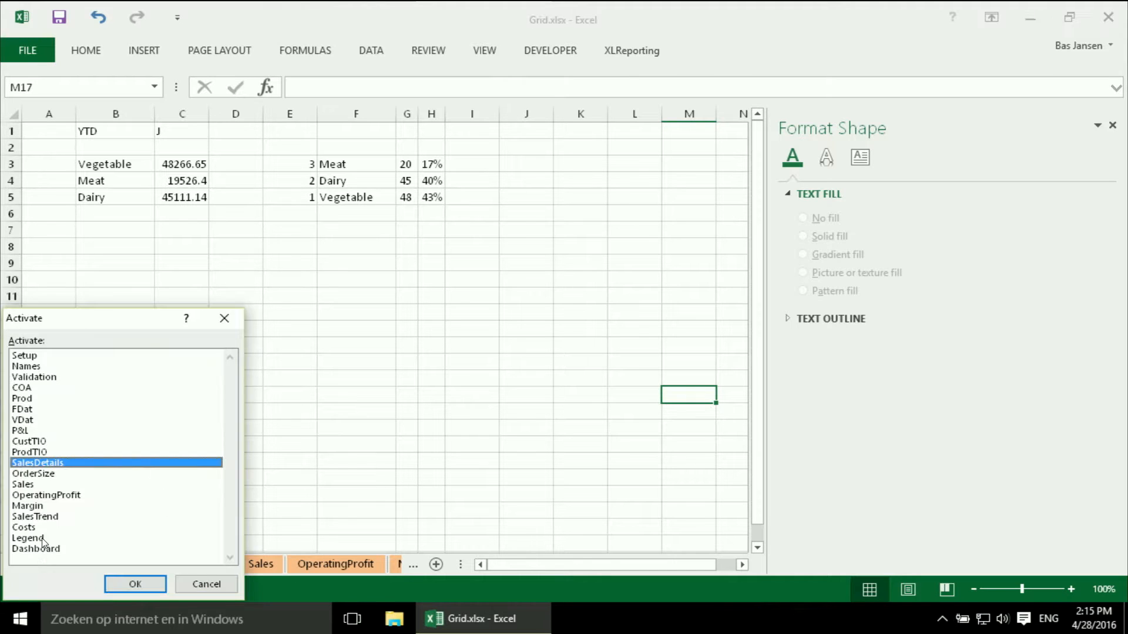
click(135, 583)
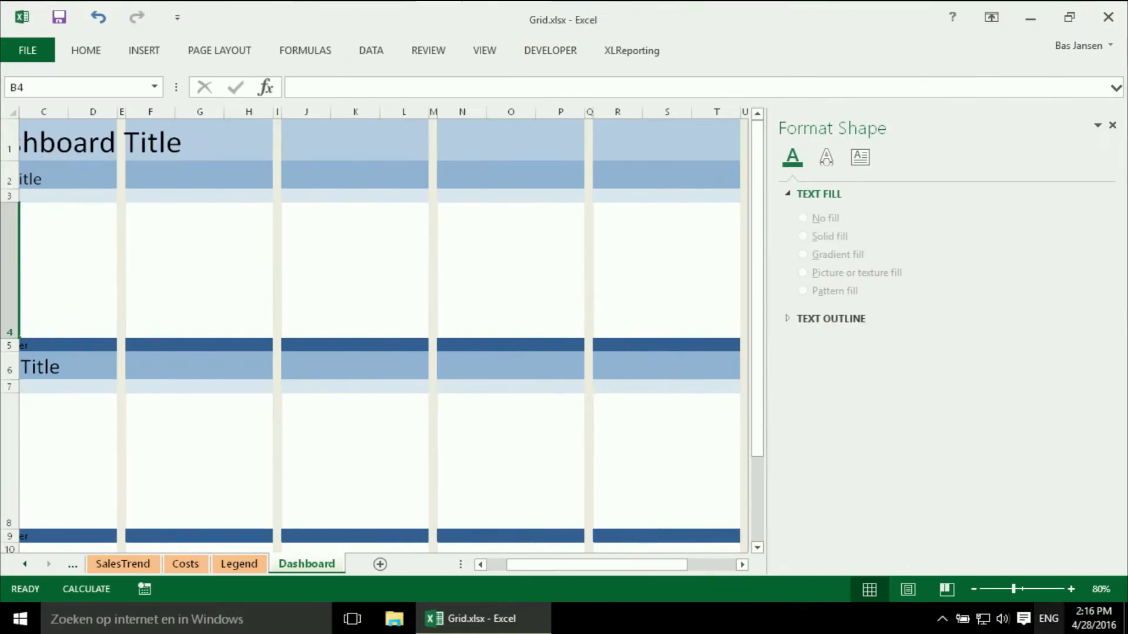
mouse_move(1076, 246)
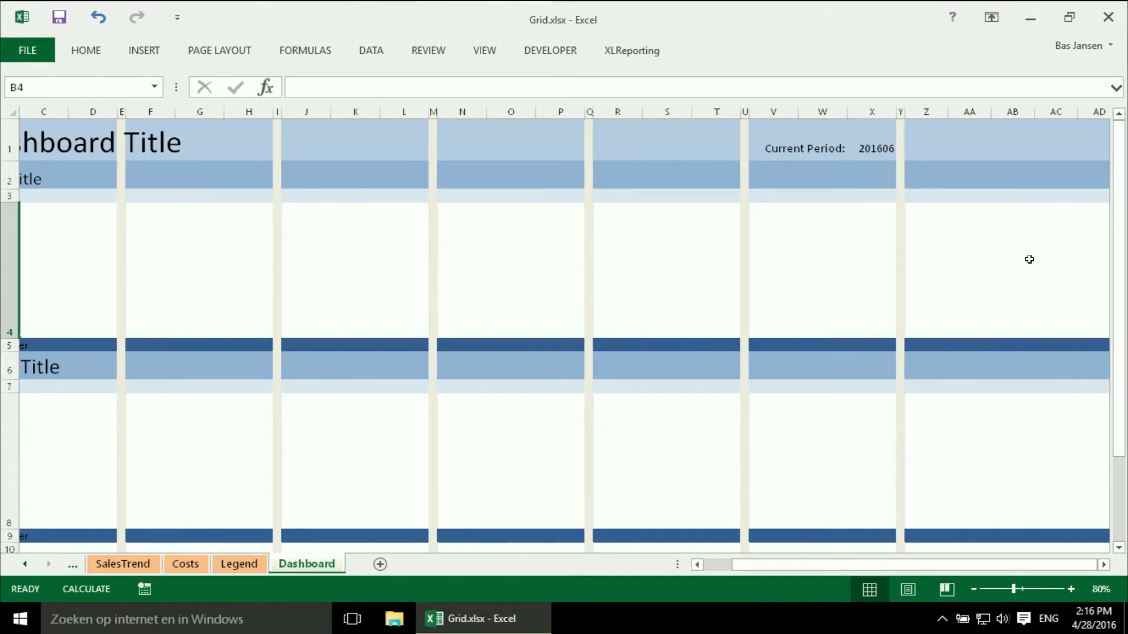
mouse_move(775, 259)
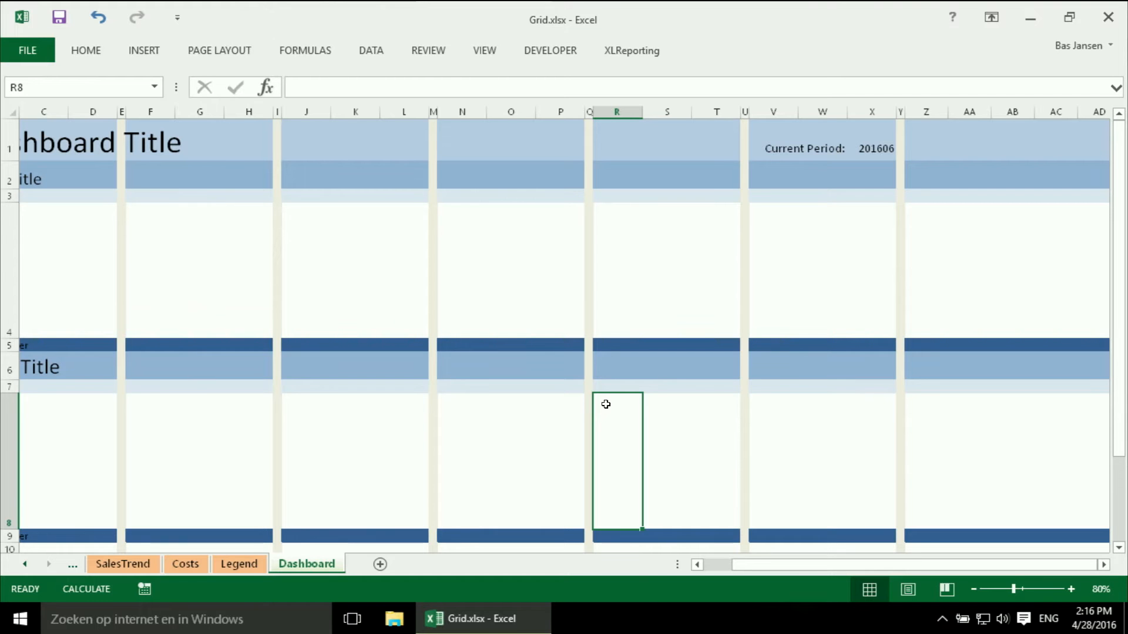
- Paste the copied Meat, Dairy and Vegetable bar chart into the Dashboard's lower placeholder
right_click(606, 404)
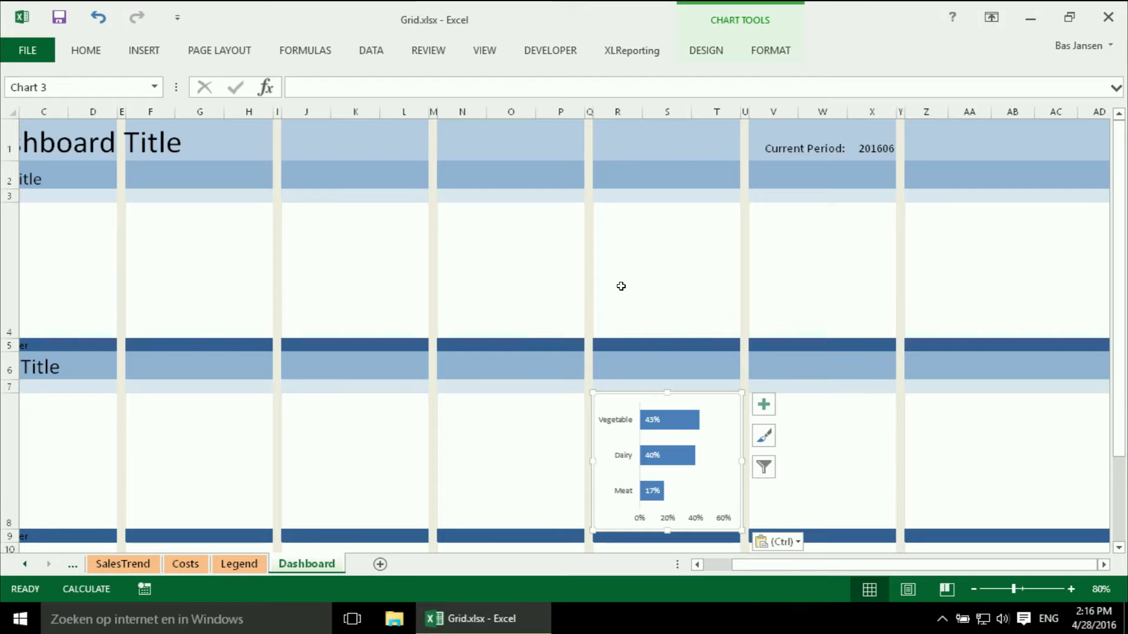
mouse_move(641, 377)
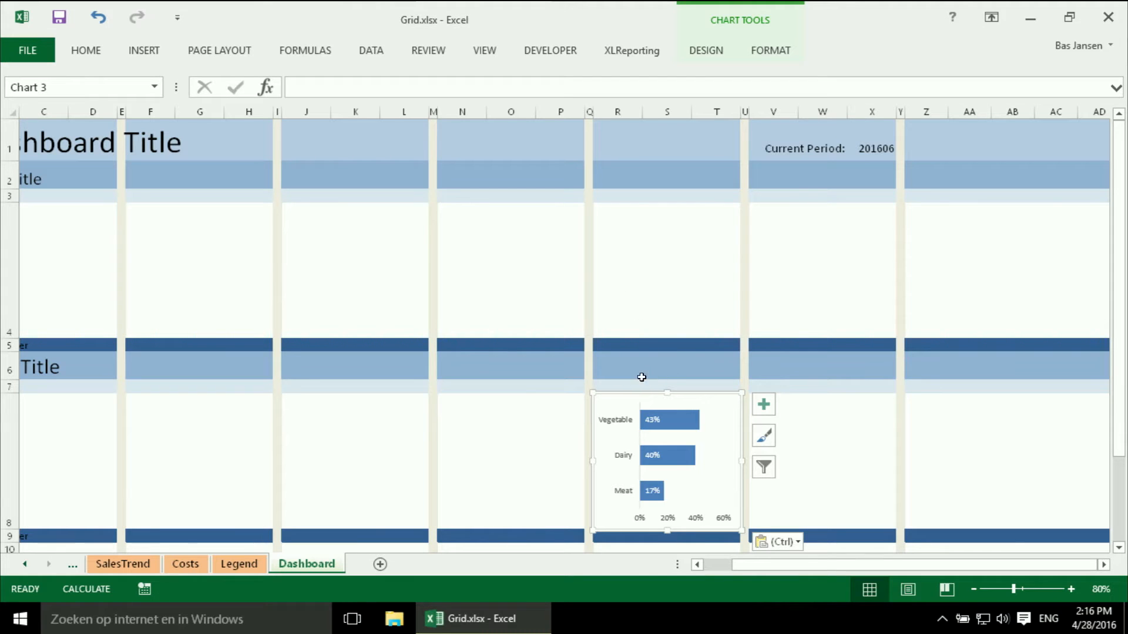
click(617, 366)
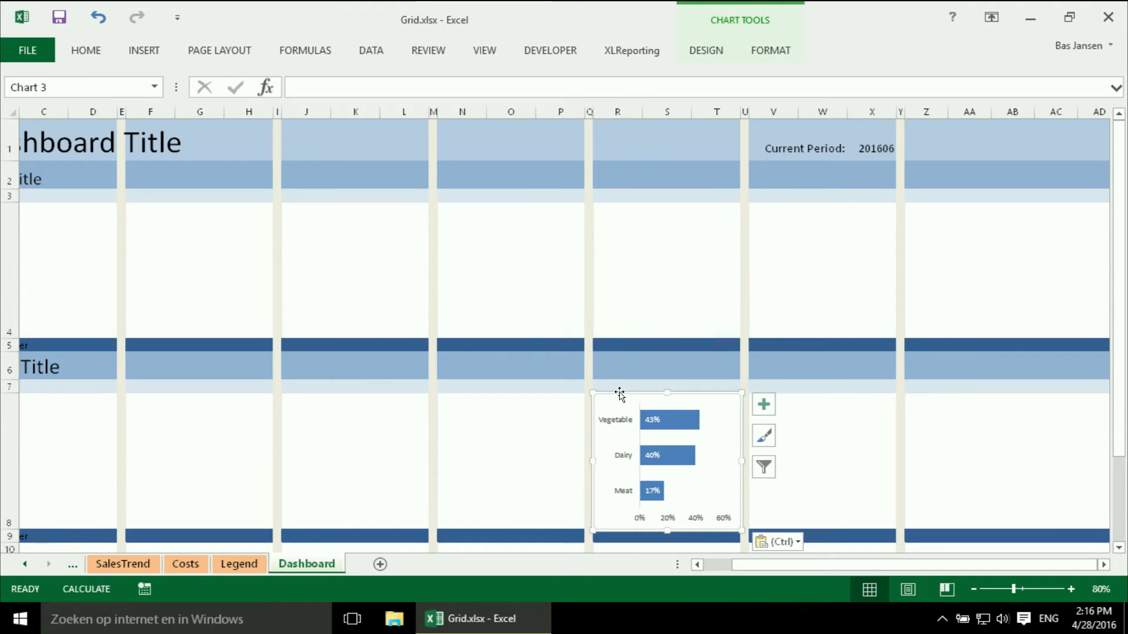
click(617, 366)
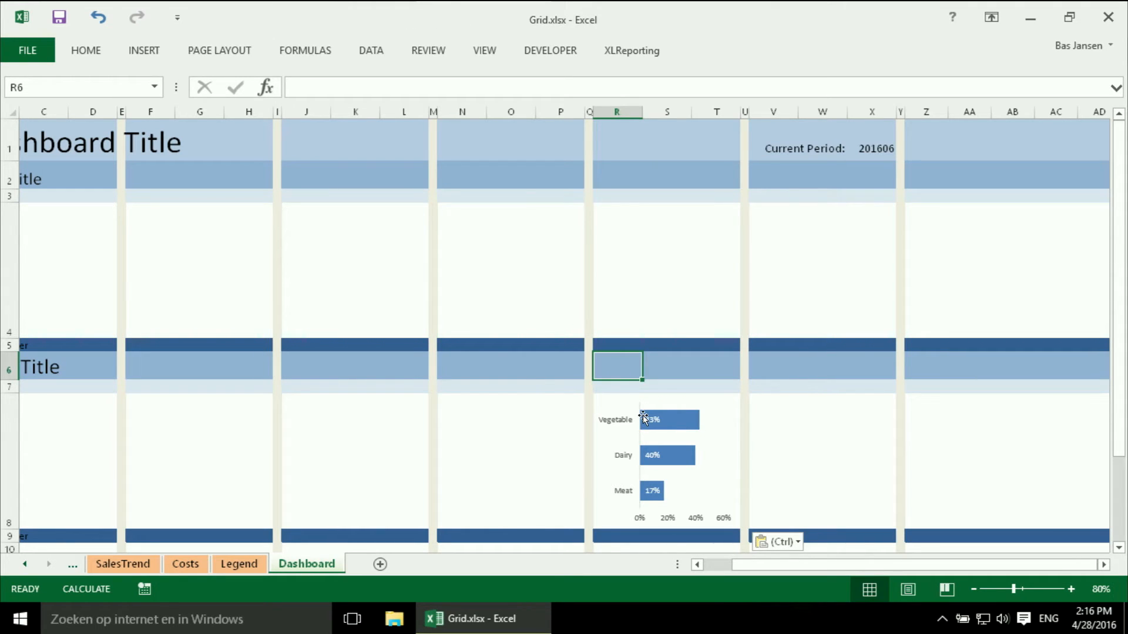
- Enter 'Sales by Category' as the section title in R6 and begin a % entry in R9
text(Sales by)
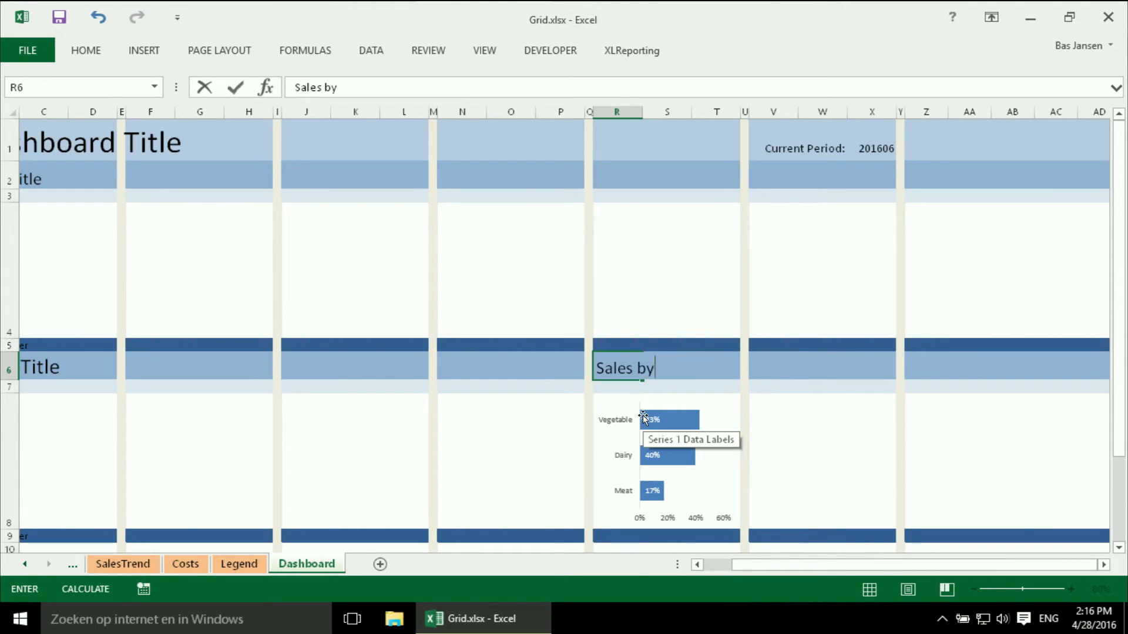
text(Category)
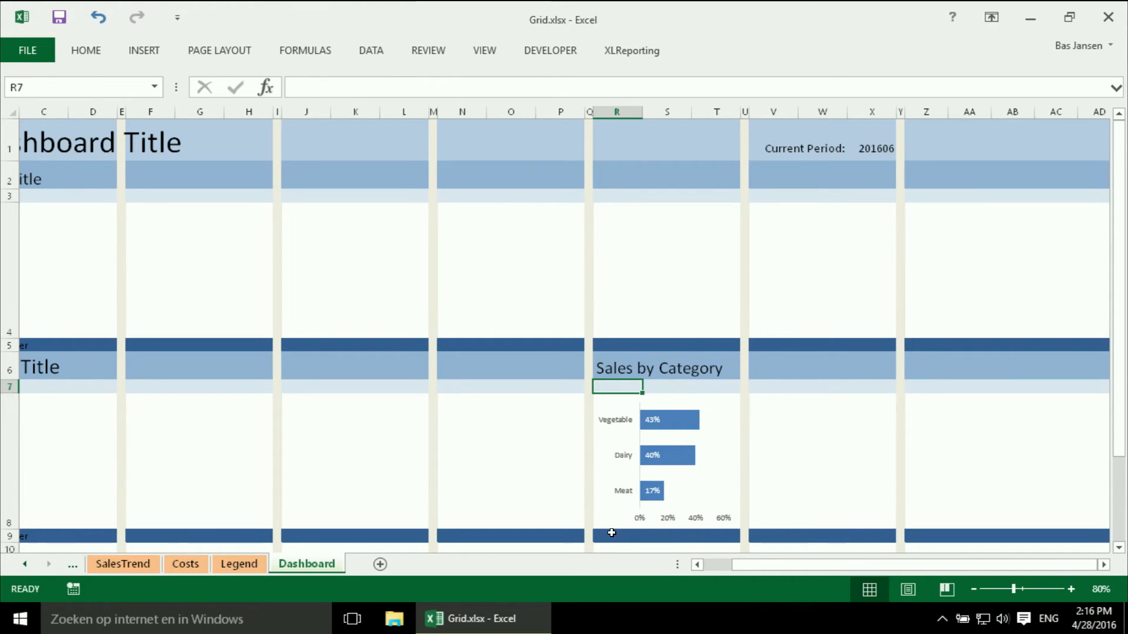
click(616, 536)
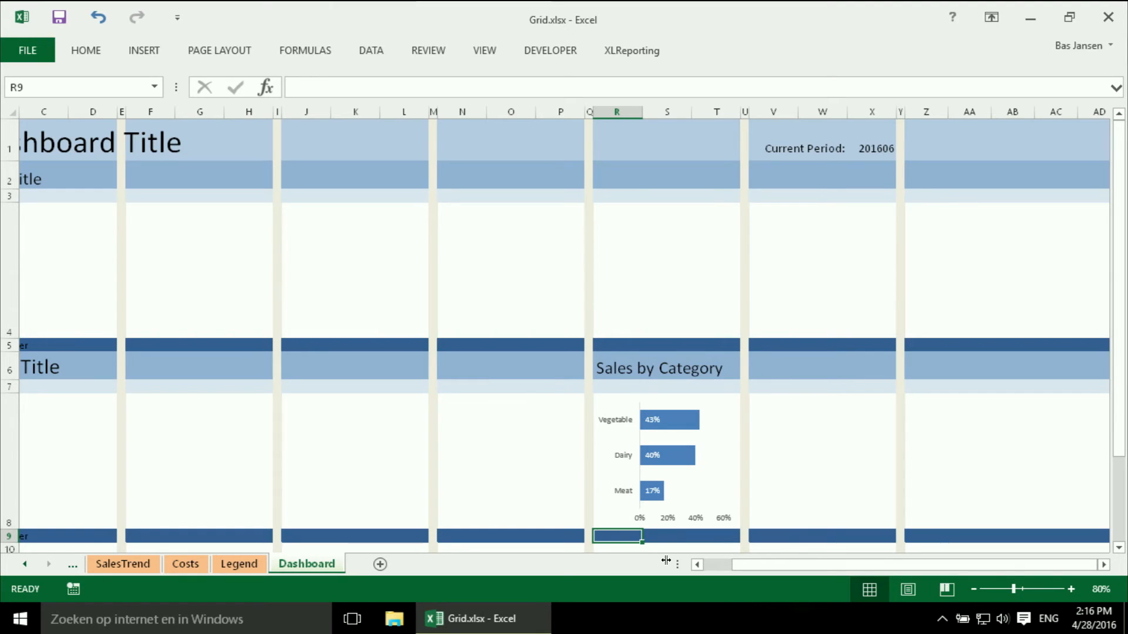
text(%)
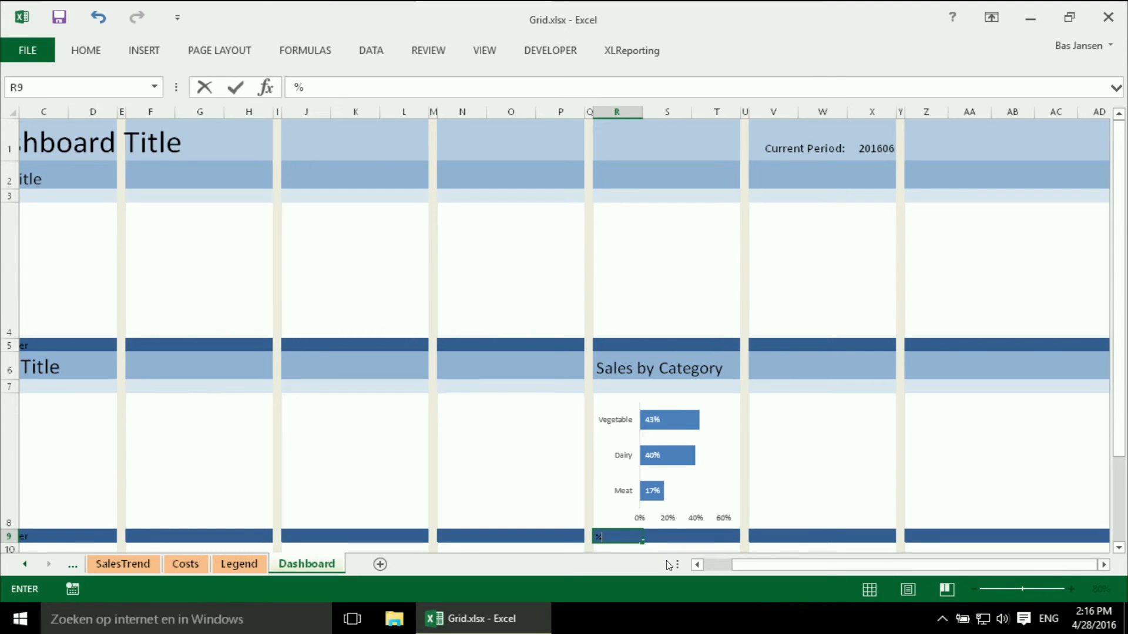